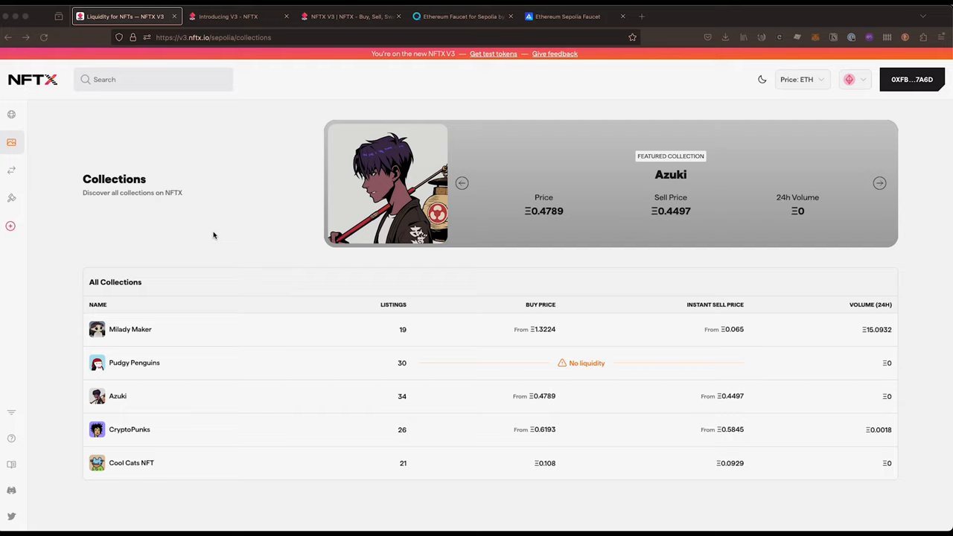
mouse_move(37, 141)
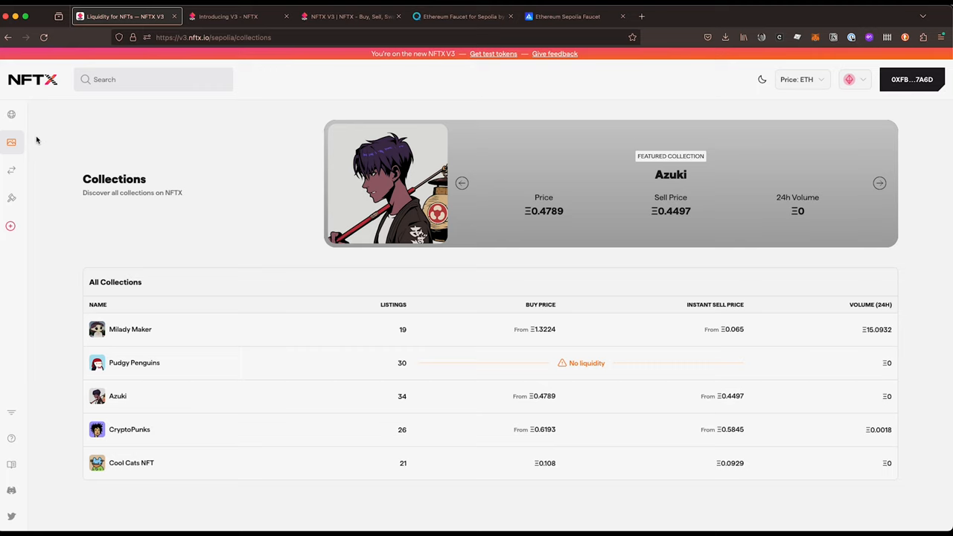
mouse_move(117, 209)
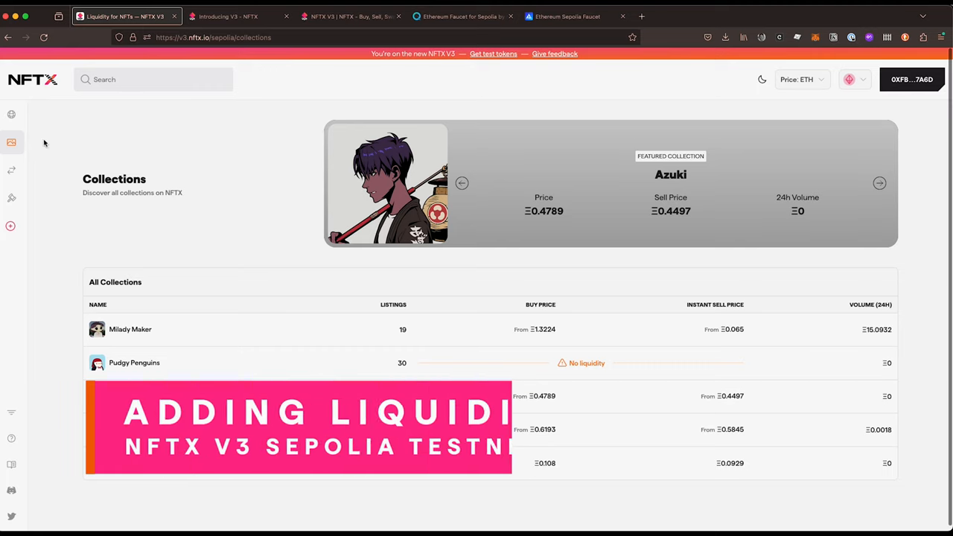
- Open the Profile page from the sidebar to view the wallet's Sepolia balances
left_click(11, 114)
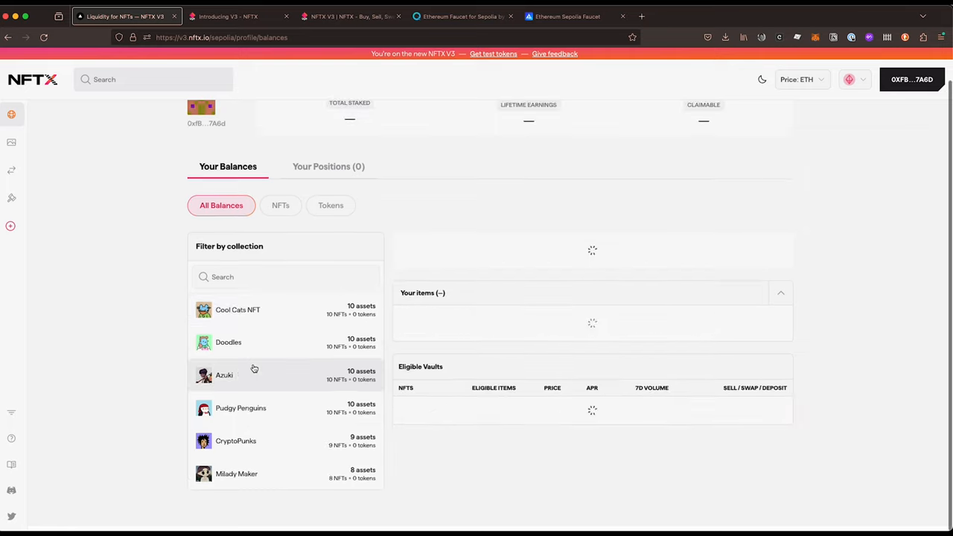
- Filter the profile balances to Azuki, showing ten NFTs and the eligible Azuki vault
left_click(224, 374)
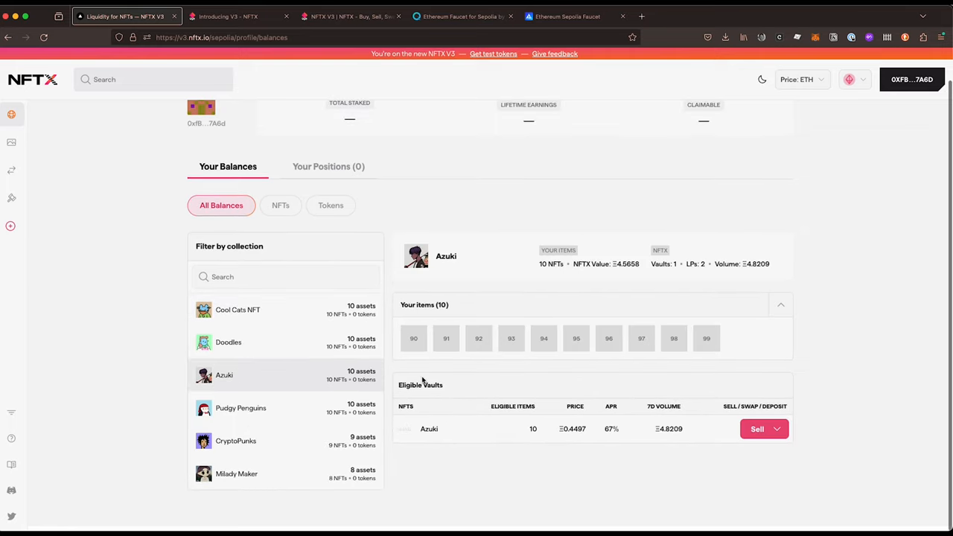
mouse_move(670, 349)
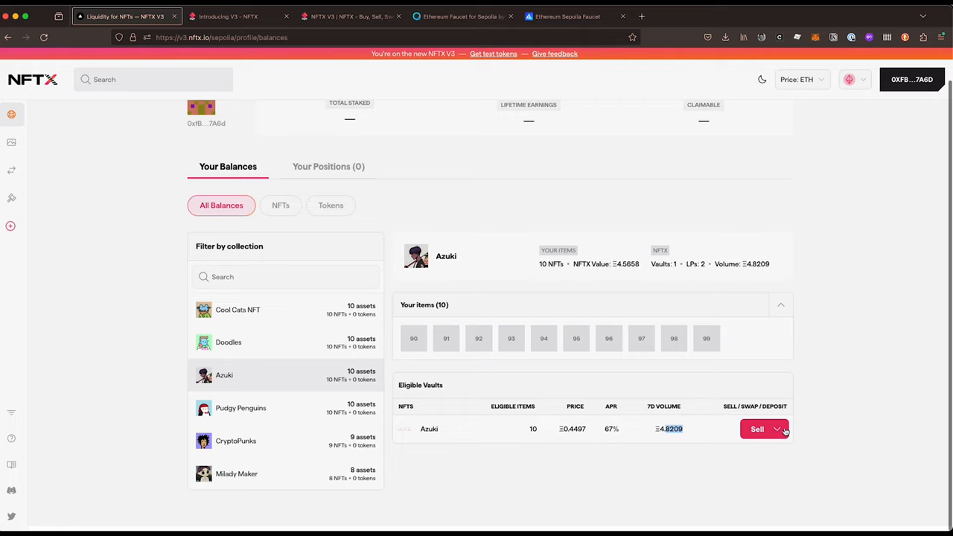
mouse_move(544, 264)
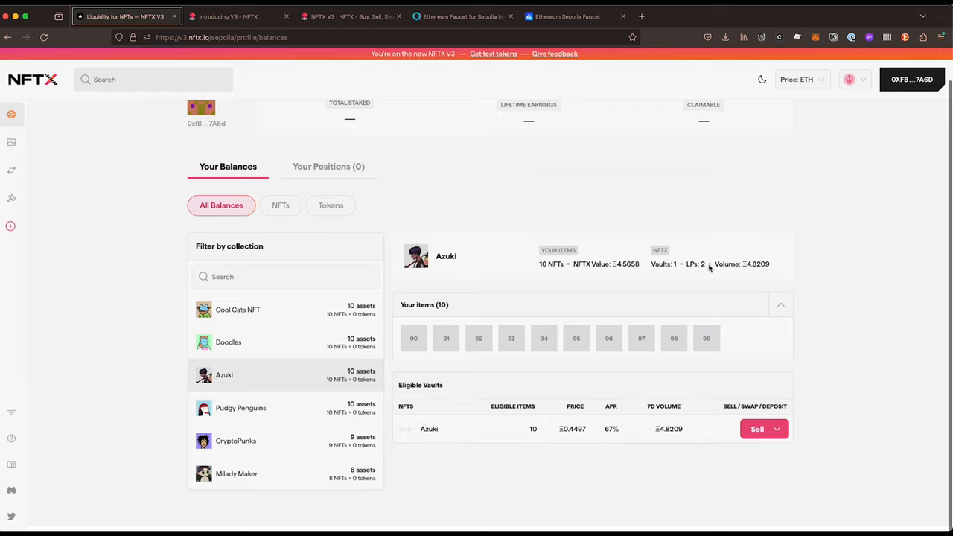
mouse_move(292, 226)
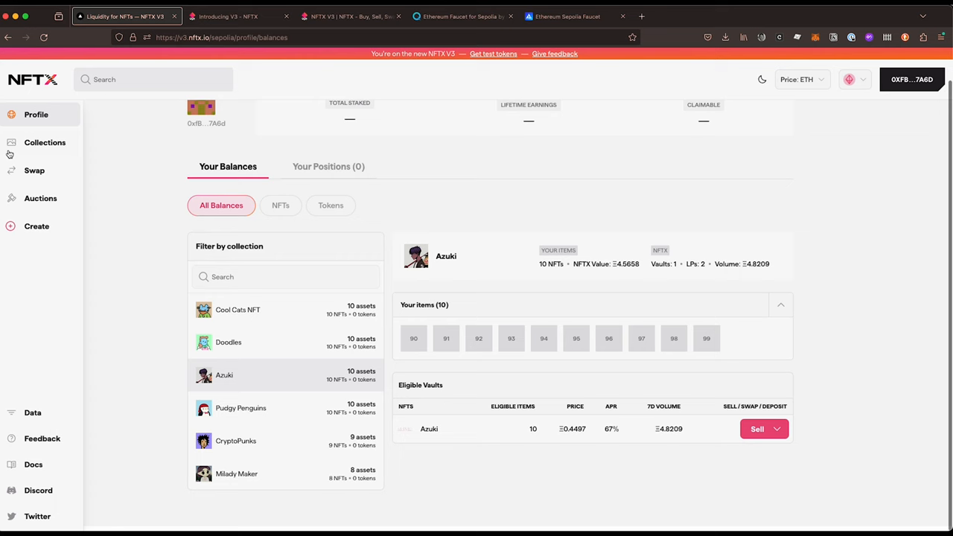
- Open the Azuki collection's Info tab and scroll to its 0.3% and 1% AZUKI/ETH pools
left_click(45, 142)
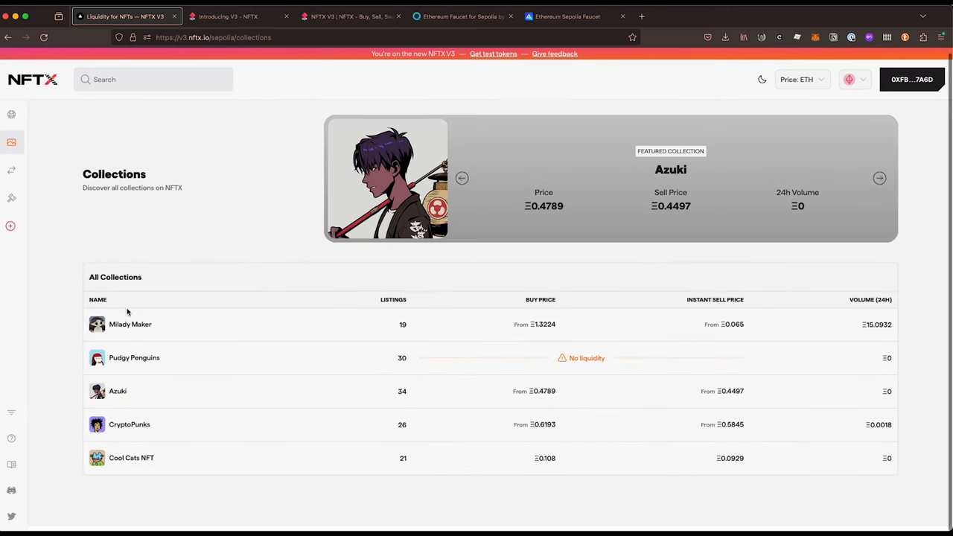
left_click(118, 390)
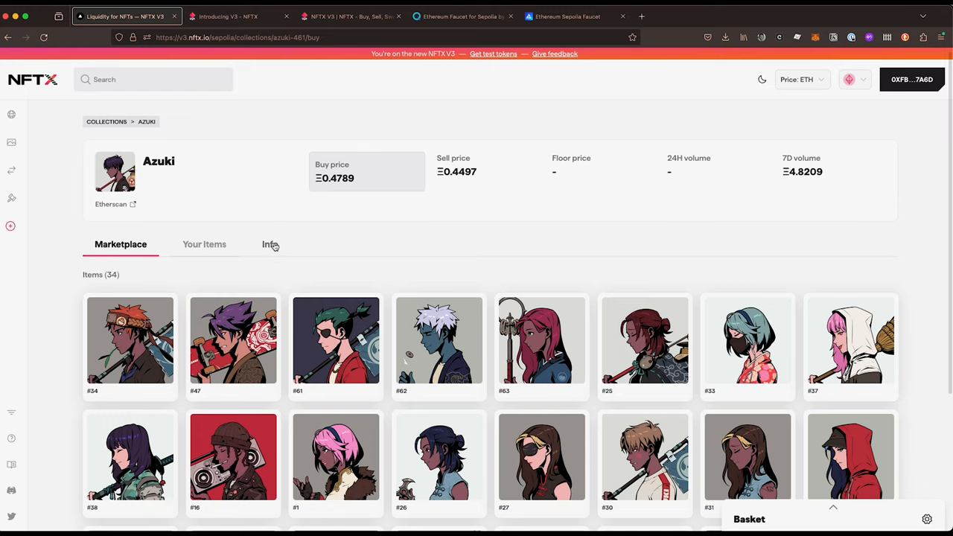
left_click(270, 244)
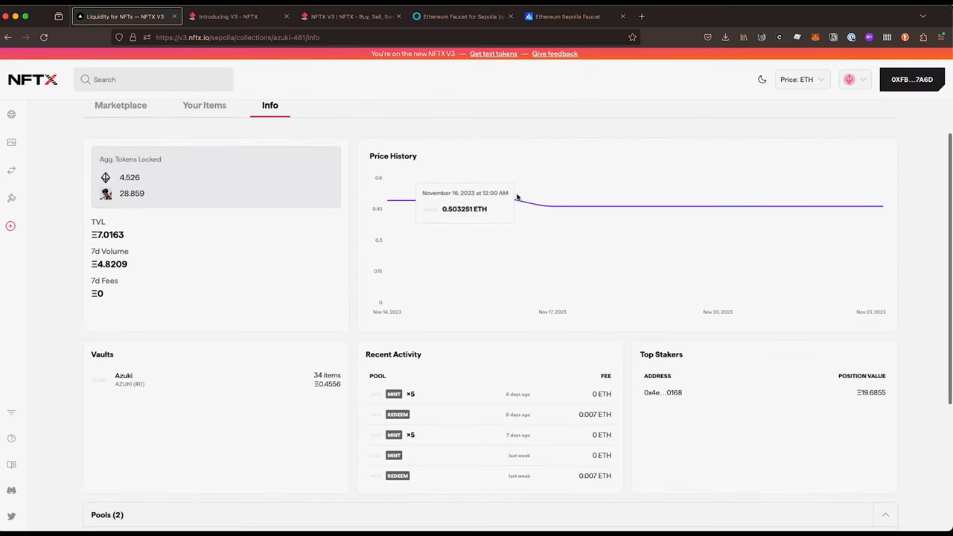
scroll("down", 3)
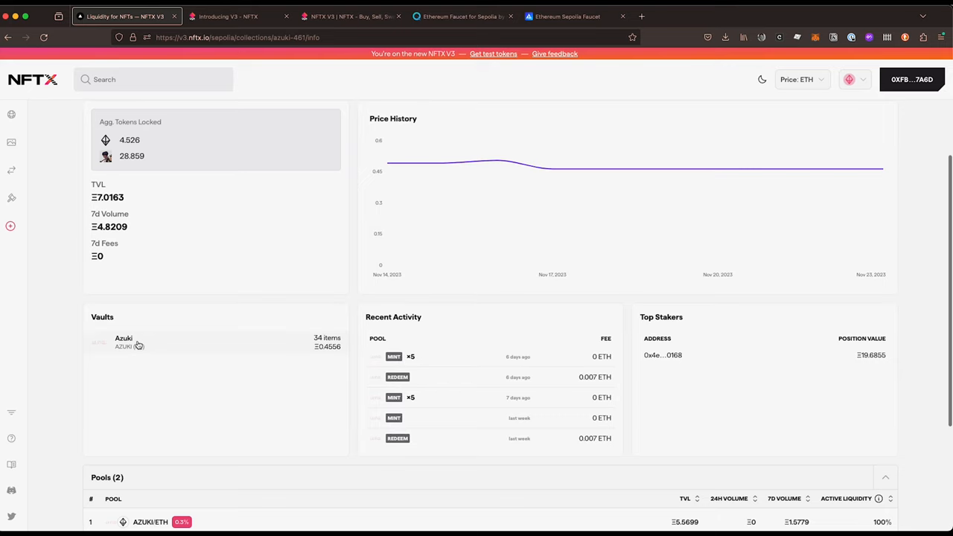
scroll("down", 3)
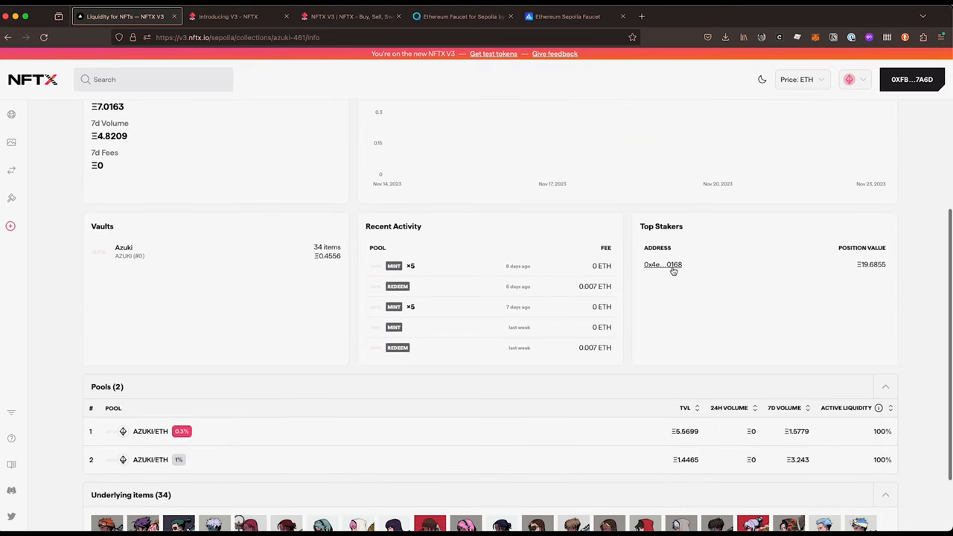
scroll("down", 3)
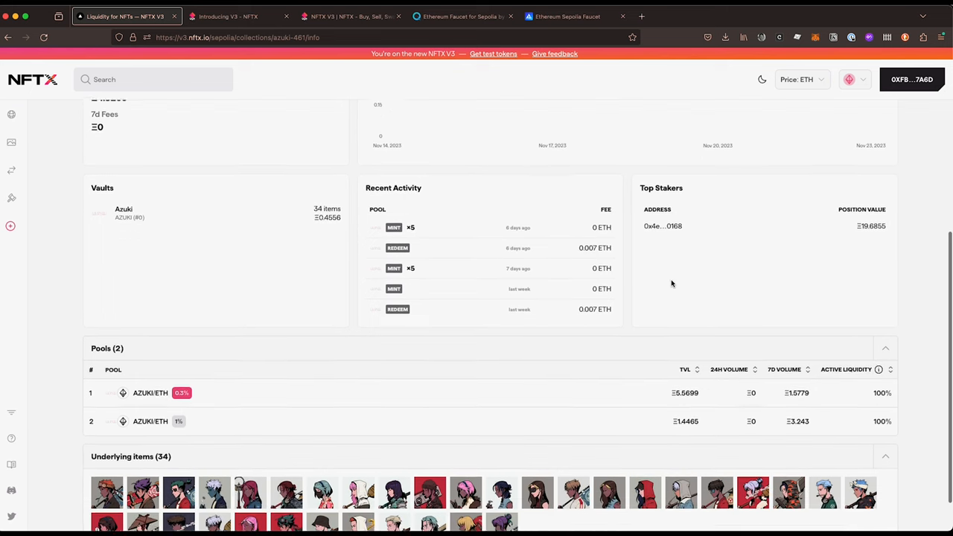
scroll("down", 3)
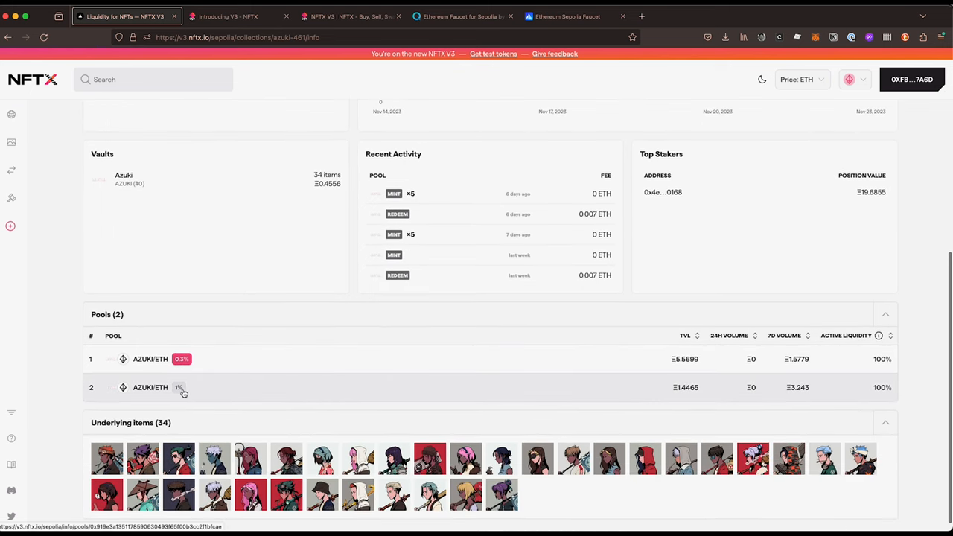
mouse_move(183, 359)
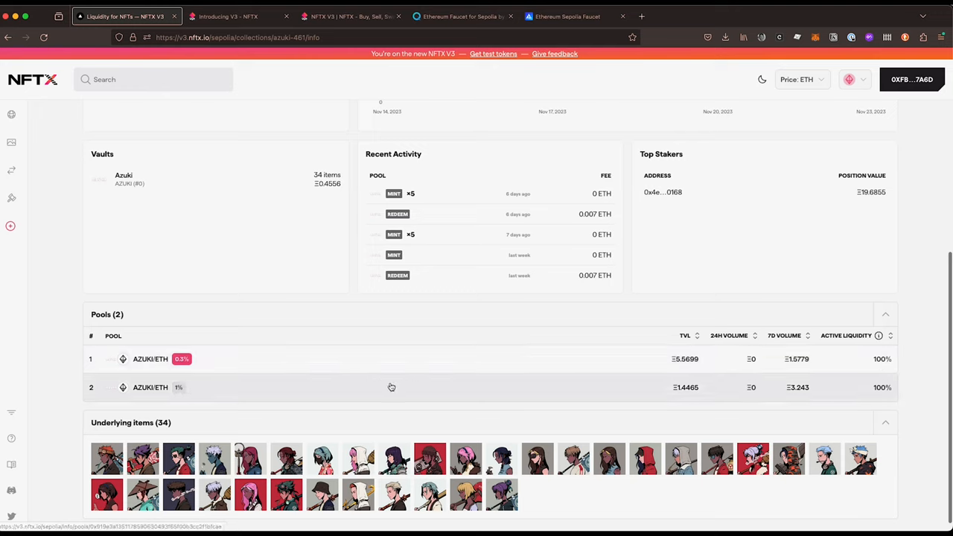
mouse_move(179, 387)
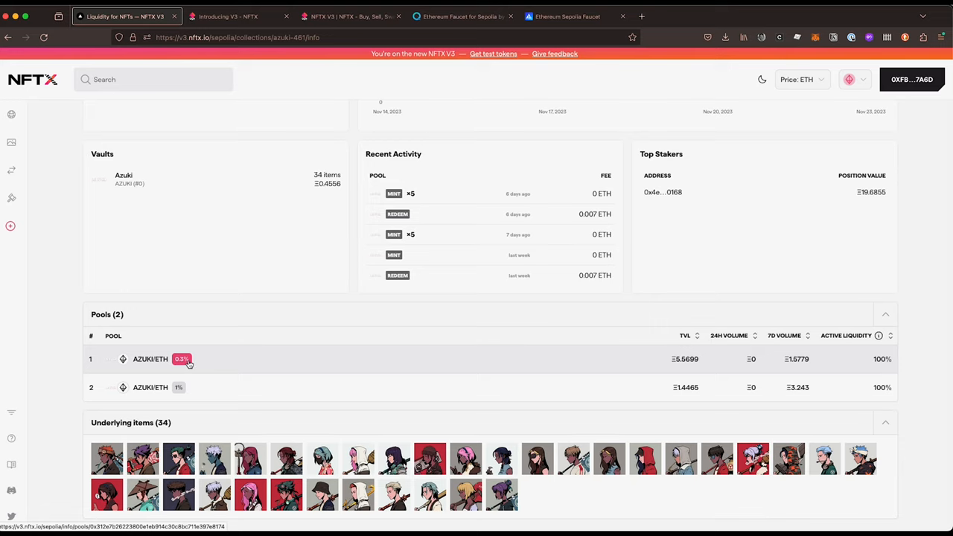
scroll("down", 3)
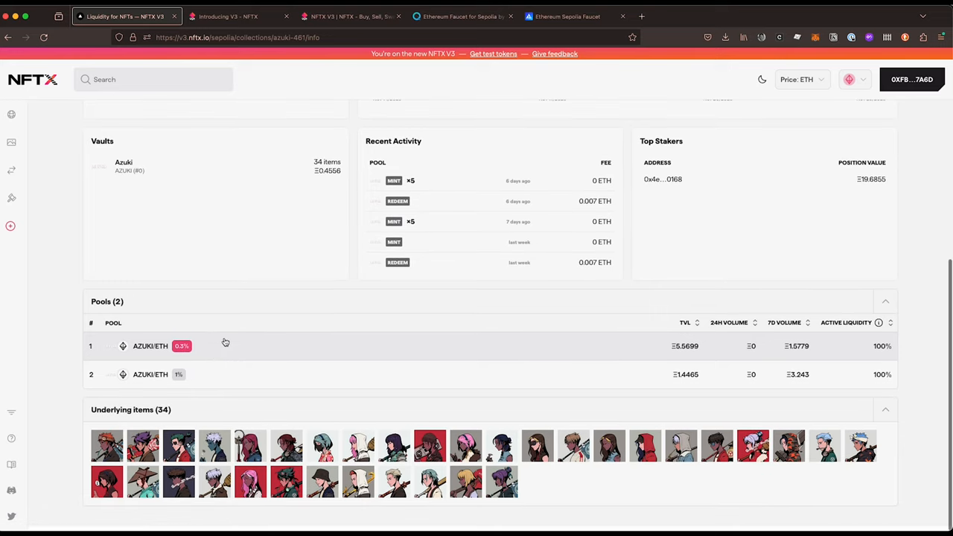
scroll("up", 3)
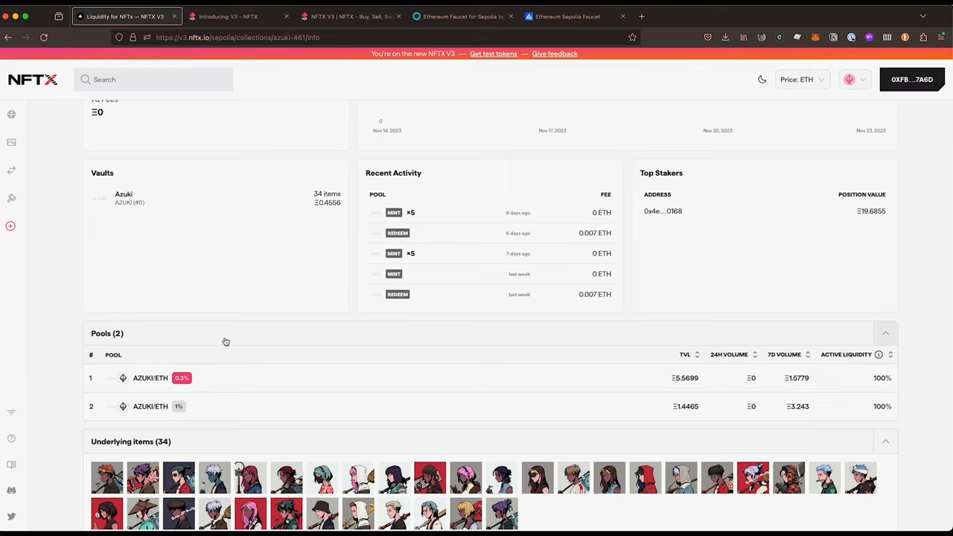
mouse_move(148, 377)
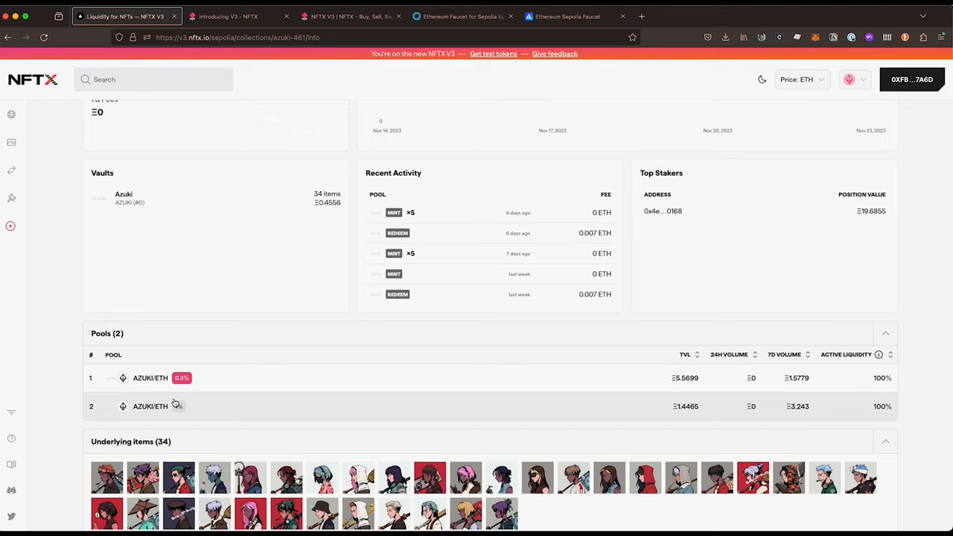
mouse_move(152, 324)
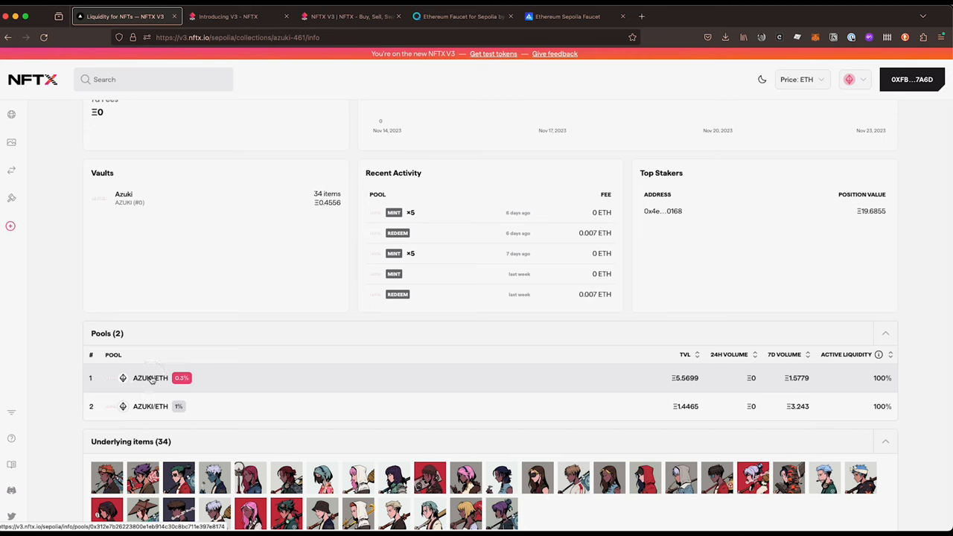
left_click(150, 378)
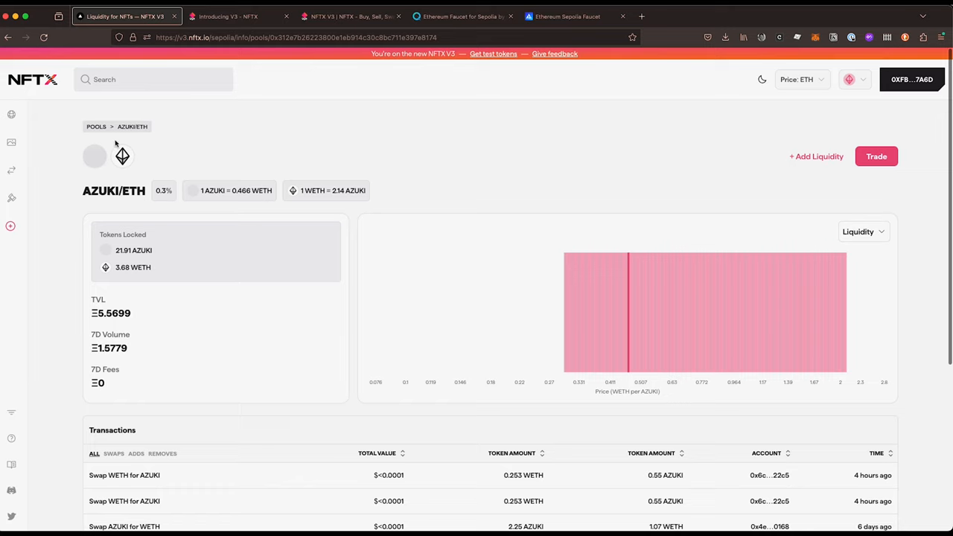
mouse_move(122, 264)
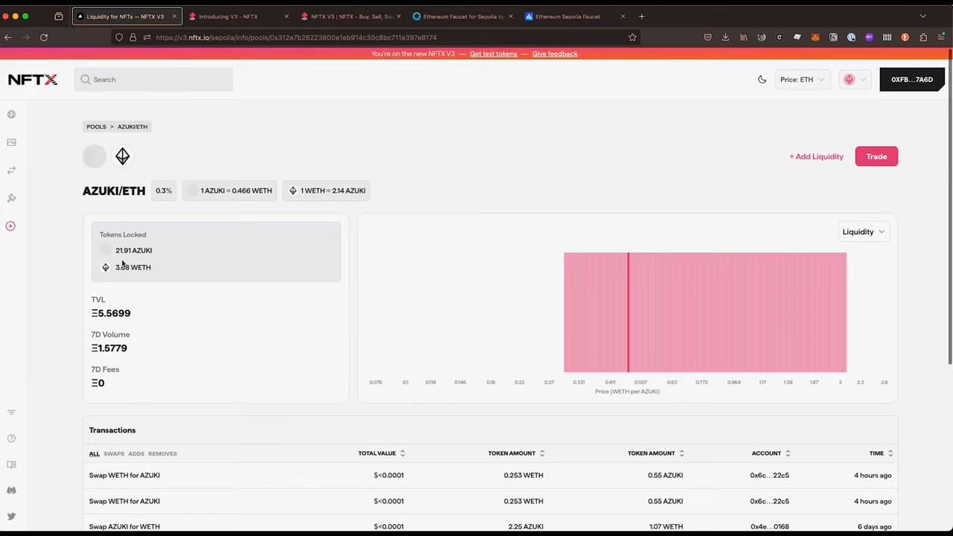
mouse_move(588, 321)
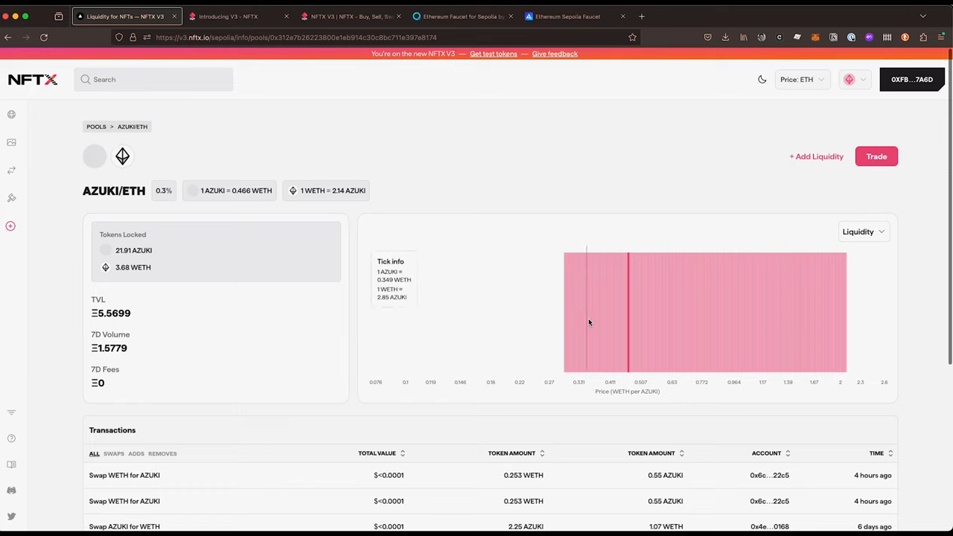
mouse_move(834, 323)
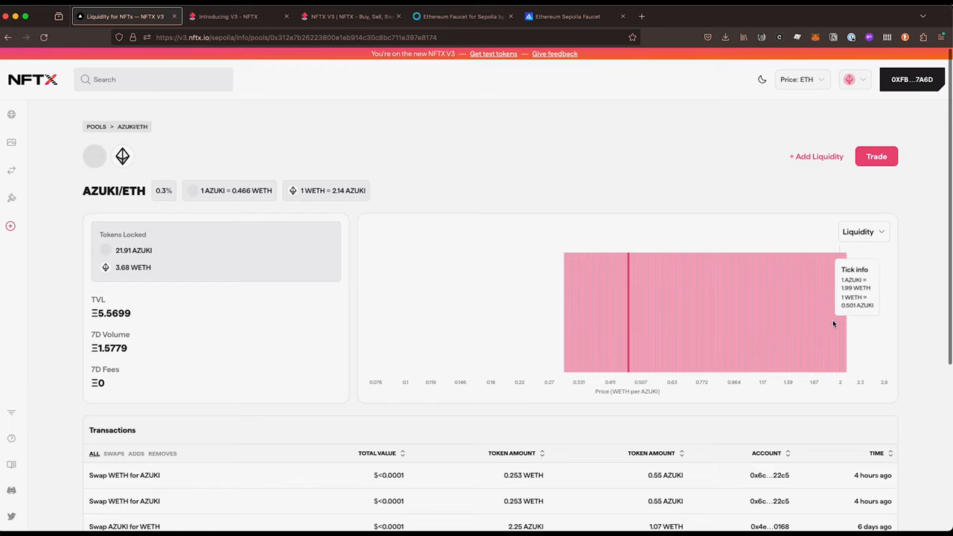
mouse_move(585, 320)
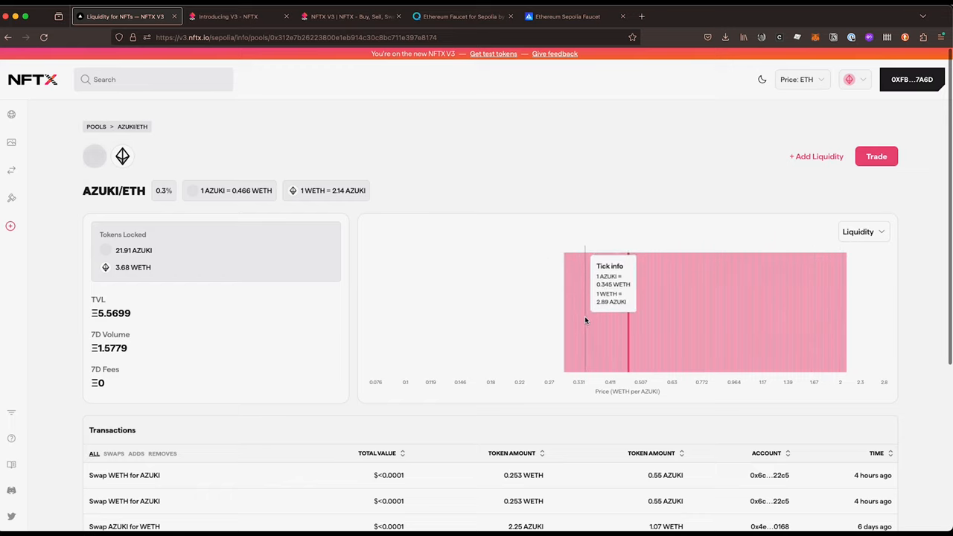
mouse_move(566, 322)
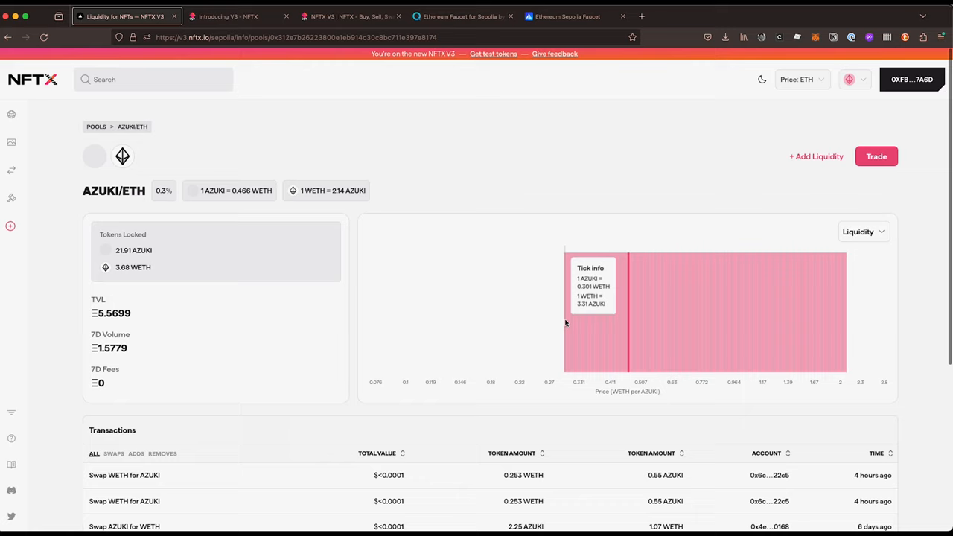
mouse_move(804, 329)
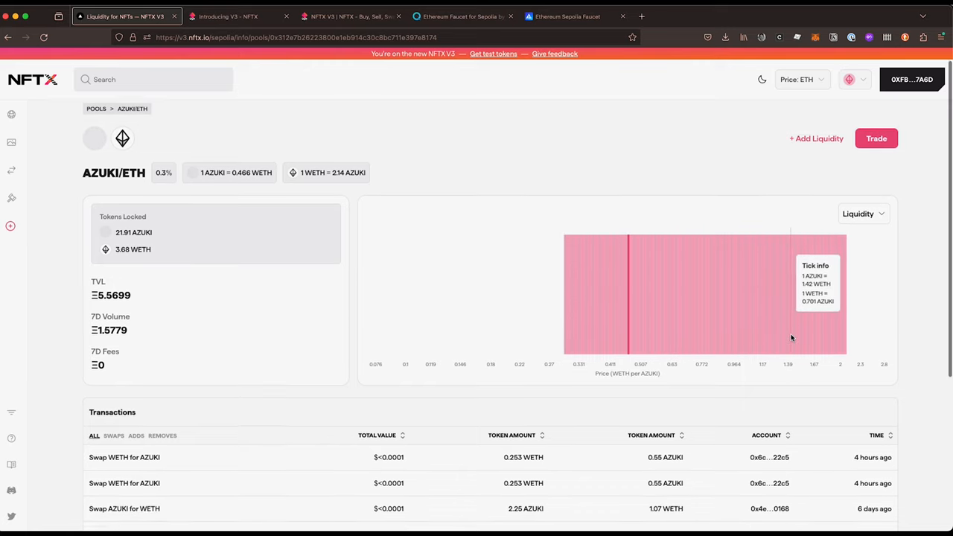
scroll("down", 3)
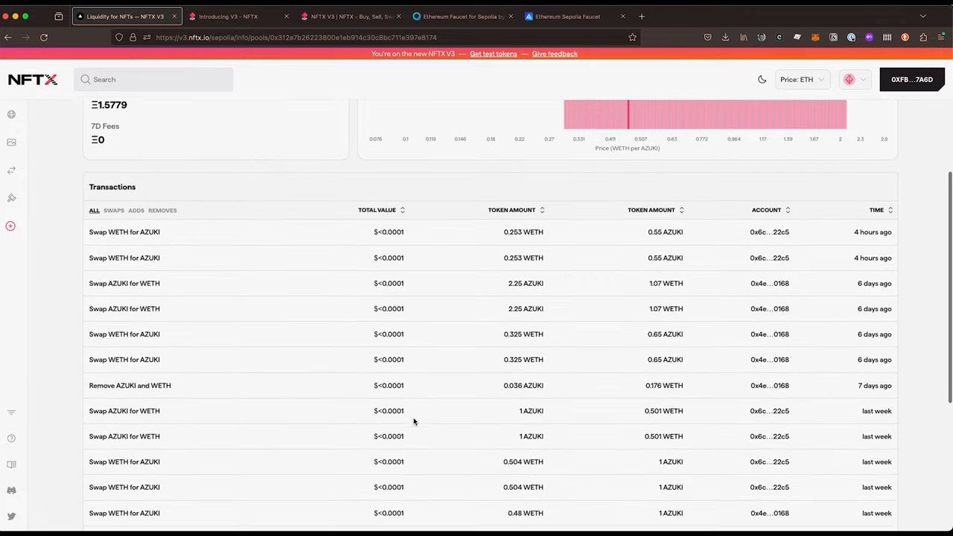
scroll("up", 3)
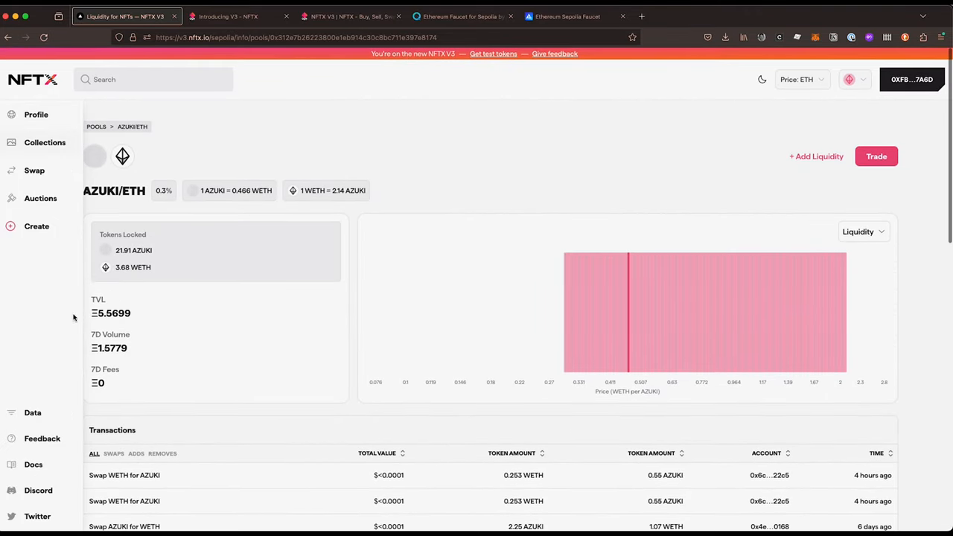
- Return to Profile, filter to Azuki, and open the Azuki vault's Sell dropdown
left_click(35, 115)
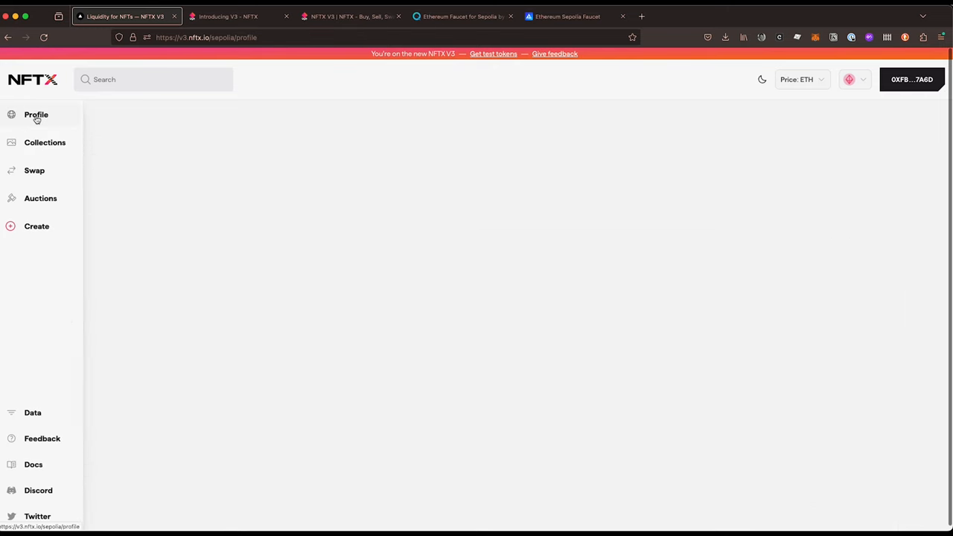
left_click(36, 115)
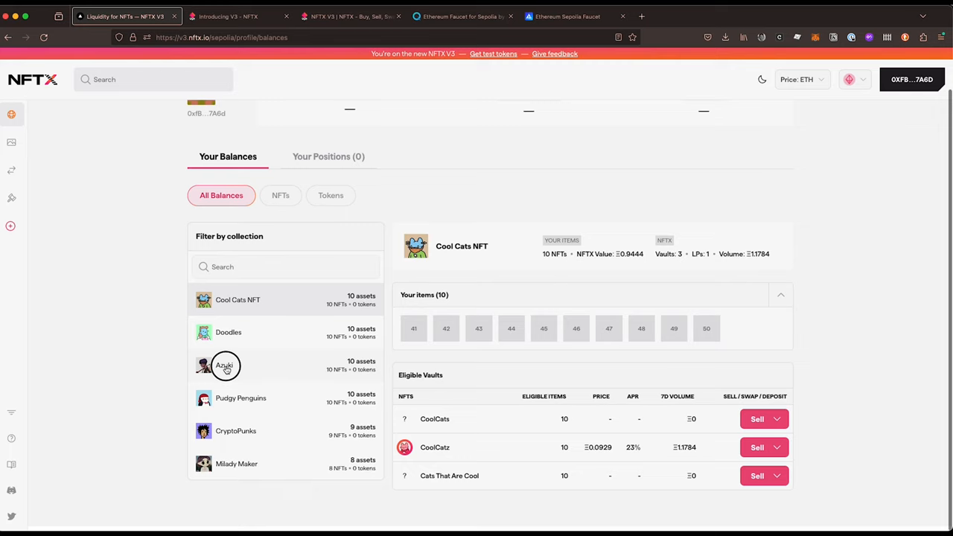
left_click(224, 365)
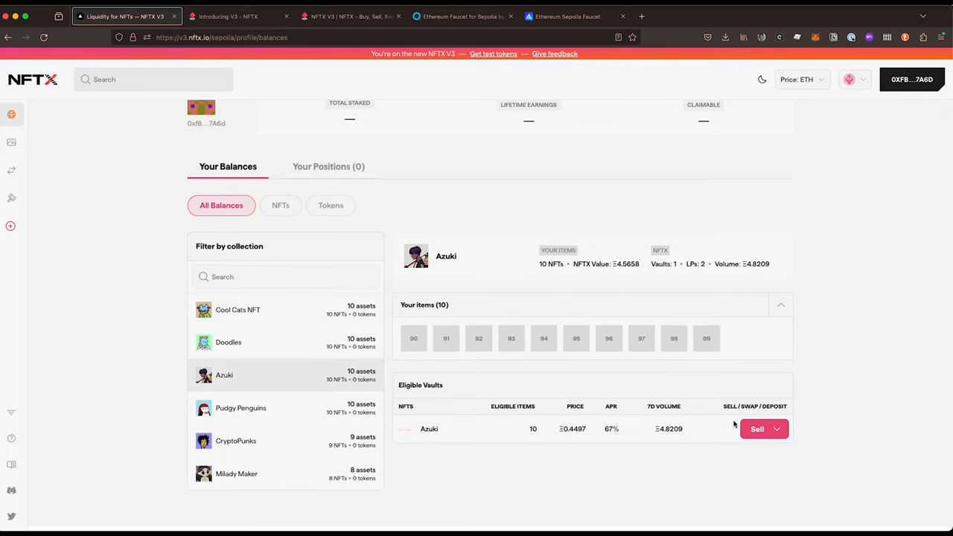
left_click(764, 428)
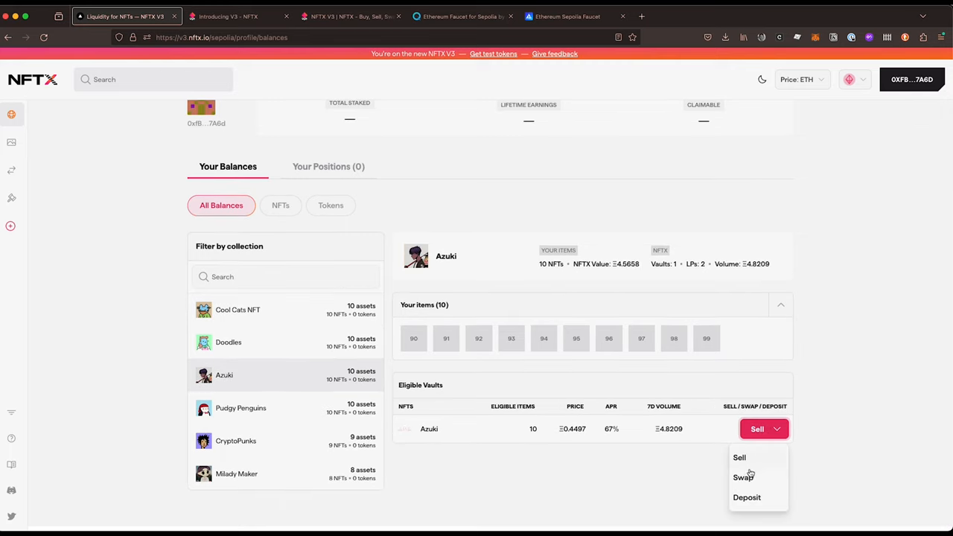
mouse_move(750, 502)
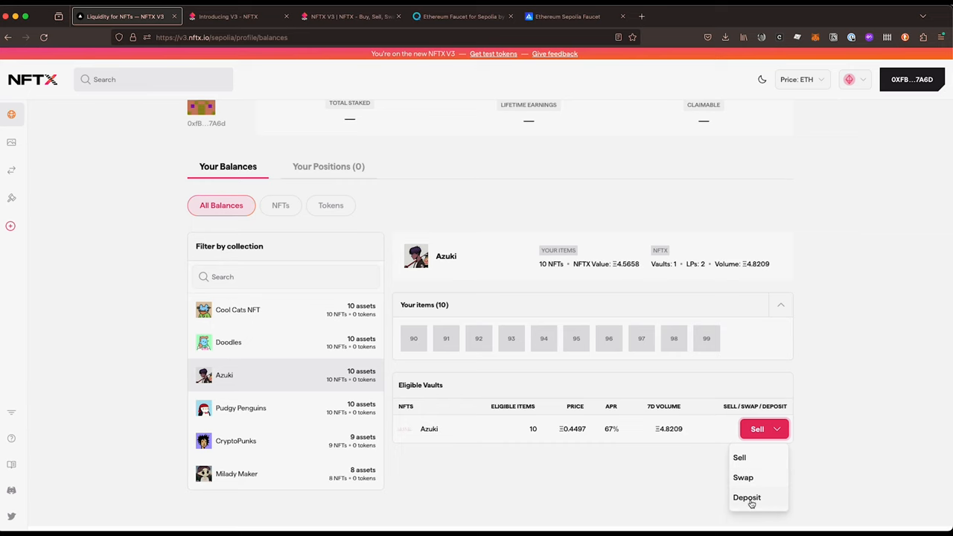
- Choose Deposit for the Azuki vault, keeping a Liquidity pair position
left_click(746, 497)
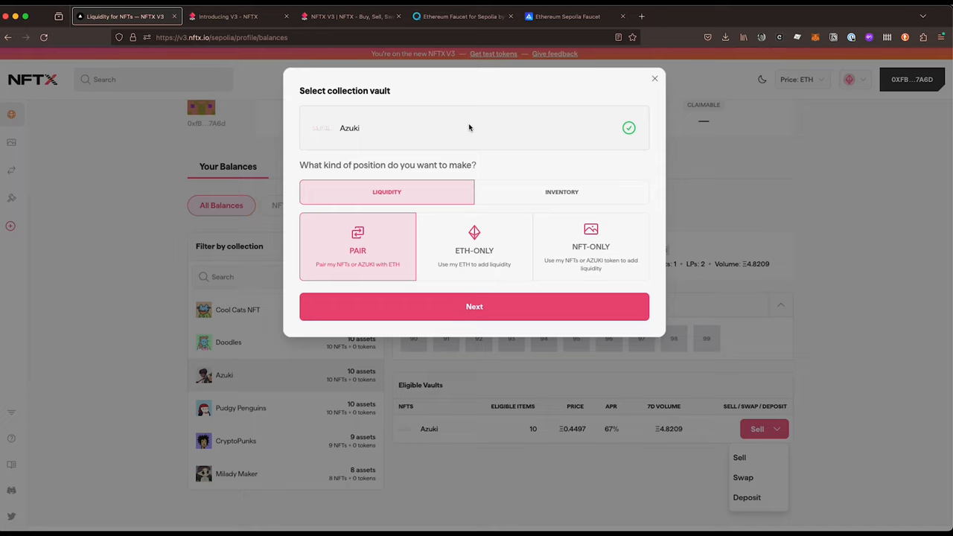
mouse_move(364, 223)
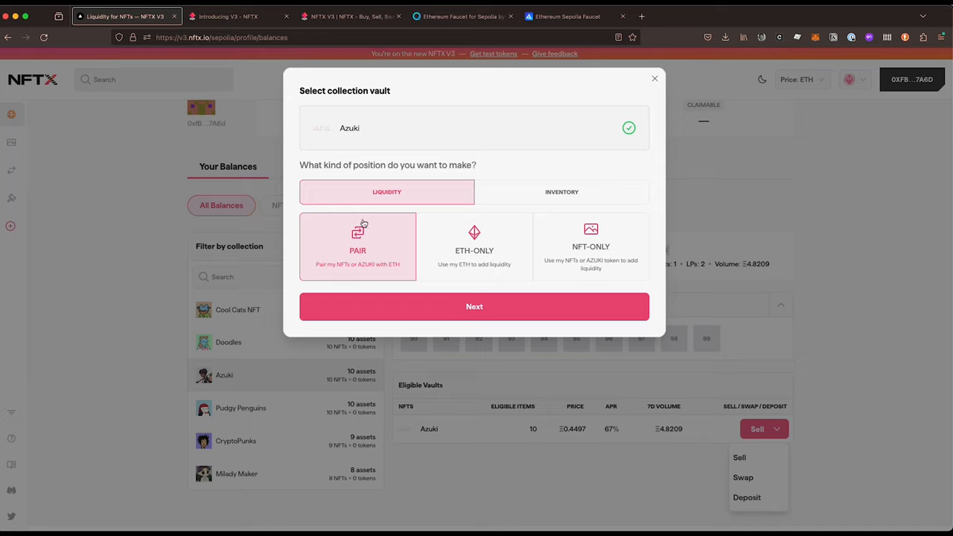
mouse_move(369, 222)
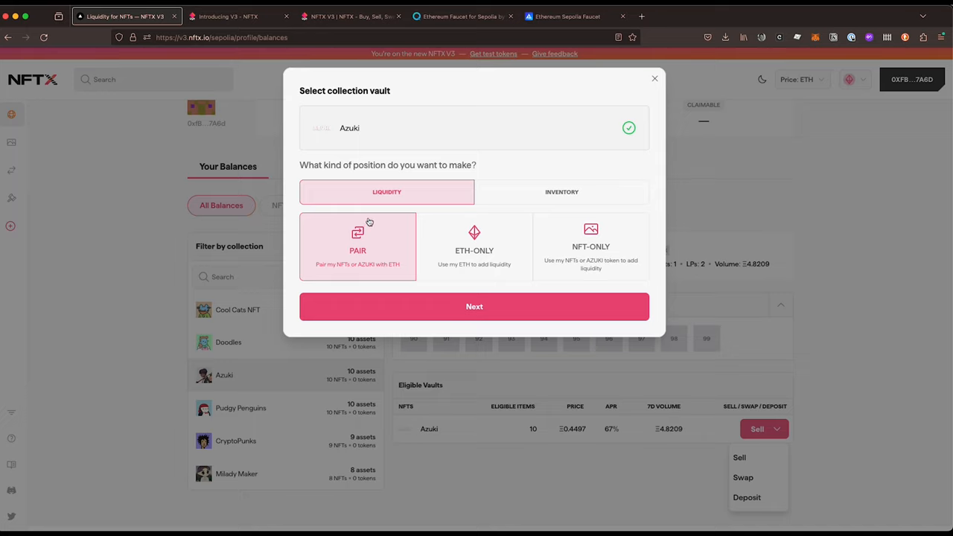
mouse_move(474, 248)
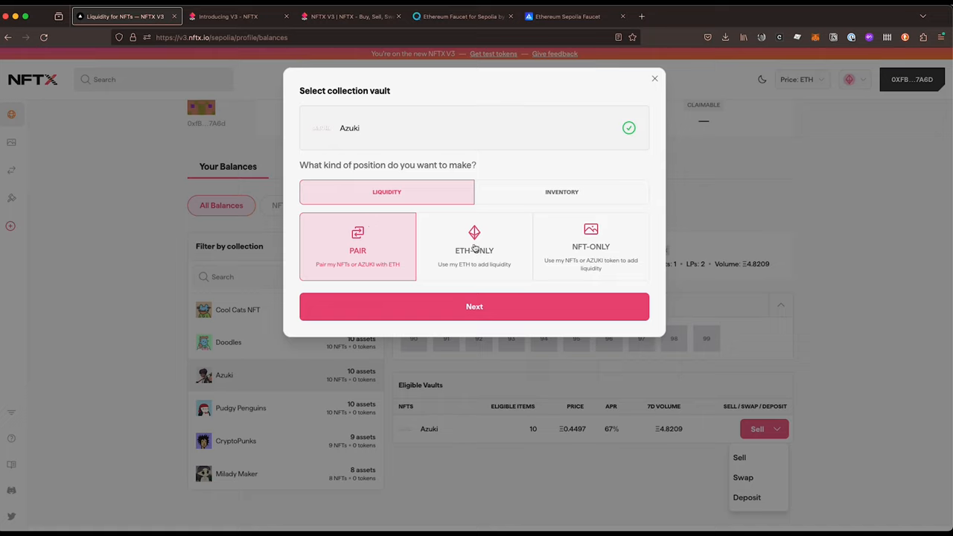
mouse_move(575, 242)
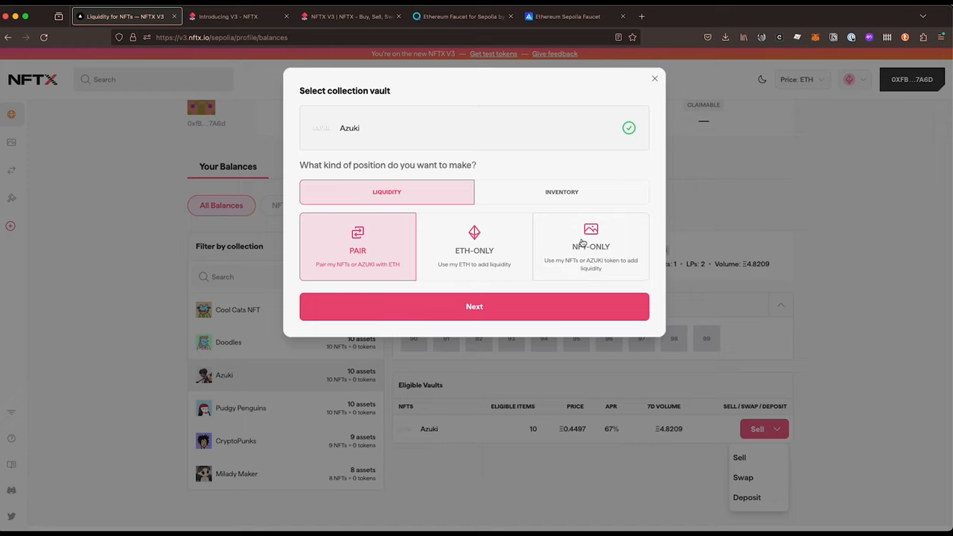
mouse_move(467, 236)
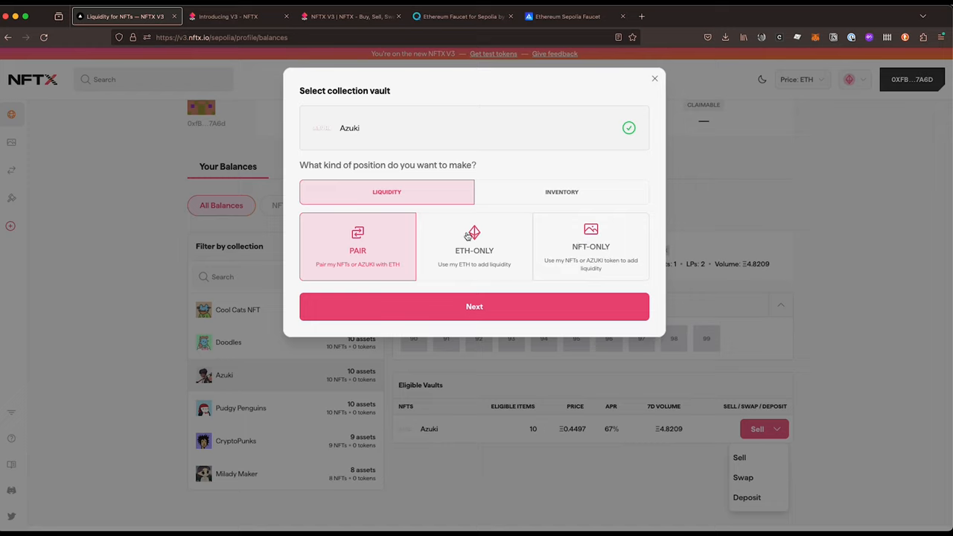
mouse_move(332, 266)
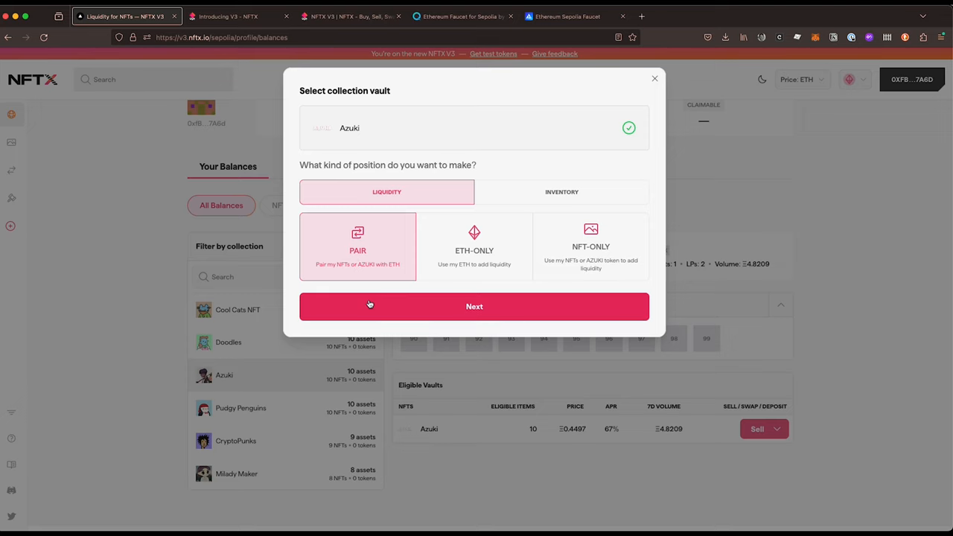
- Settle on the 0.3% AZUKI/ETH fee tier and select Azuki 90–94 for the pair
left_click(474, 306)
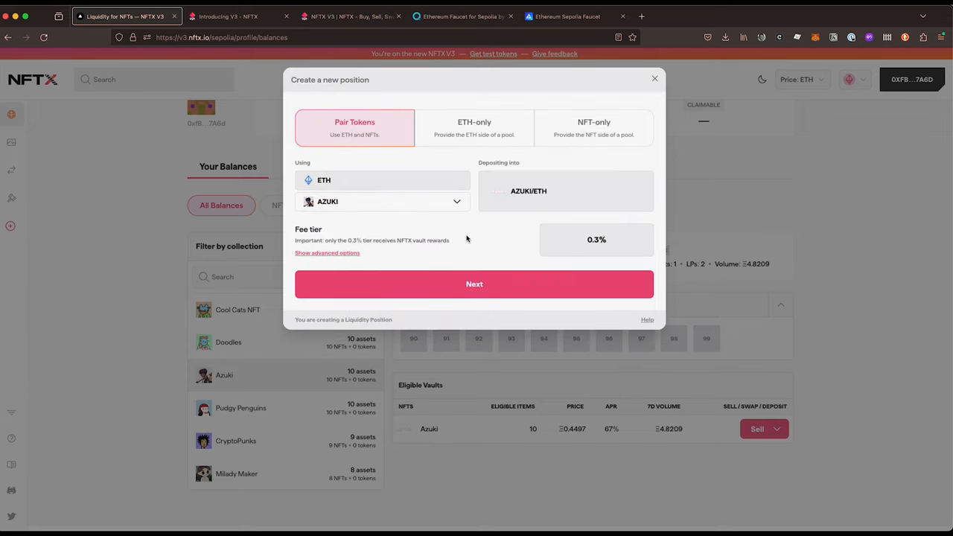
mouse_move(438, 251)
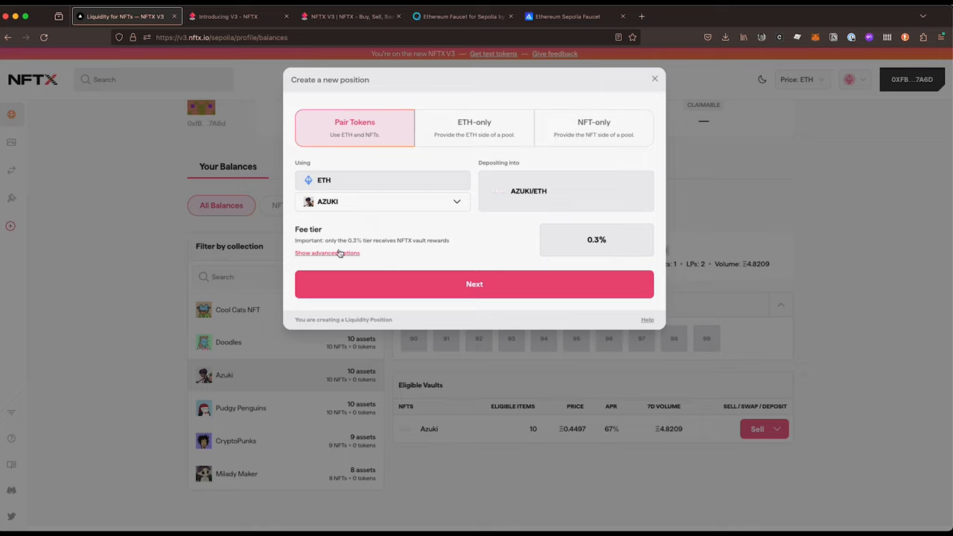
left_click(327, 252)
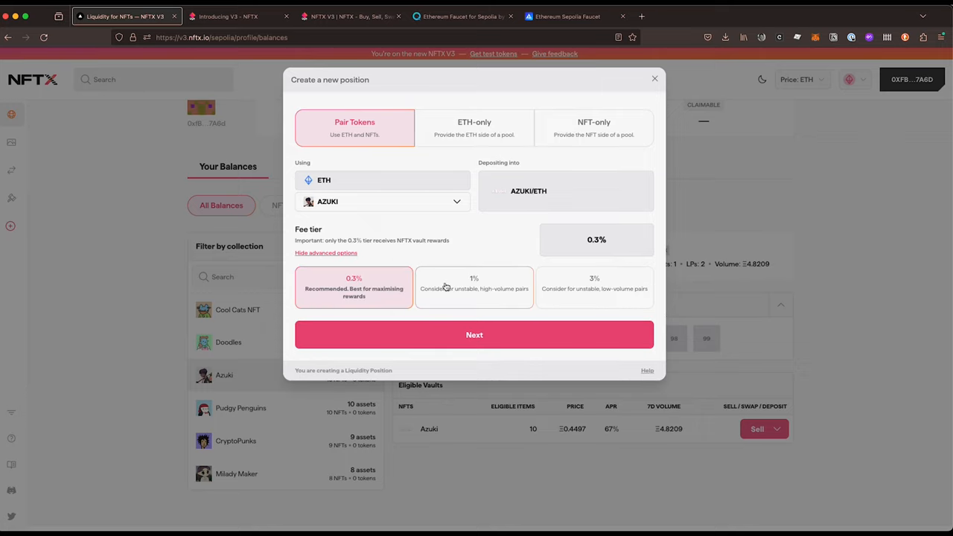
left_click(474, 289)
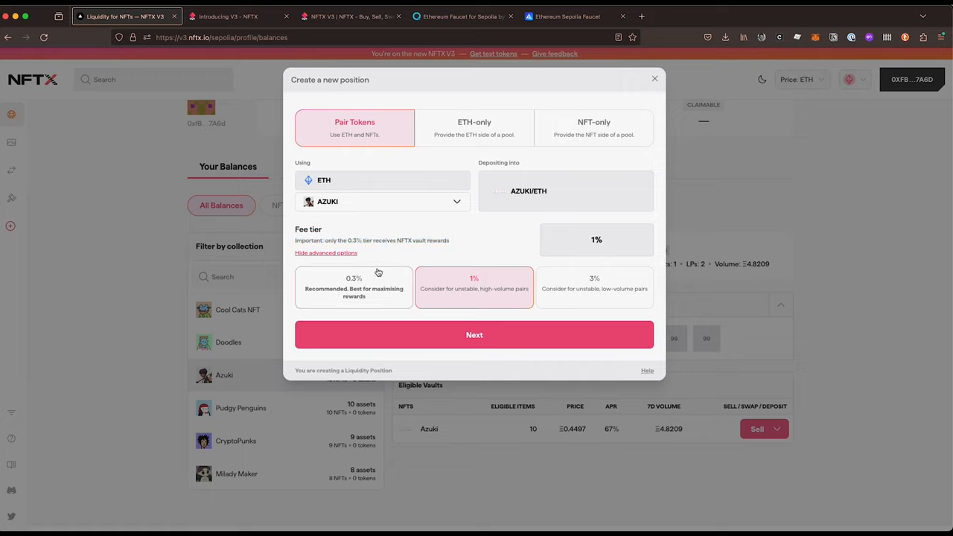
left_click(353, 288)
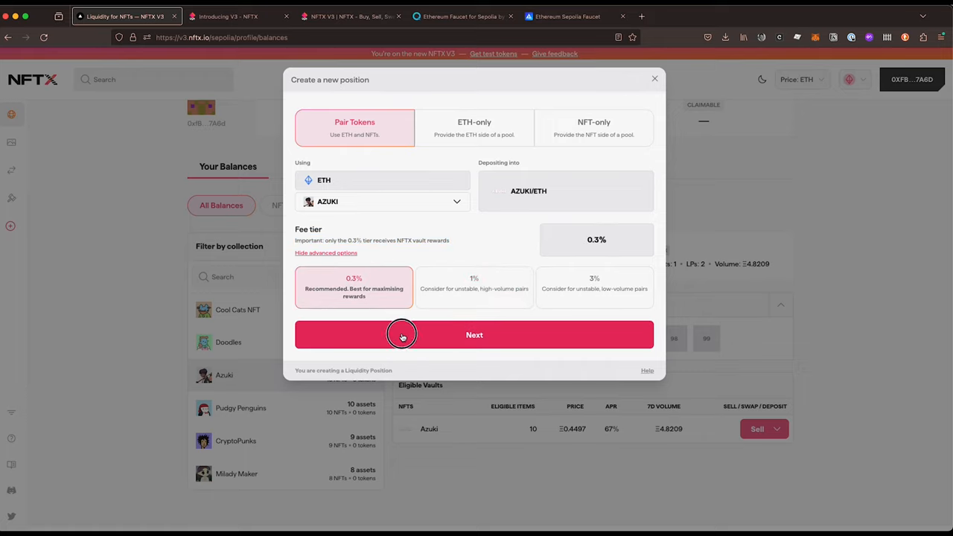
left_click(474, 334)
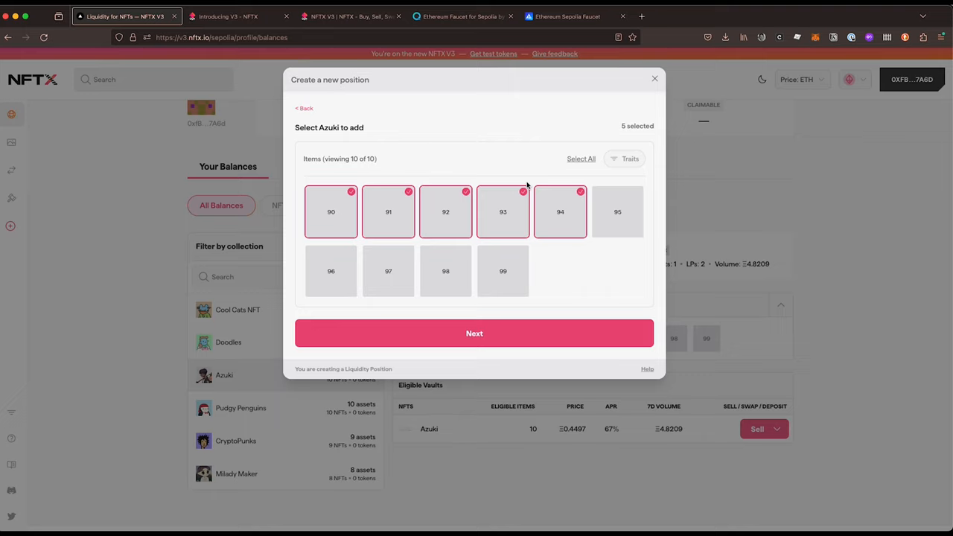
mouse_move(544, 214)
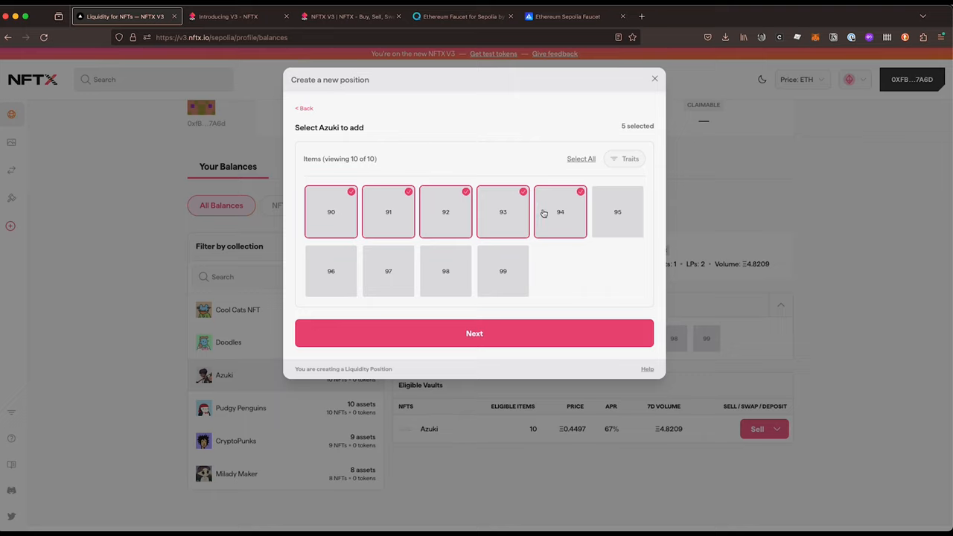
mouse_move(560, 212)
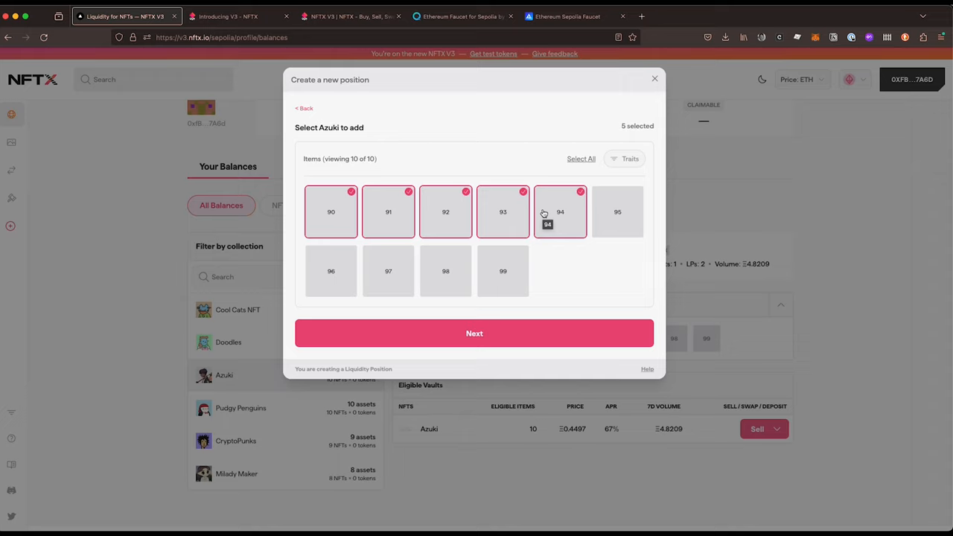
mouse_move(560, 216)
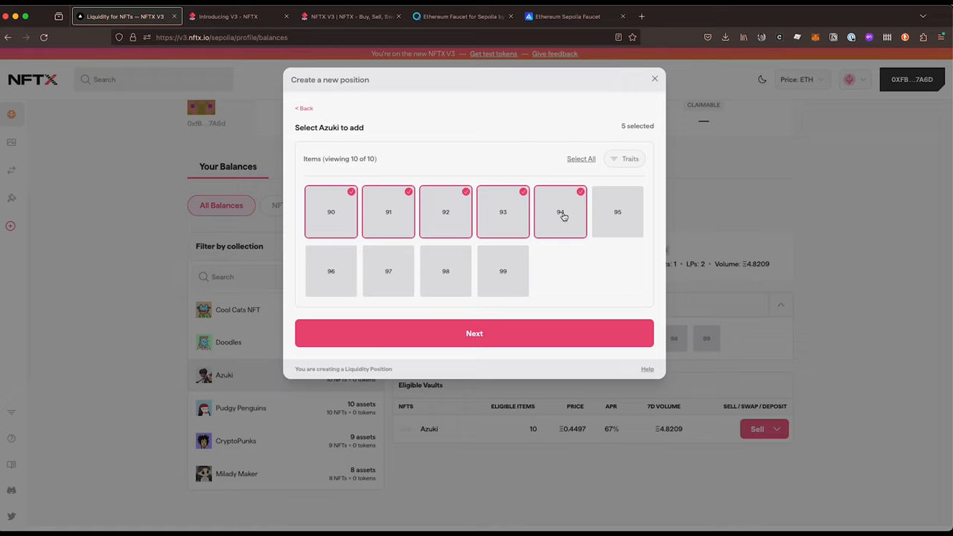
mouse_move(410, 216)
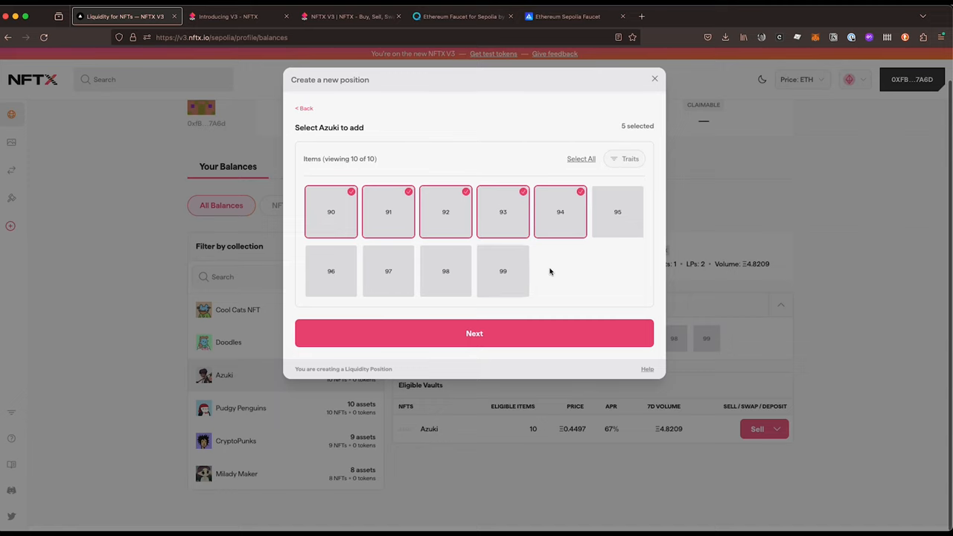
left_click(474, 333)
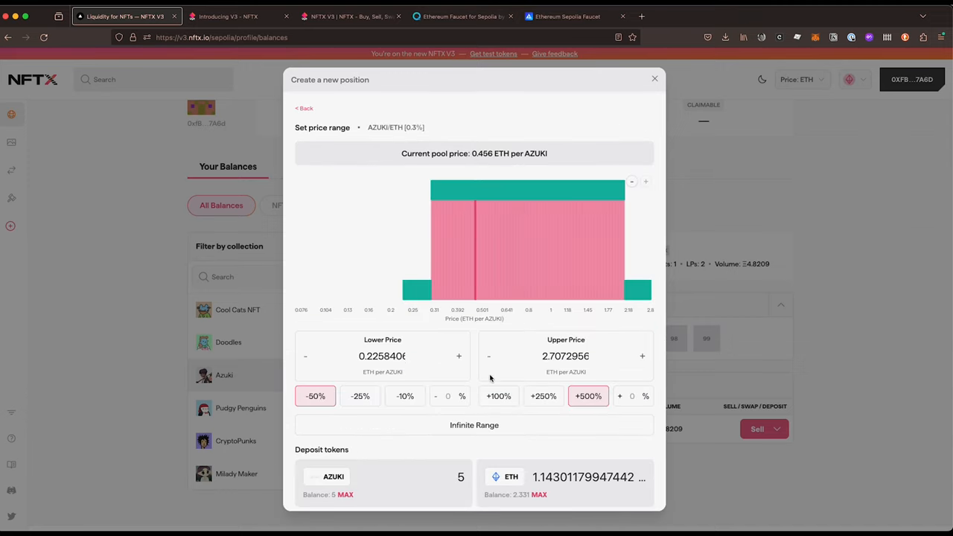
mouse_move(438, 239)
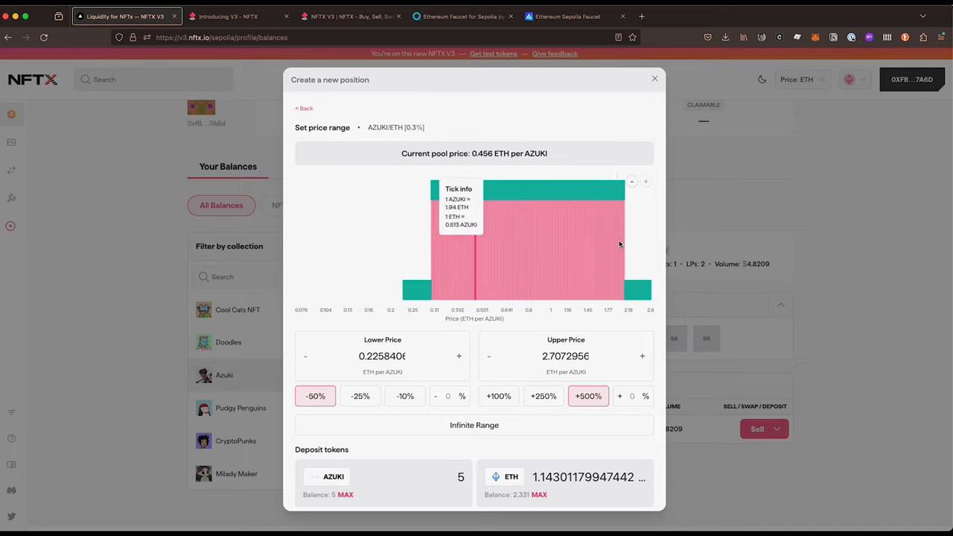
mouse_move(449, 238)
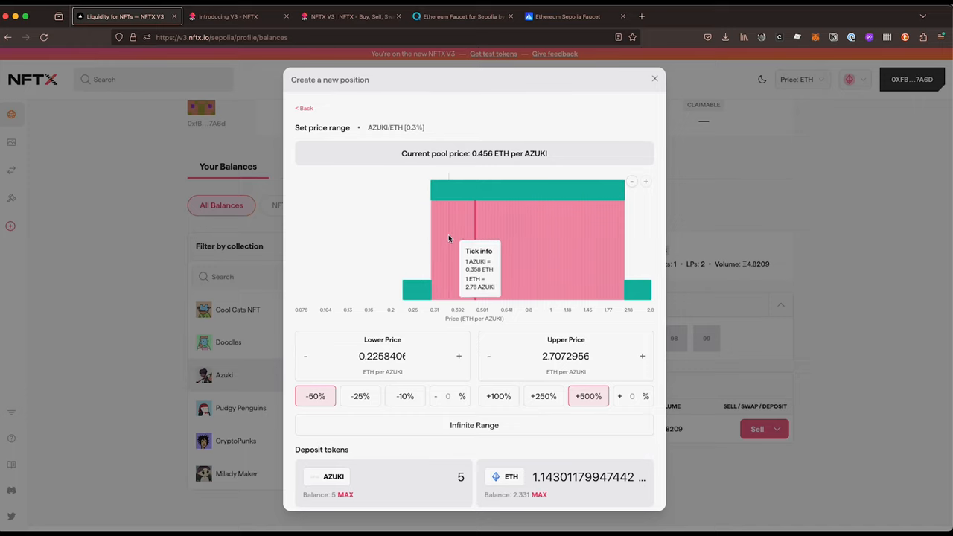
mouse_move(400, 381)
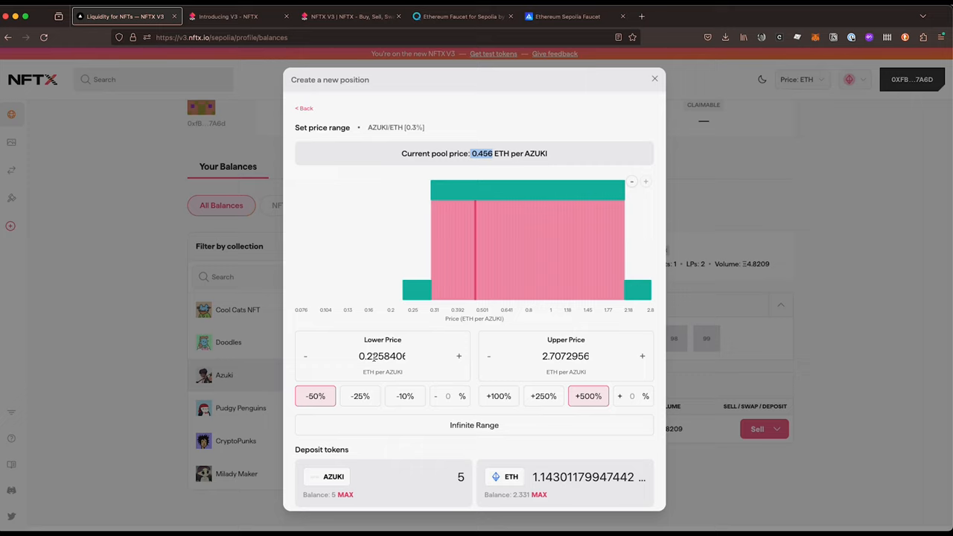
mouse_move(474, 279)
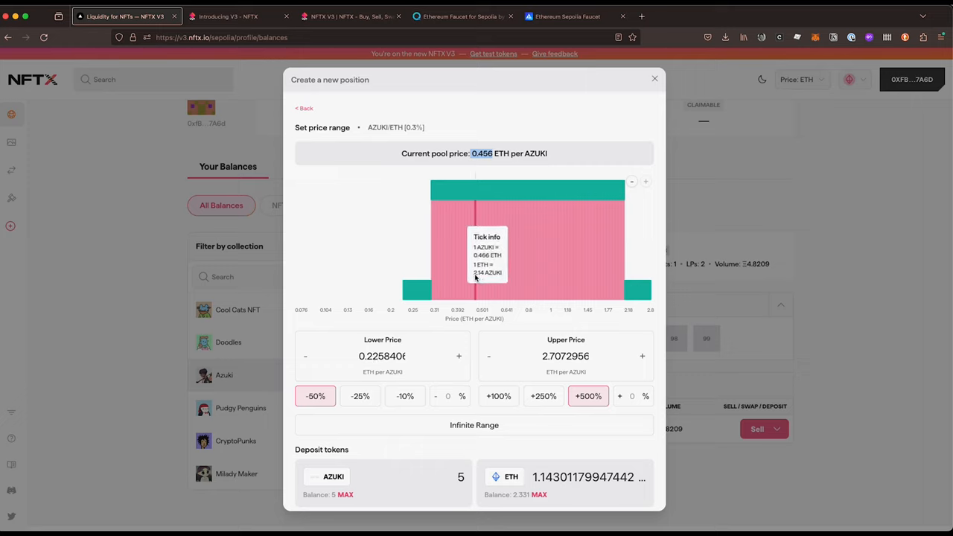
mouse_move(384, 364)
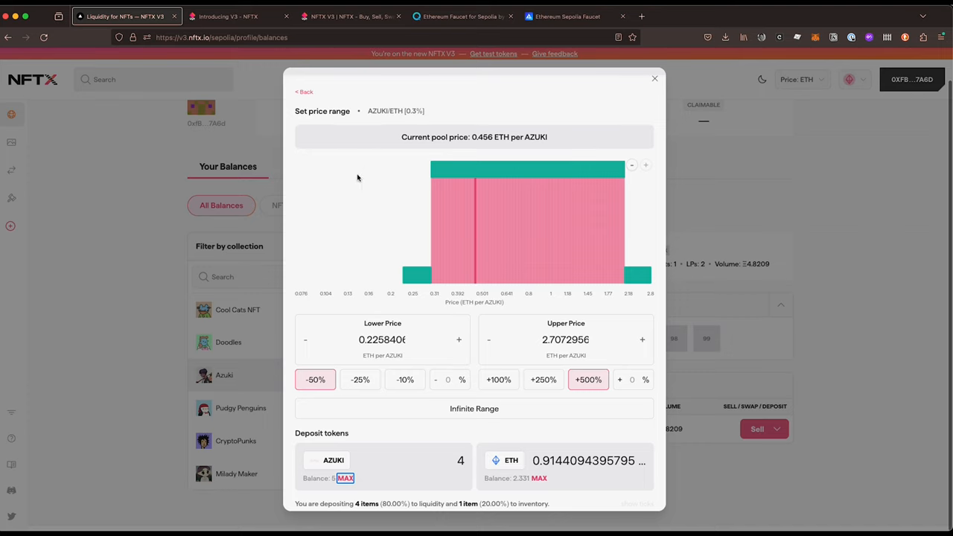
- Lower the AZUKI deposit to 4 with about 0.914 ETH, keeping the -50%/+500% range
scroll("down", 3)
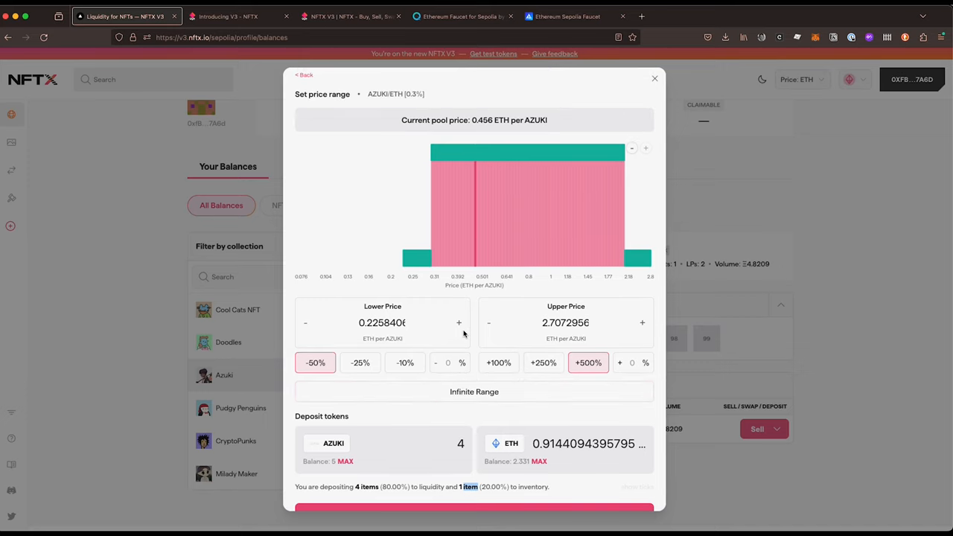
mouse_move(493, 276)
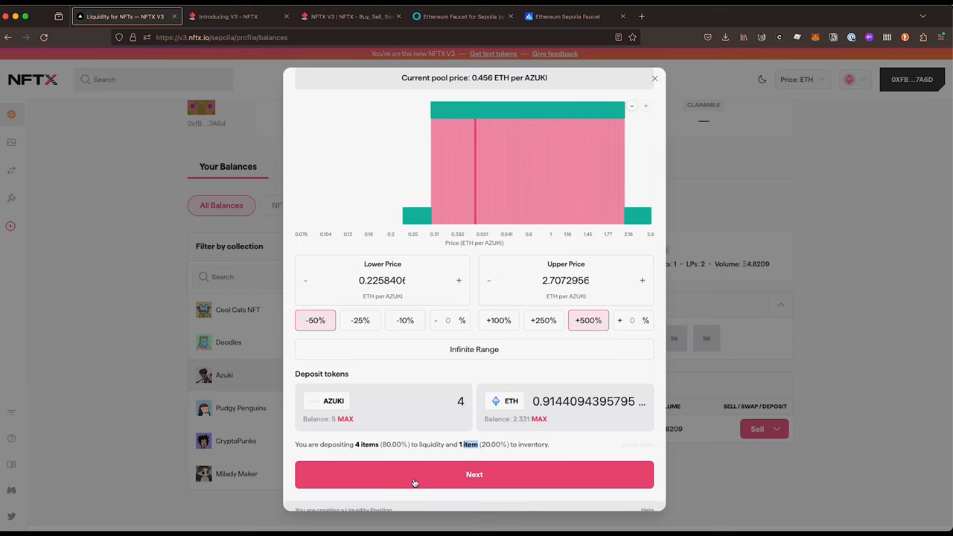
- Review the summary: 4 Azuki plus 0.914 ETH liquidity, 1 Azuki inventory locked 48 hours
left_click(474, 474)
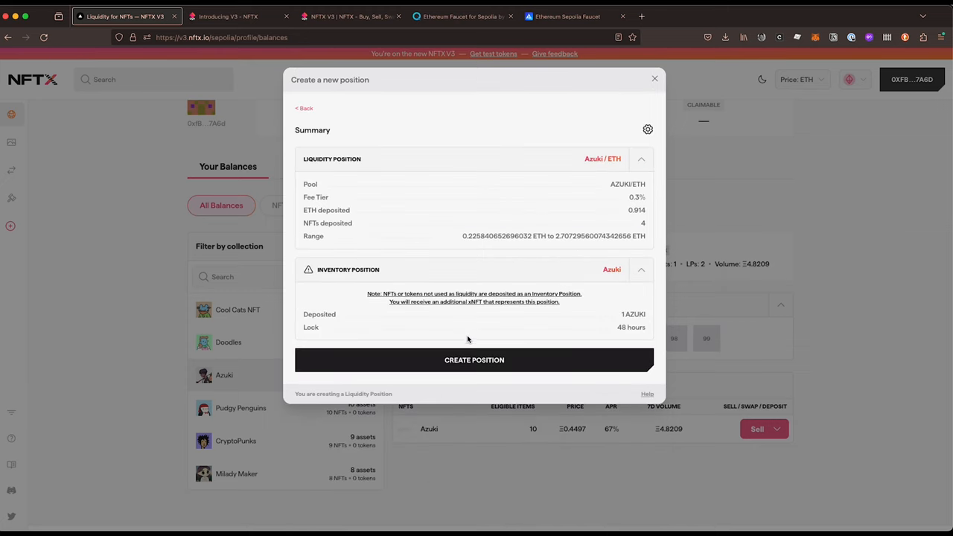
mouse_move(495, 288)
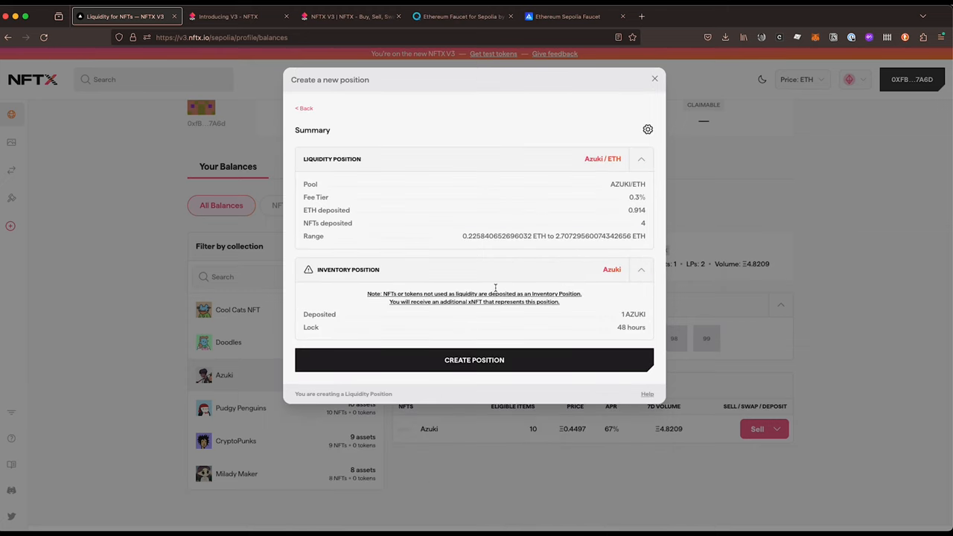
mouse_move(609, 329)
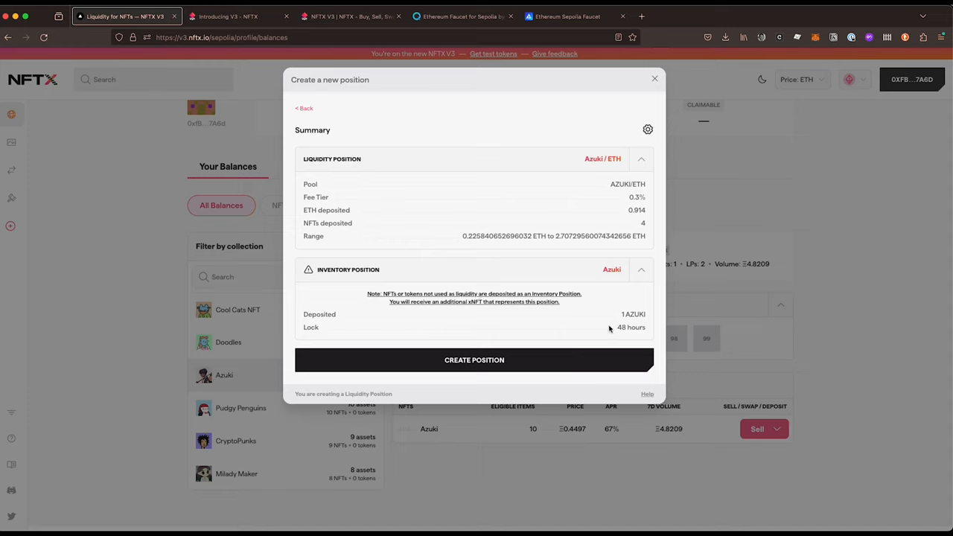
double_click(631, 327)
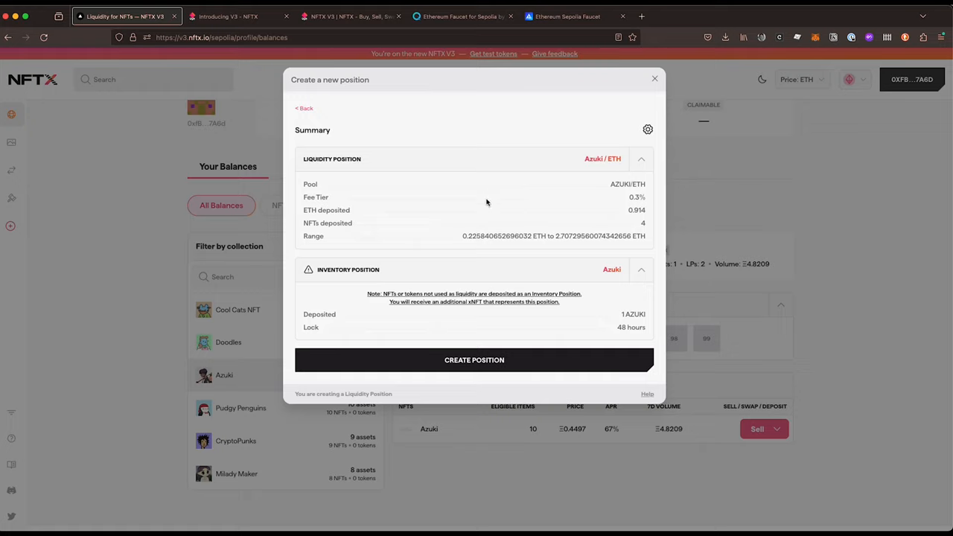
mouse_move(518, 241)
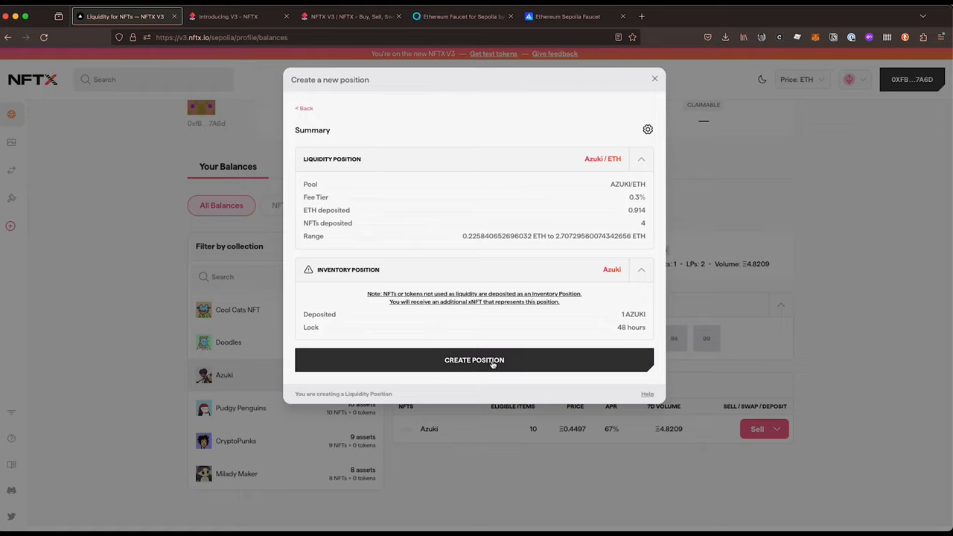
- Create the position, approving Azuki NFT access and confirming both MetaMask transactions
left_click(474, 360)
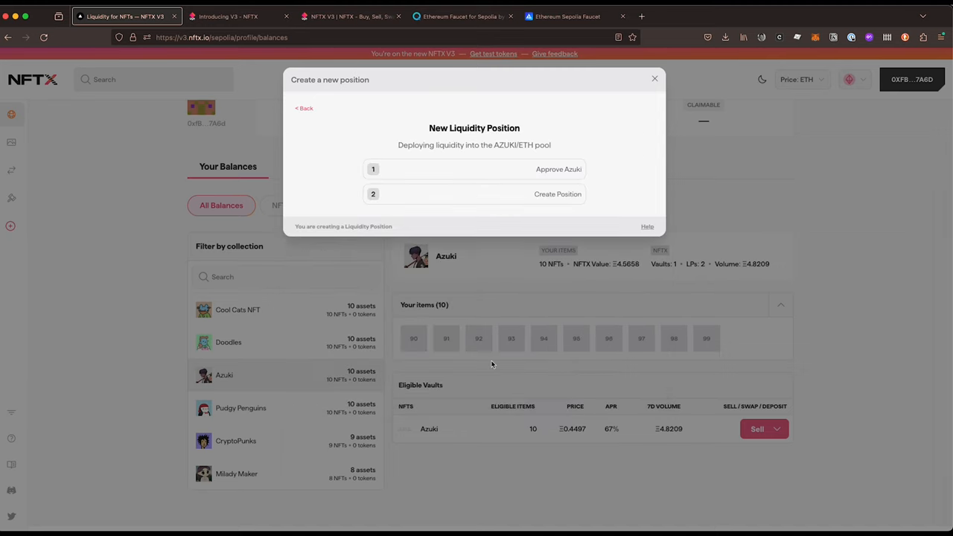
left_click(558, 169)
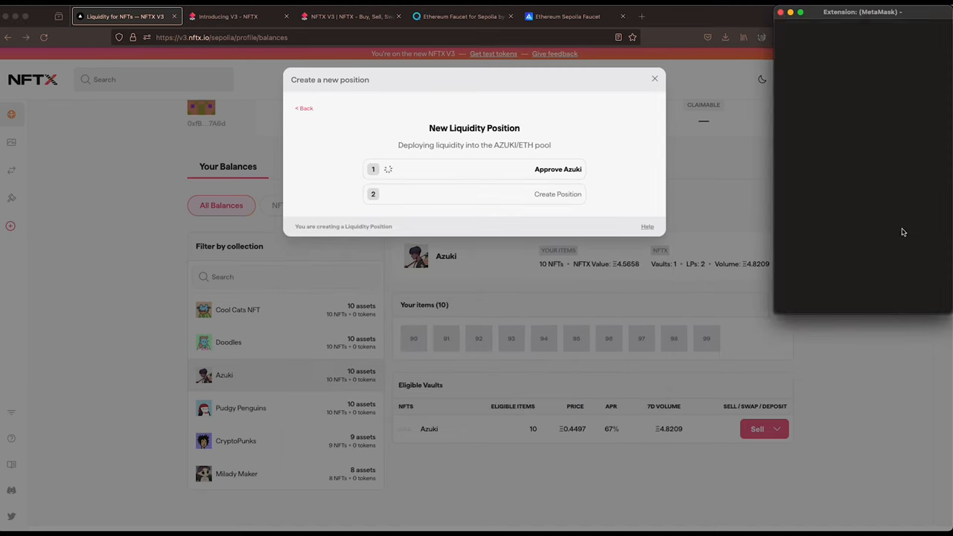
left_click(558, 169)
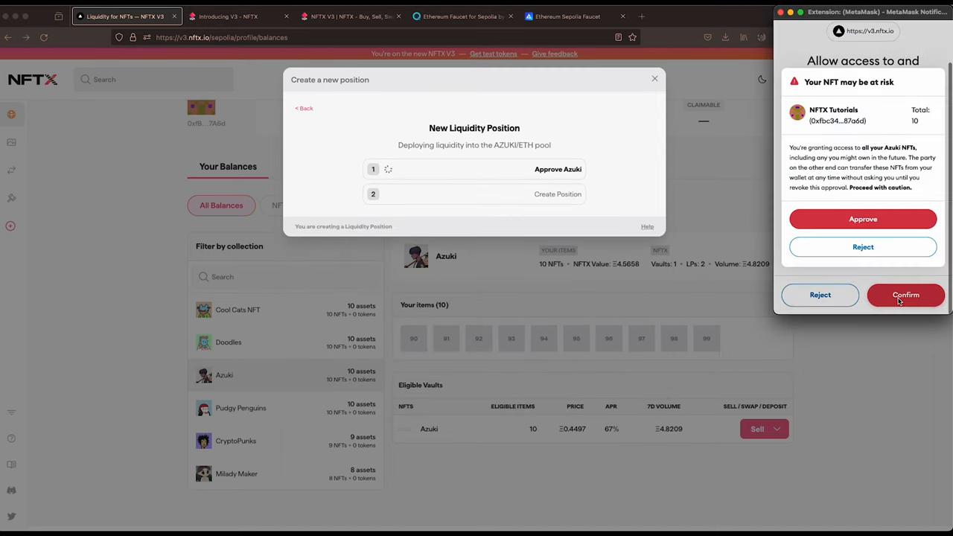
left_click(905, 295)
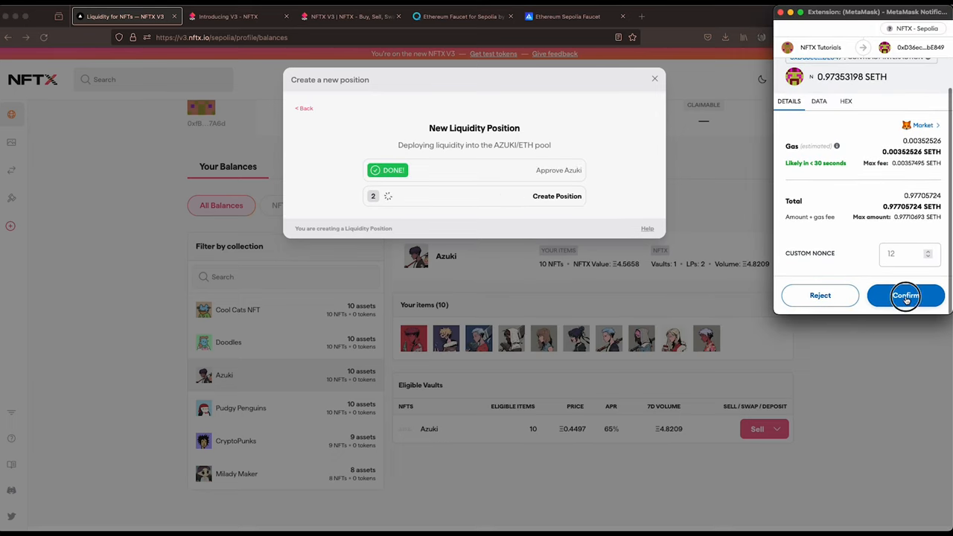
left_click(905, 295)
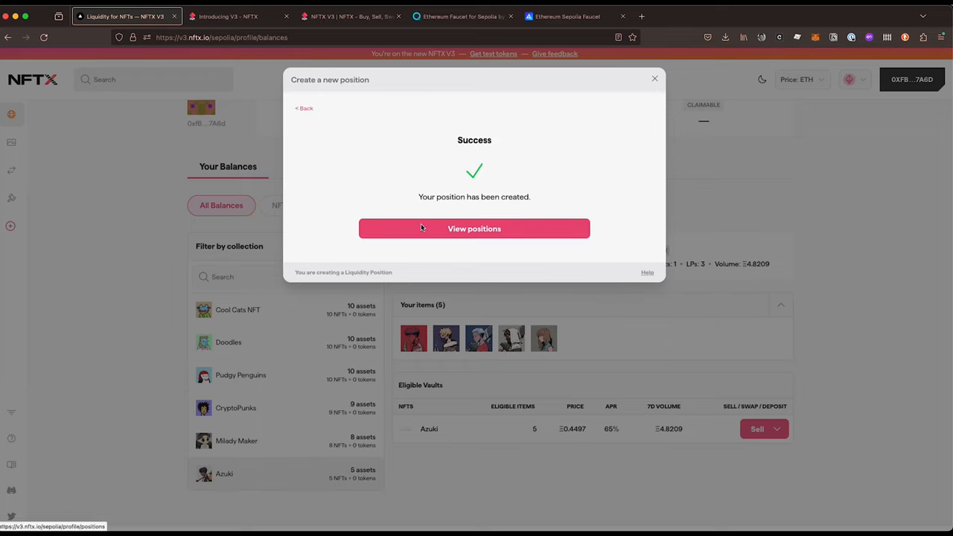
mouse_move(386, 208)
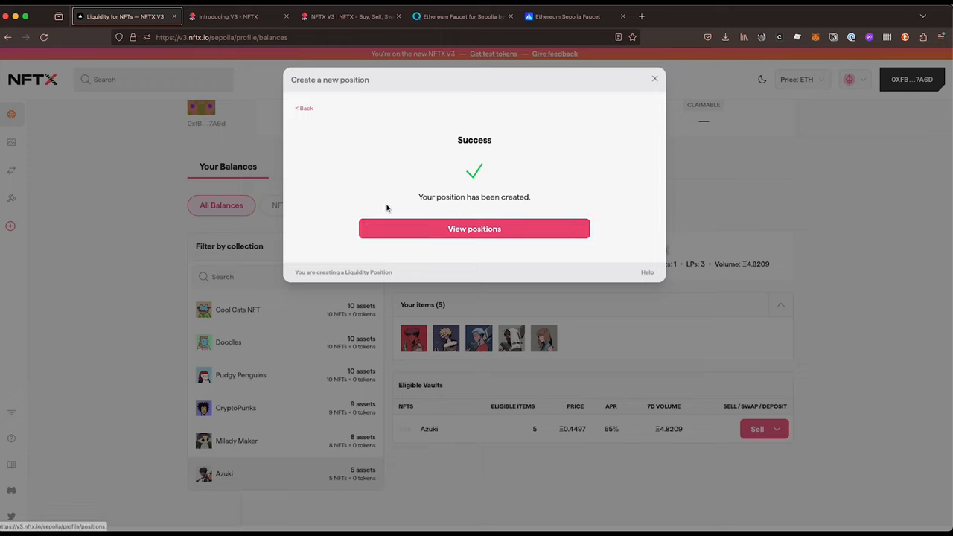
mouse_move(569, 339)
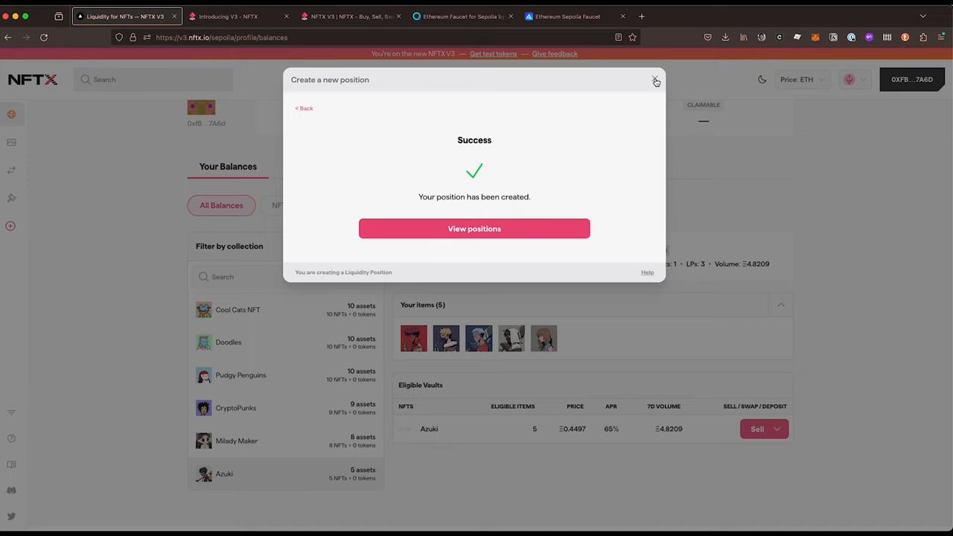
- Dismiss the success message and begin another 0.3% AZUKI/ETH pair deposit into the Azuki vault
left_click(654, 80)
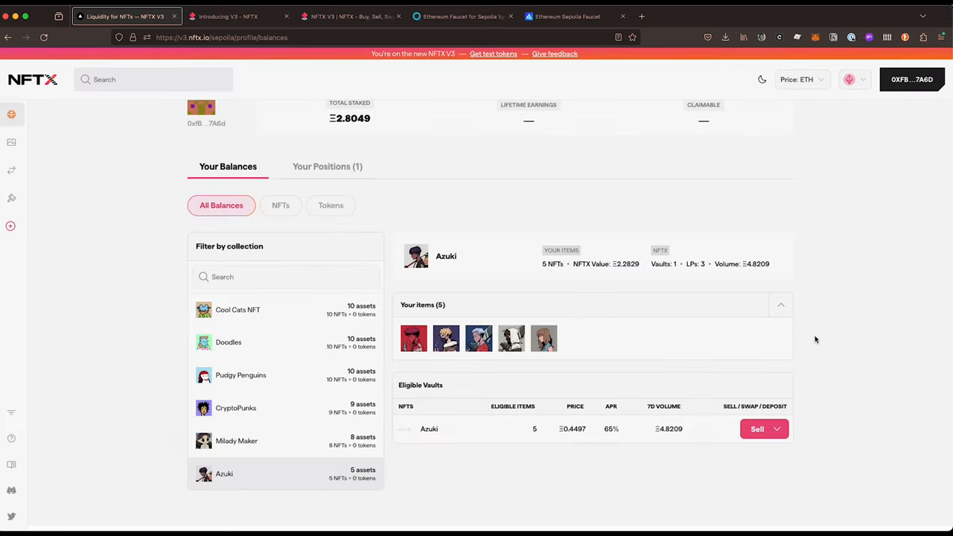
left_click(777, 428)
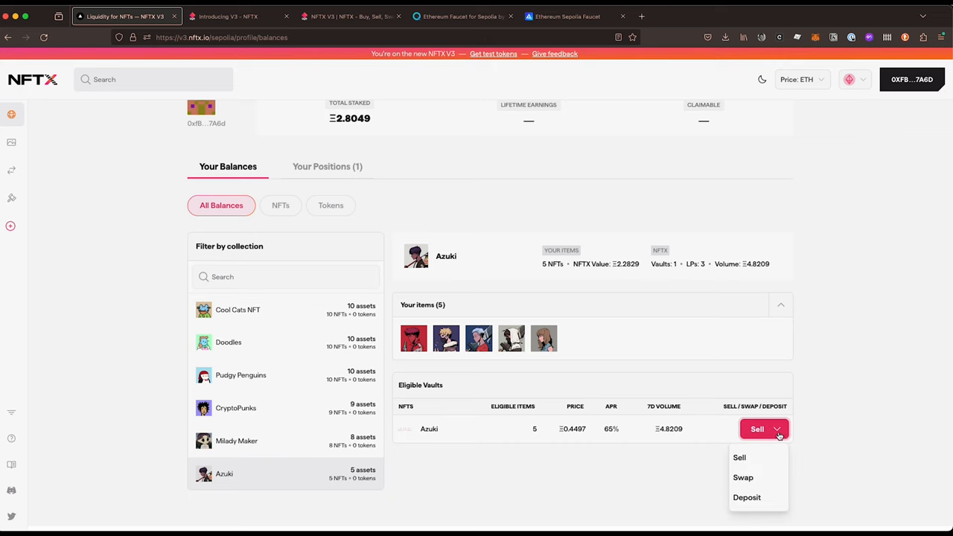
left_click(747, 497)
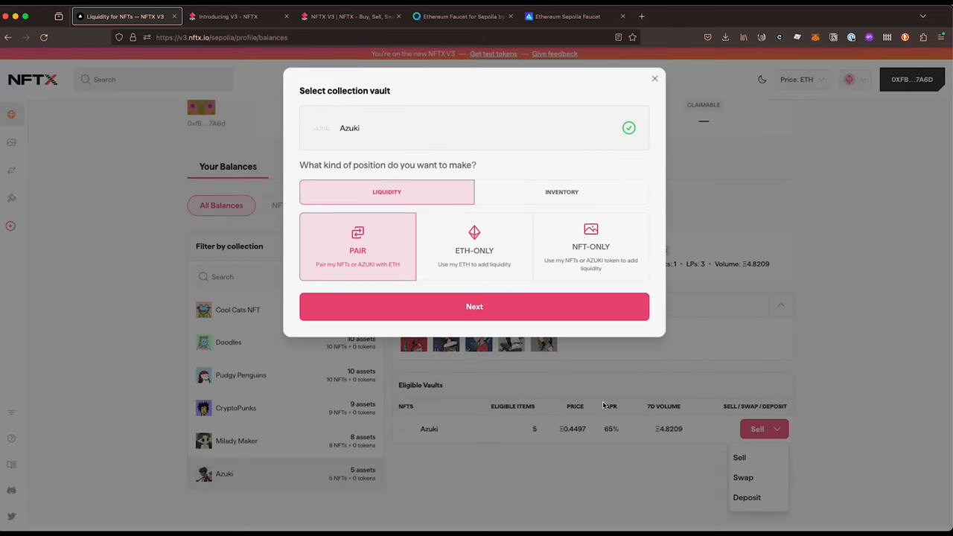
left_click(474, 306)
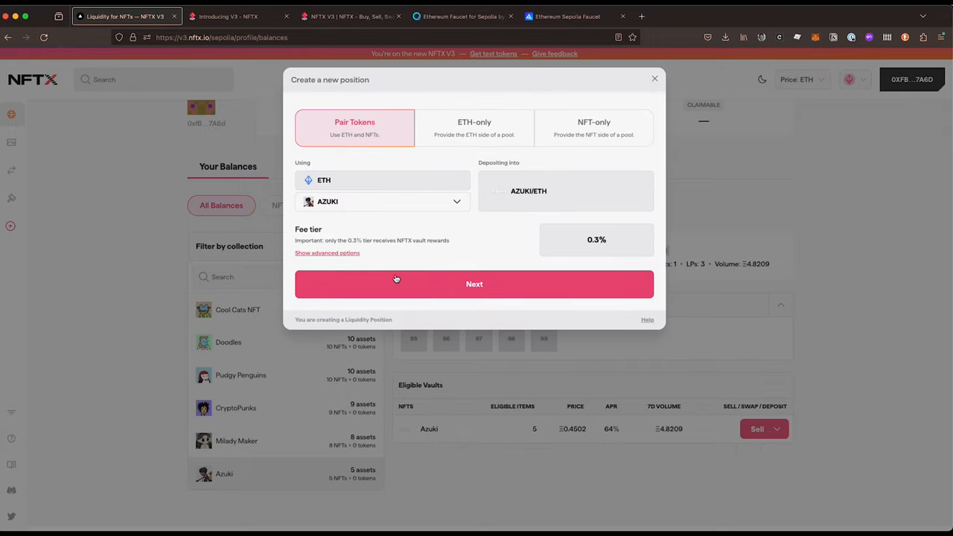
left_click(474, 283)
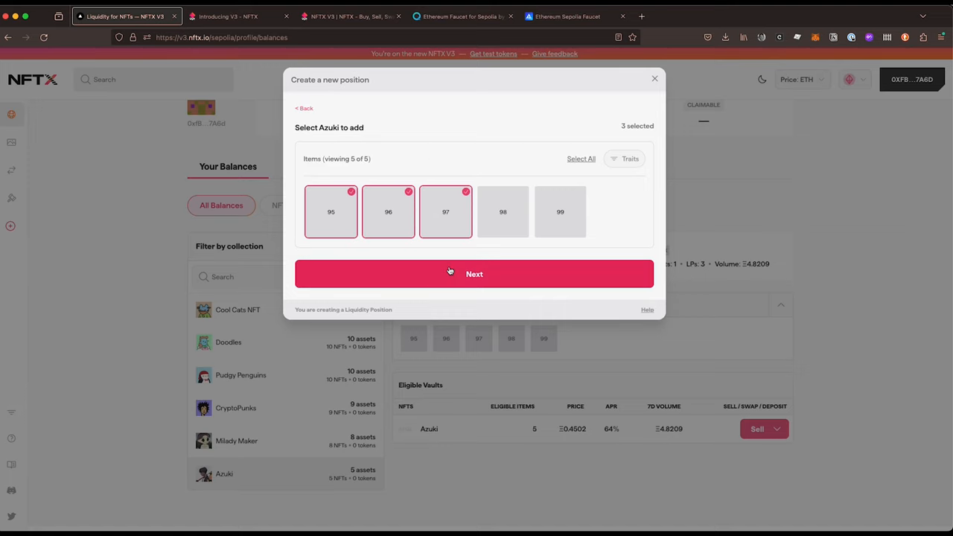
- Set the range from -25% to +250% (0.348–1.616 ETH) and deposit 3 Azuki with about 0.411 ETH
left_click(474, 274)
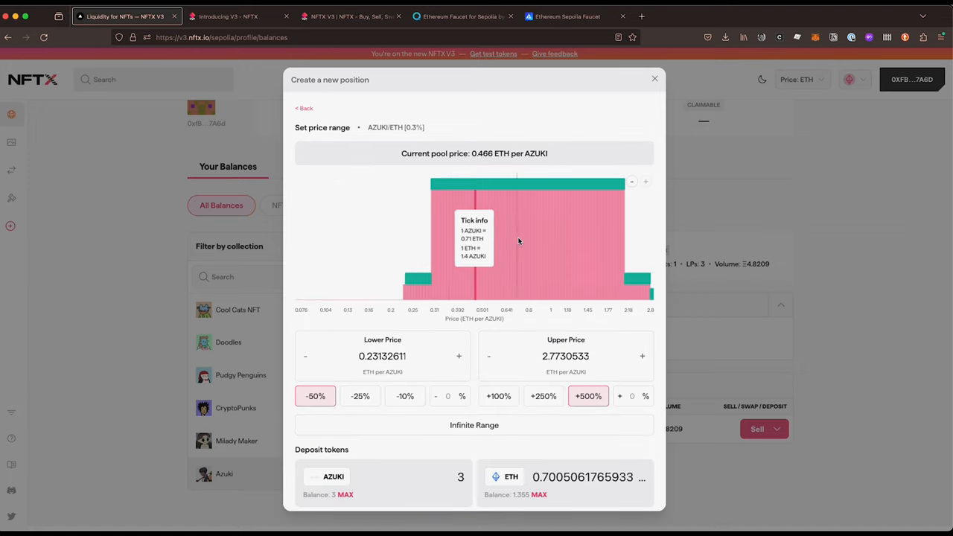
mouse_move(483, 201)
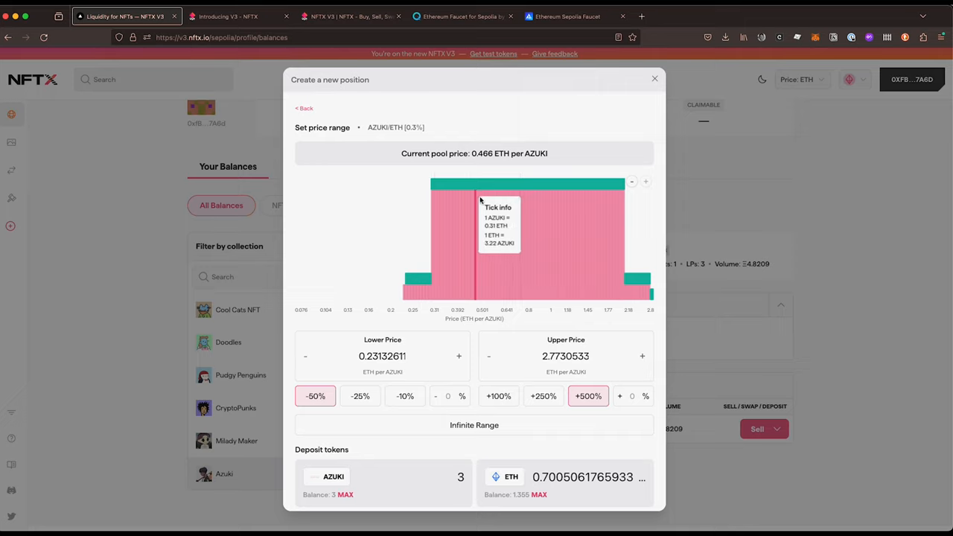
mouse_move(430, 292)
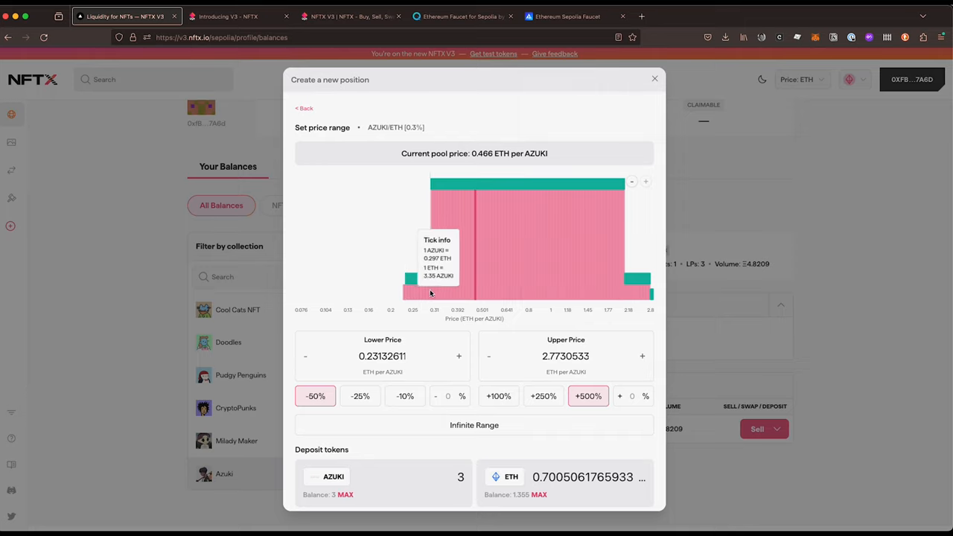
mouse_move(360, 395)
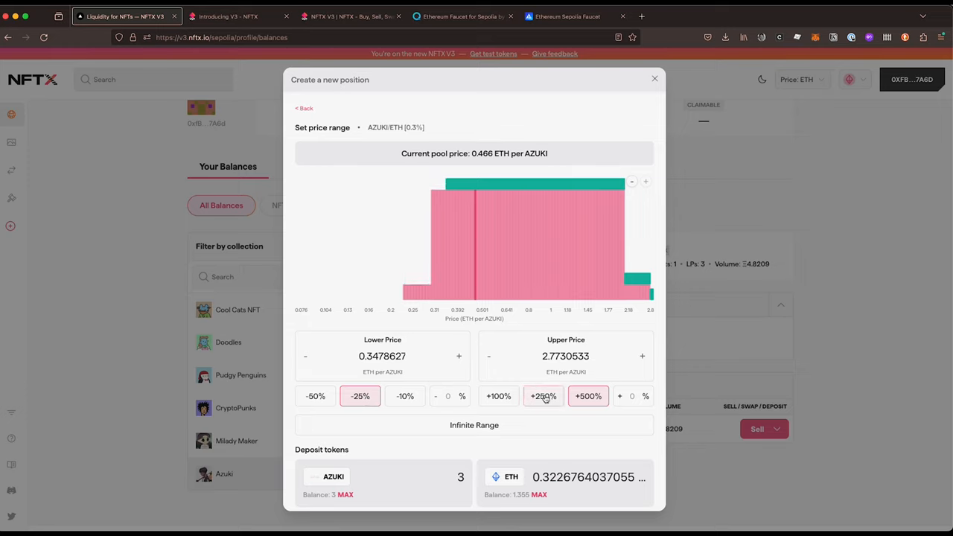
left_click(543, 395)
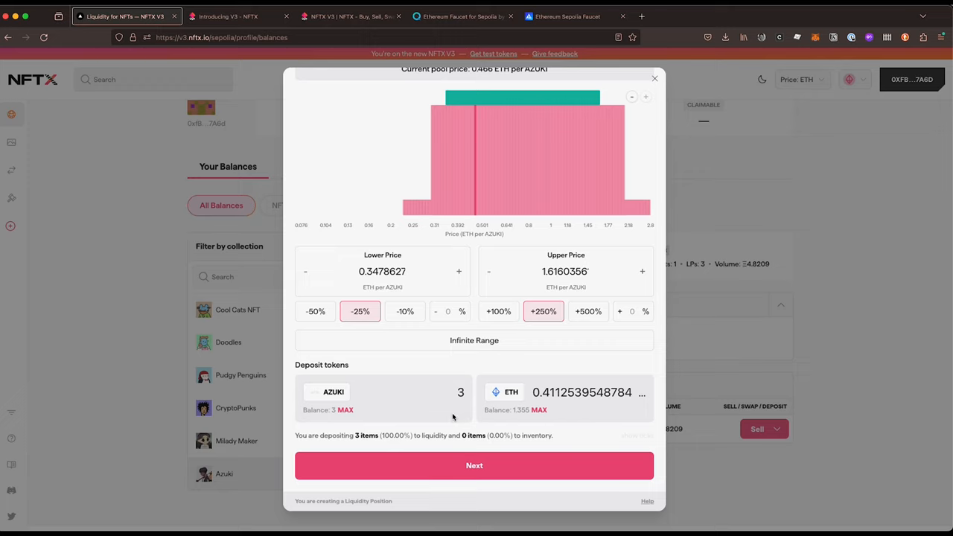
mouse_move(470, 436)
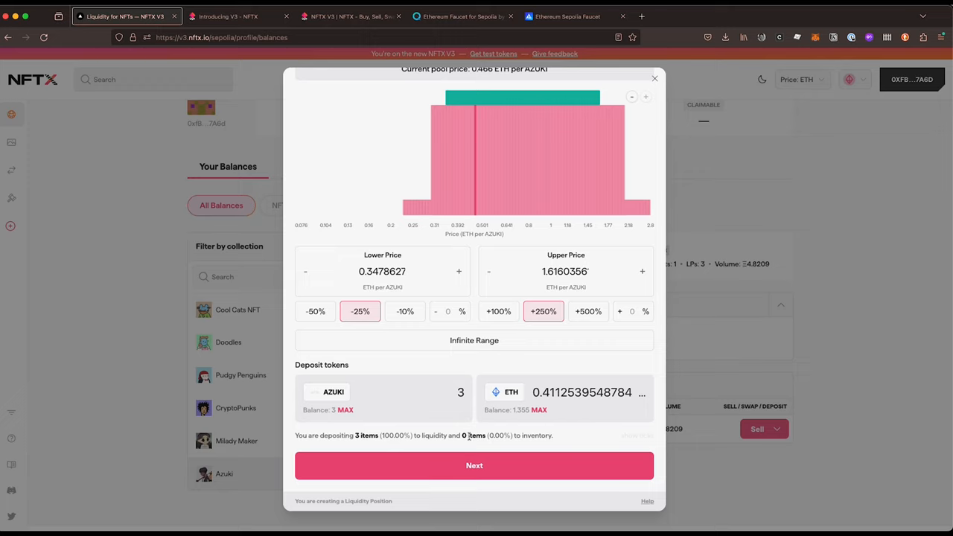
left_click(461, 393)
type("2.5")
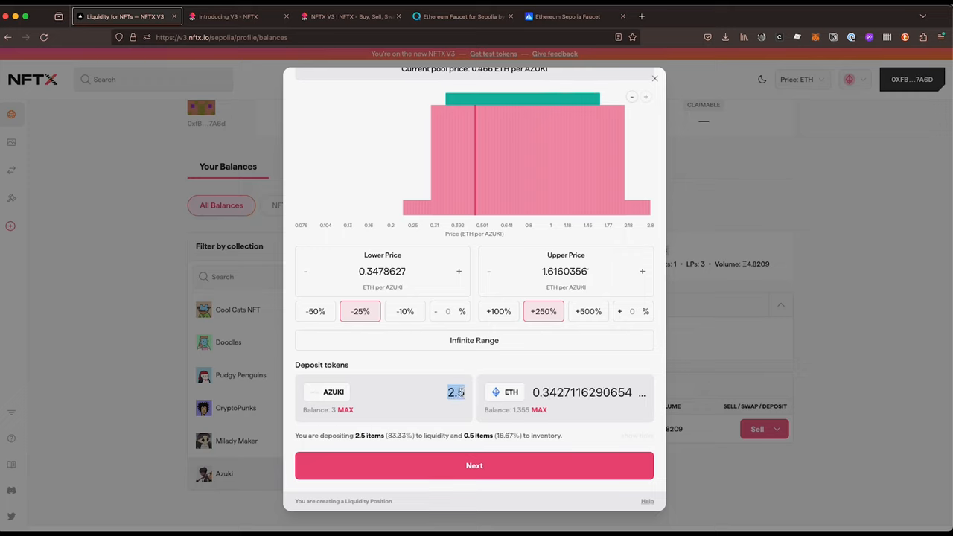
left_click(460, 392)
type("3")
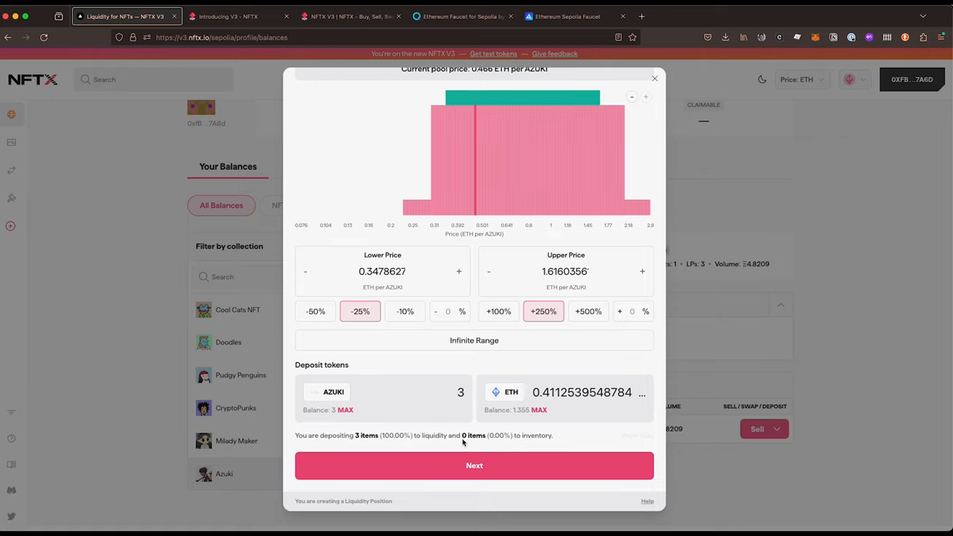
- Create the 3 Azuki / 0.411 ETH position, approve it in MetaMask, and close the success message
left_click(474, 465)
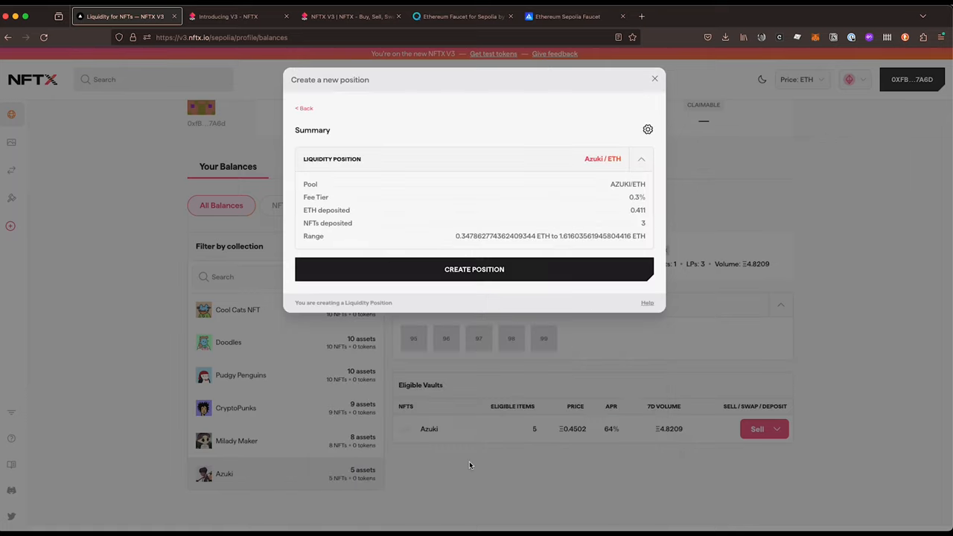
left_click(474, 268)
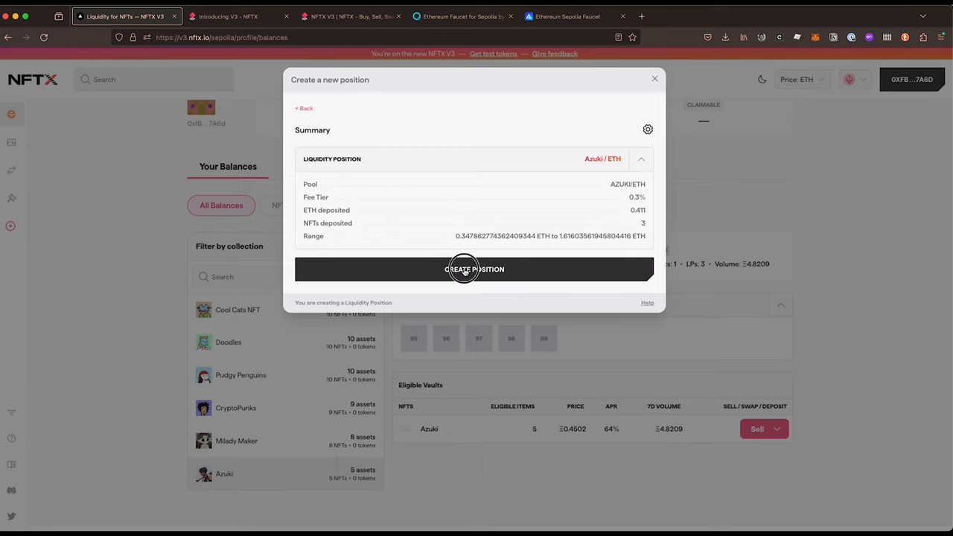
left_click(474, 268)
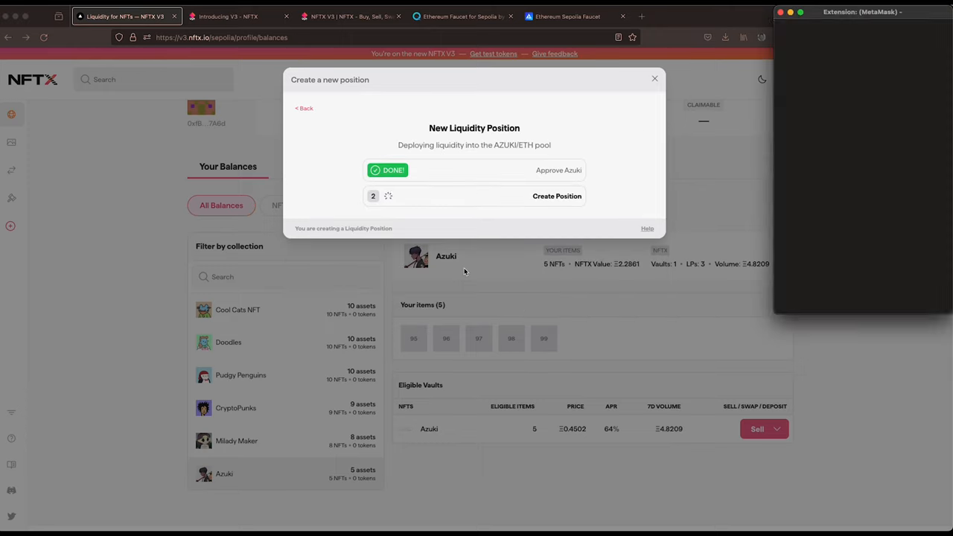
left_click(557, 196)
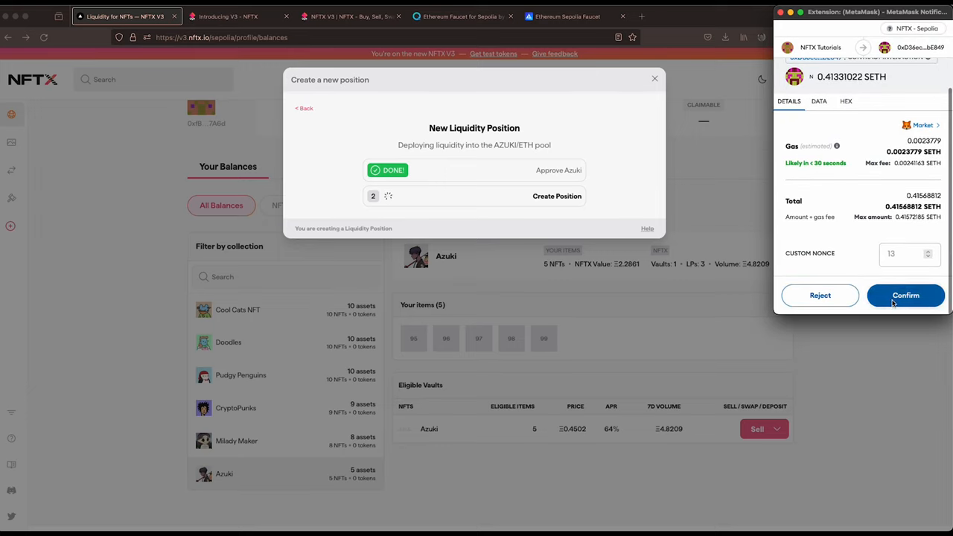
left_click(905, 294)
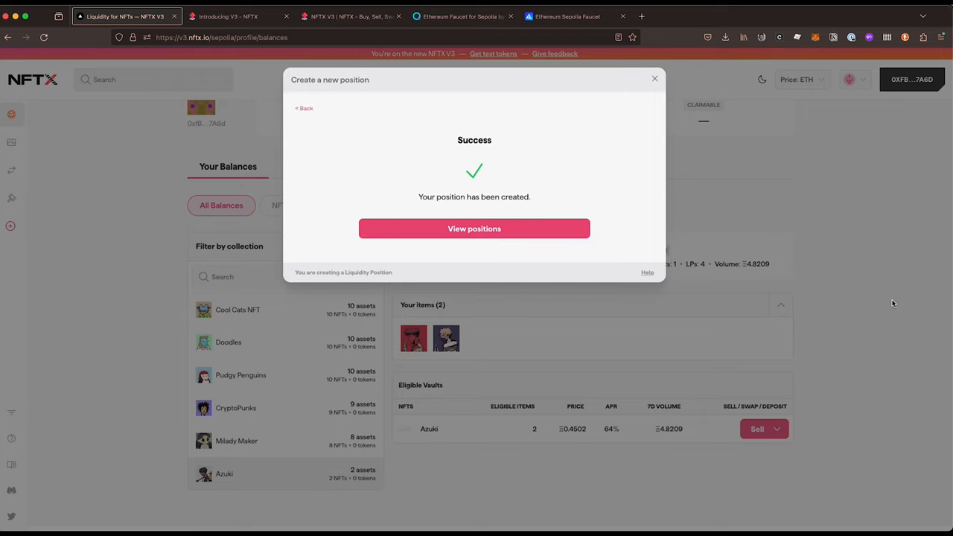
mouse_move(543, 245)
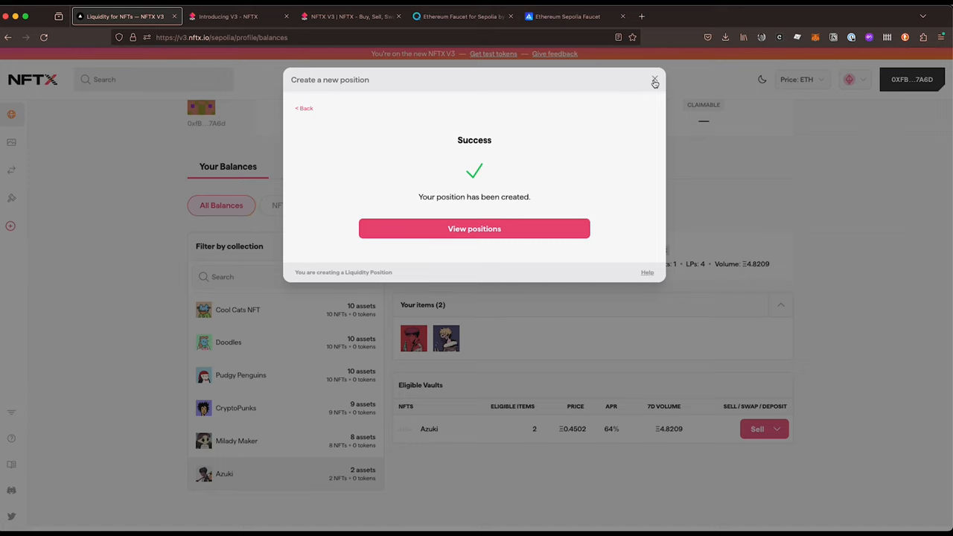
left_click(654, 80)
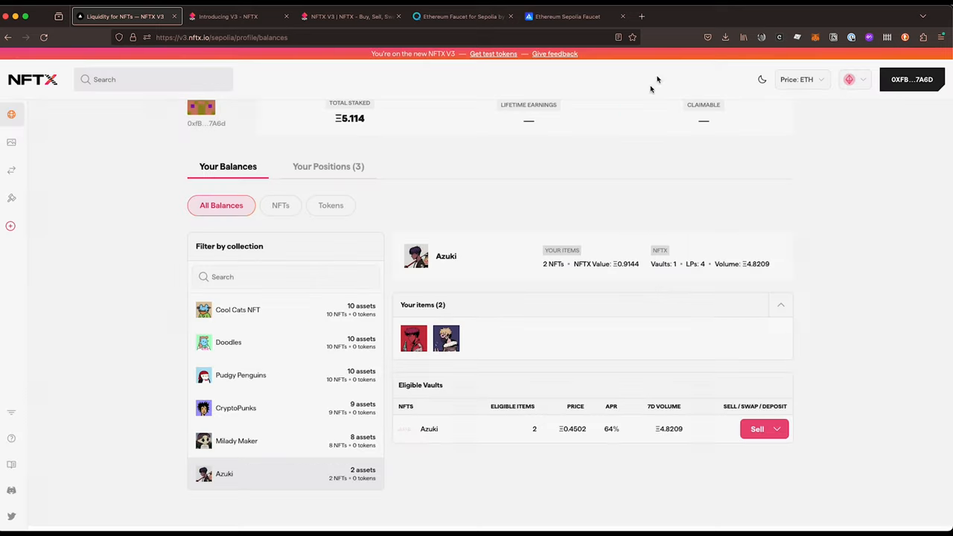
- Start a paired AZUKI/ETH deposit at 0.3% fee with the two remaining Azuki
left_click(777, 428)
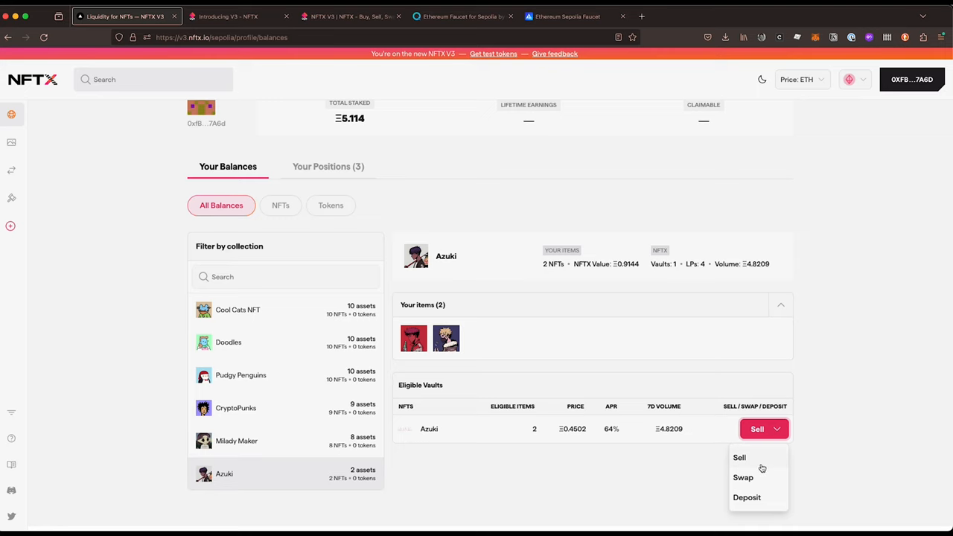
left_click(746, 496)
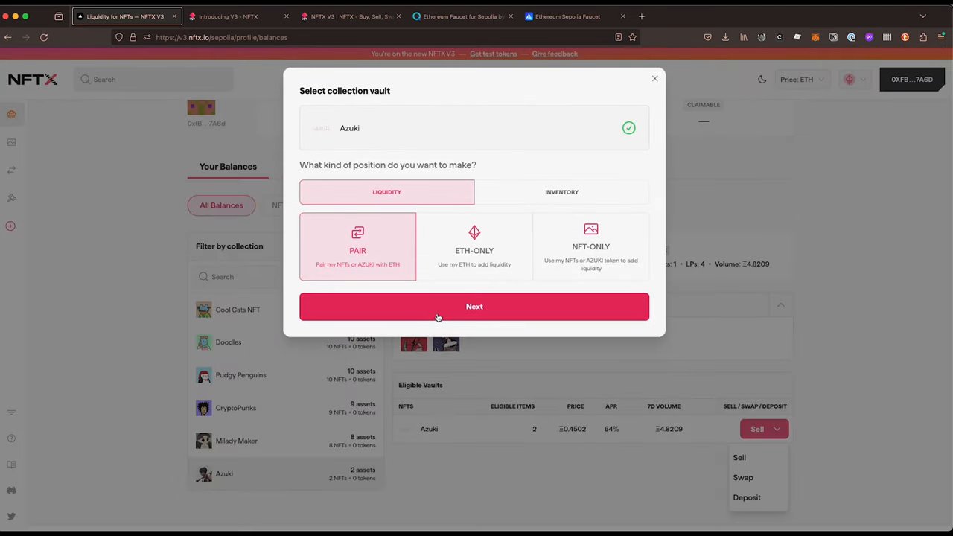
left_click(475, 306)
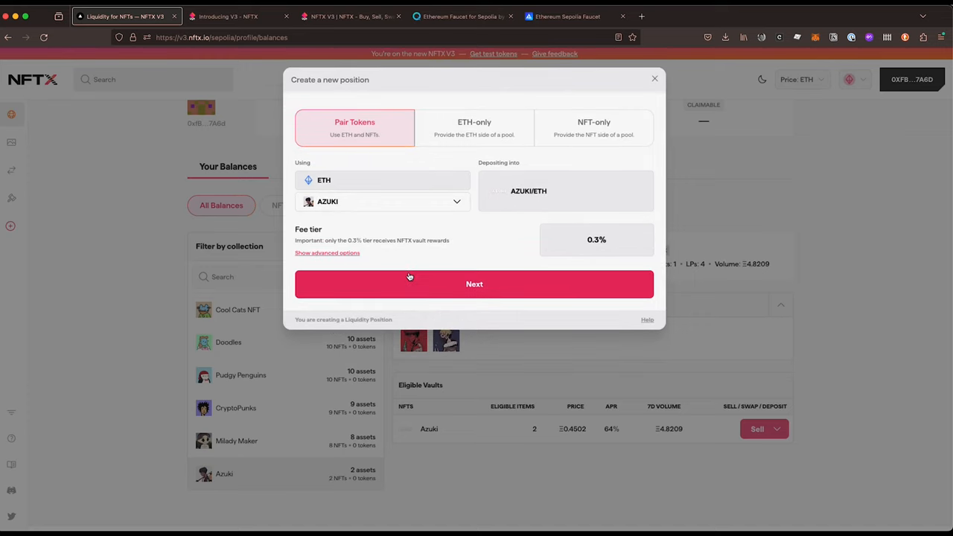
left_click(474, 284)
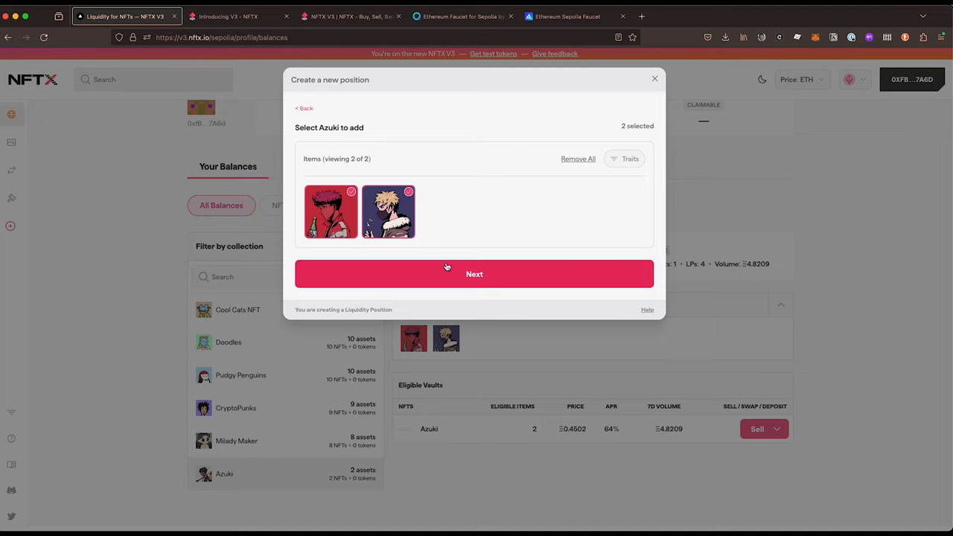
left_click(474, 274)
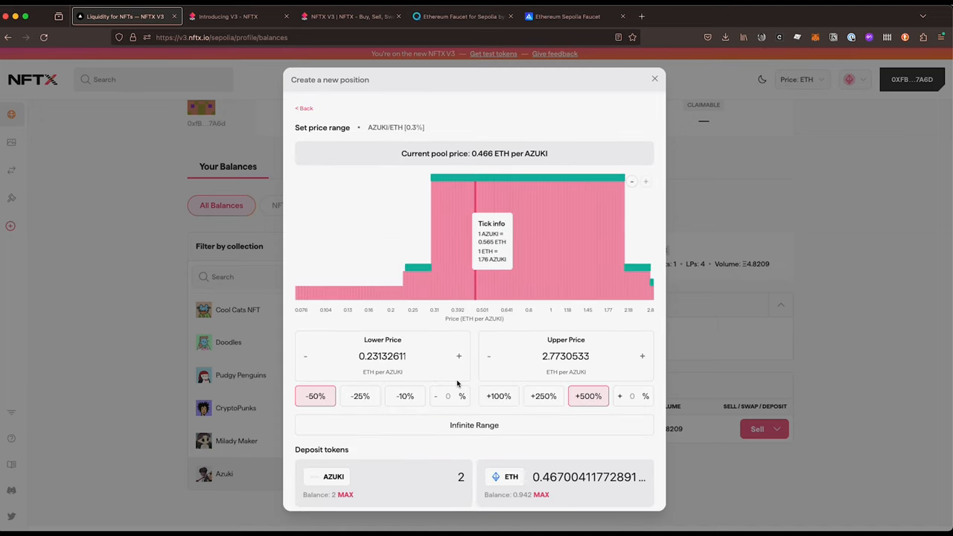
- Set a -10% to +50% range, create the position, and view the positions list
left_click(405, 395)
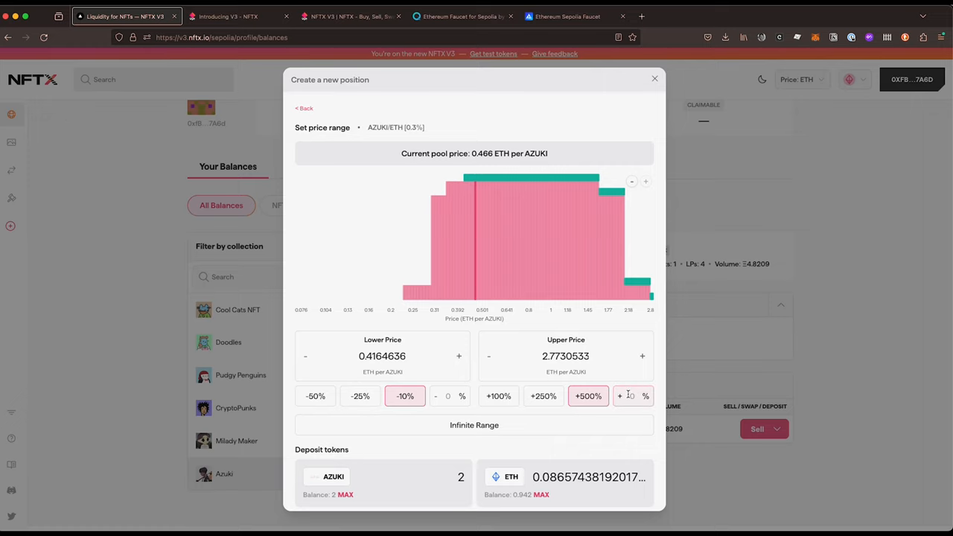
type("50")
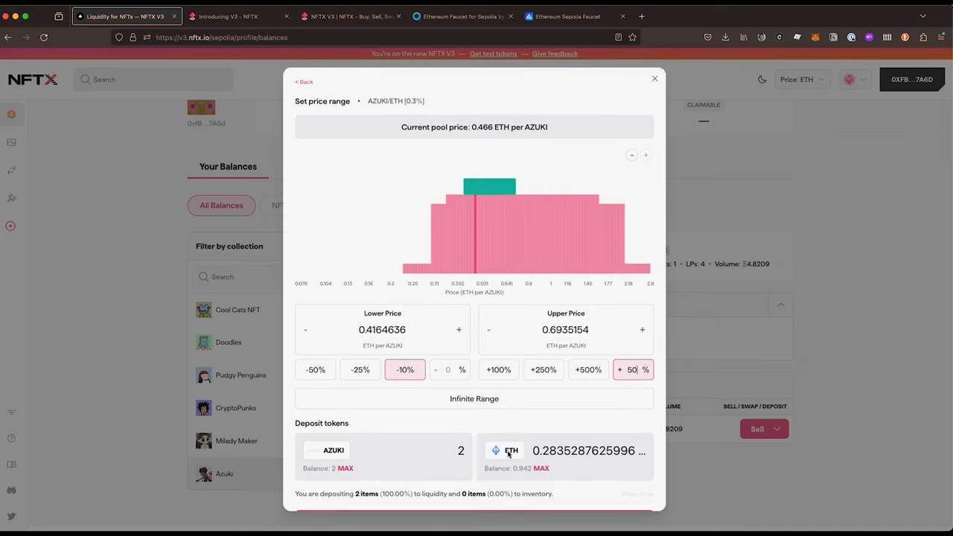
scroll("down", 3)
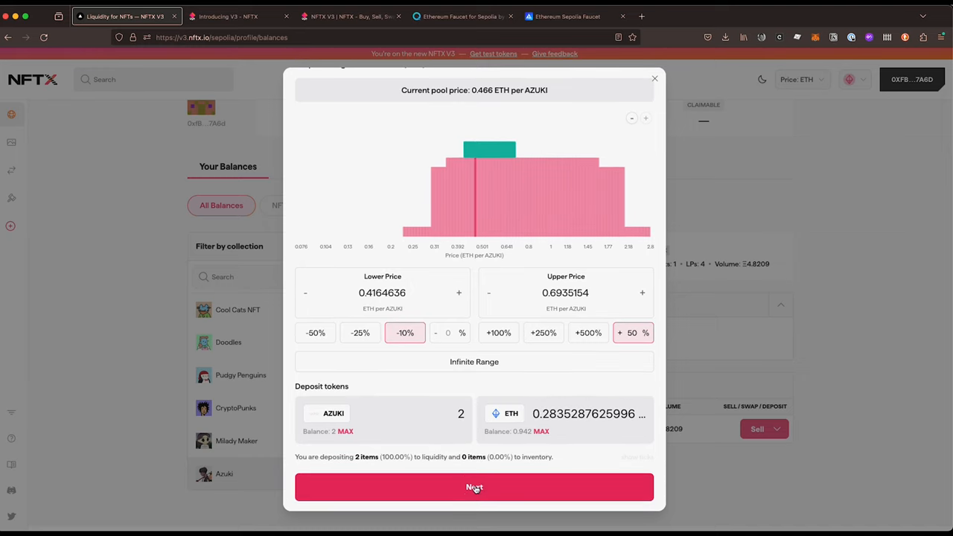
left_click(474, 487)
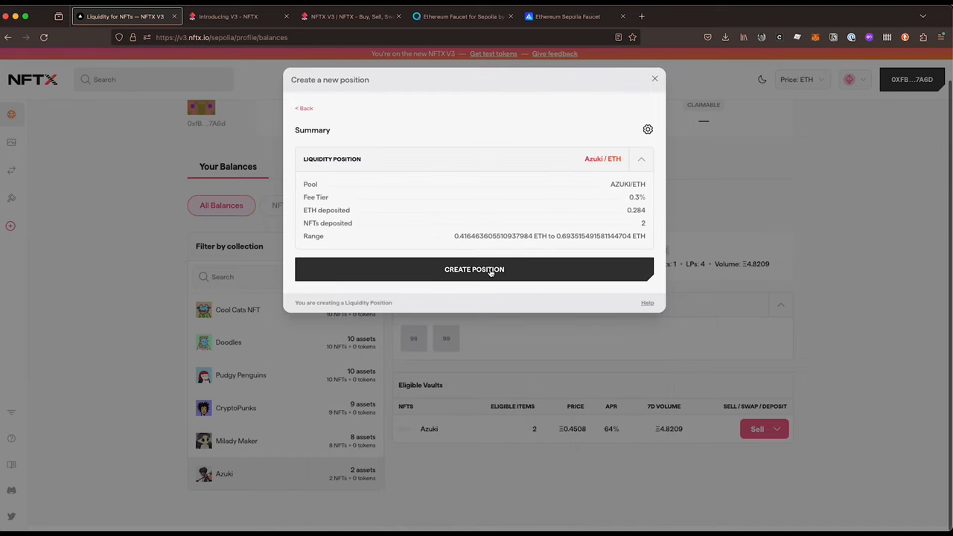
left_click(474, 268)
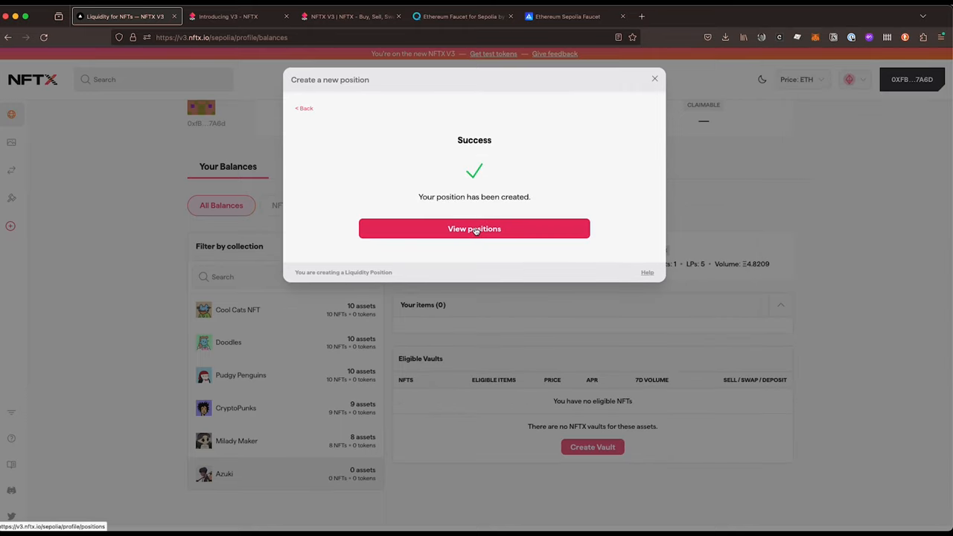
left_click(474, 228)
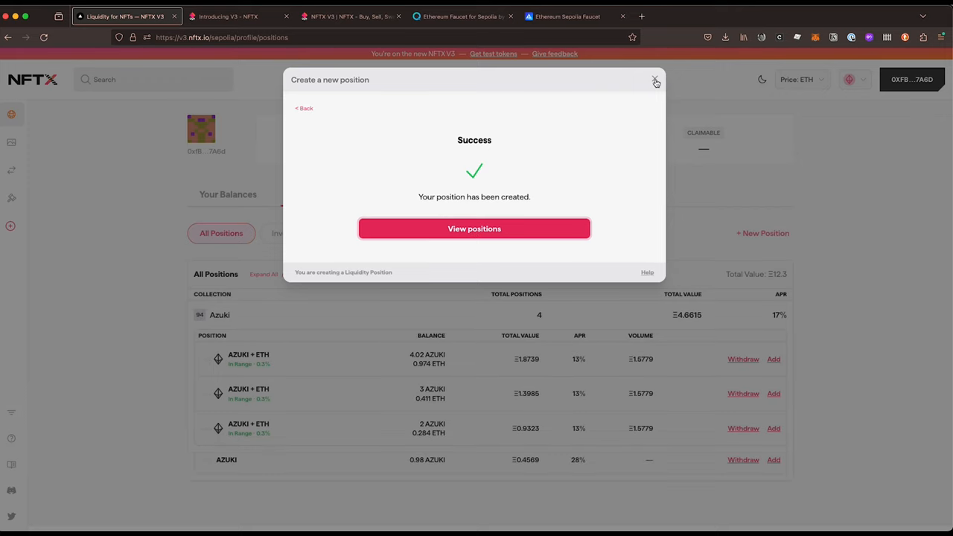
left_click(655, 80)
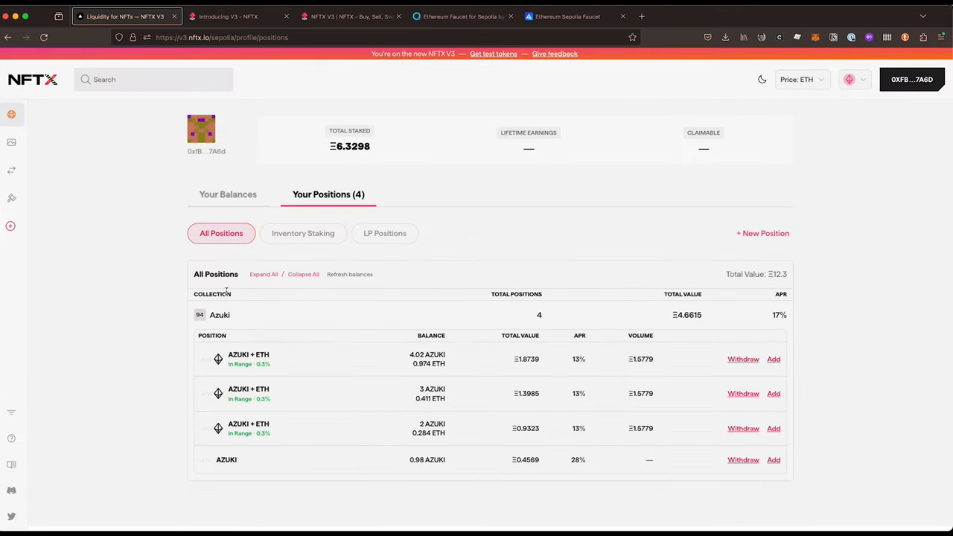
mouse_move(536, 323)
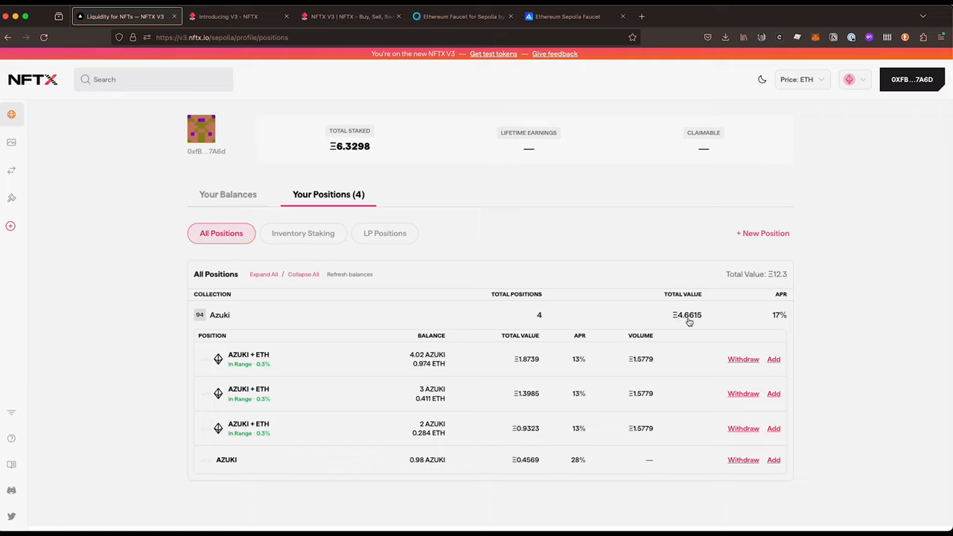
mouse_move(355, 361)
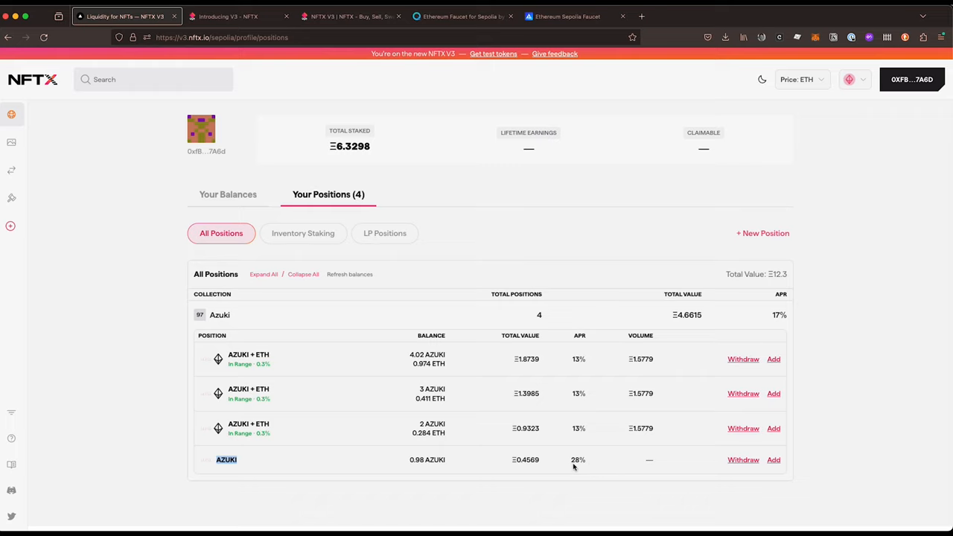
mouse_move(451, 413)
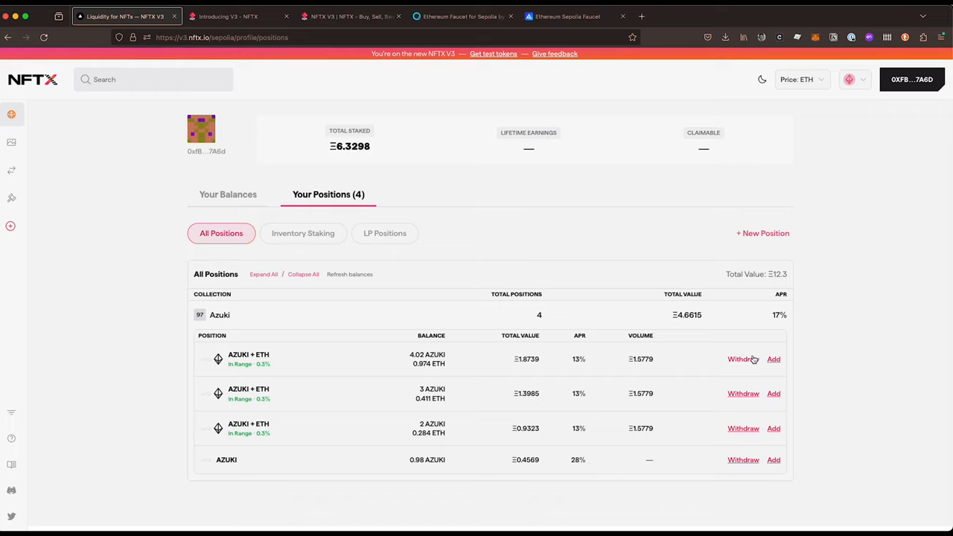
mouse_move(774, 359)
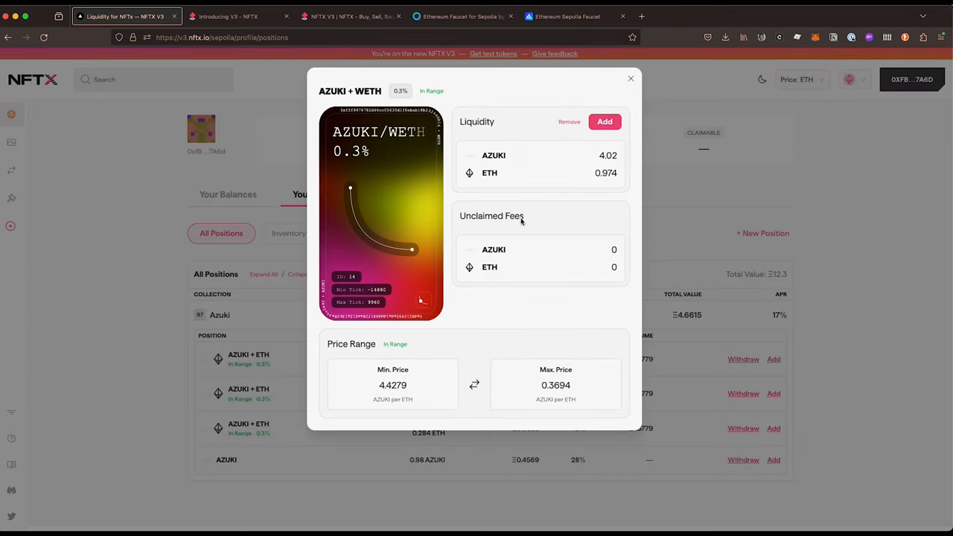
mouse_move(601, 207)
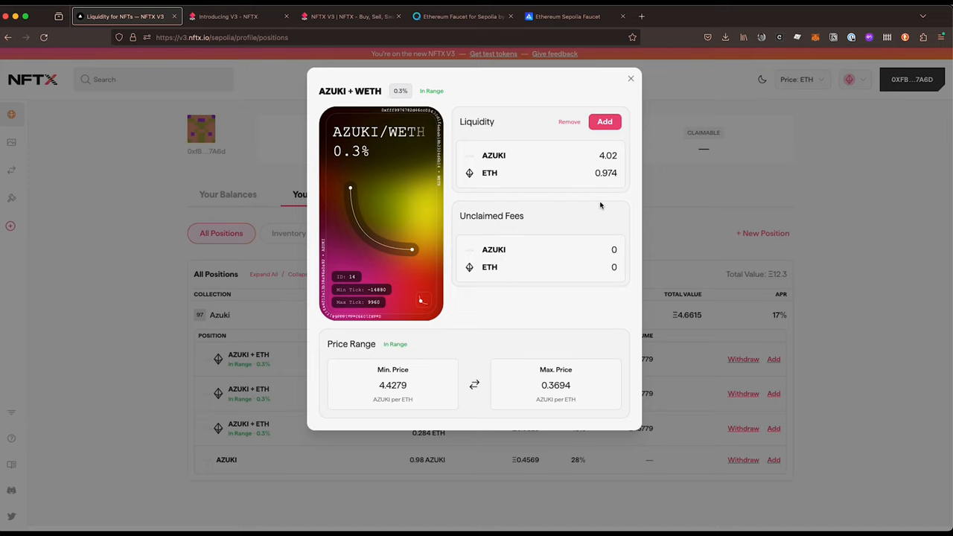
mouse_move(569, 242)
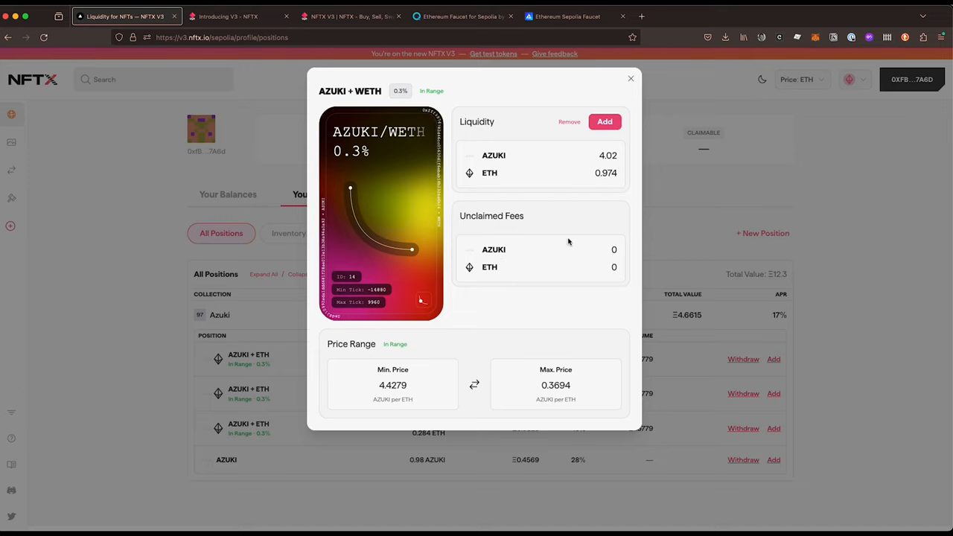
mouse_move(626, 82)
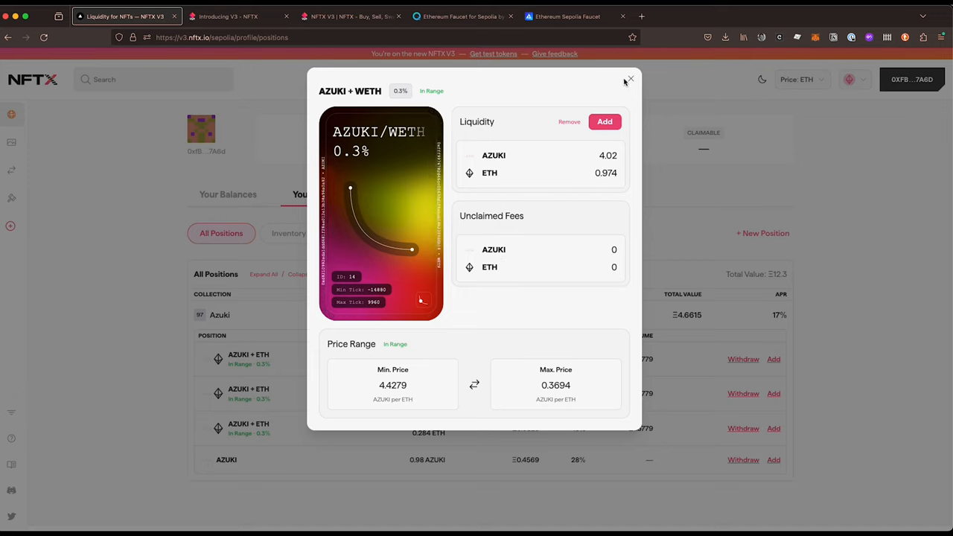
left_click(629, 80)
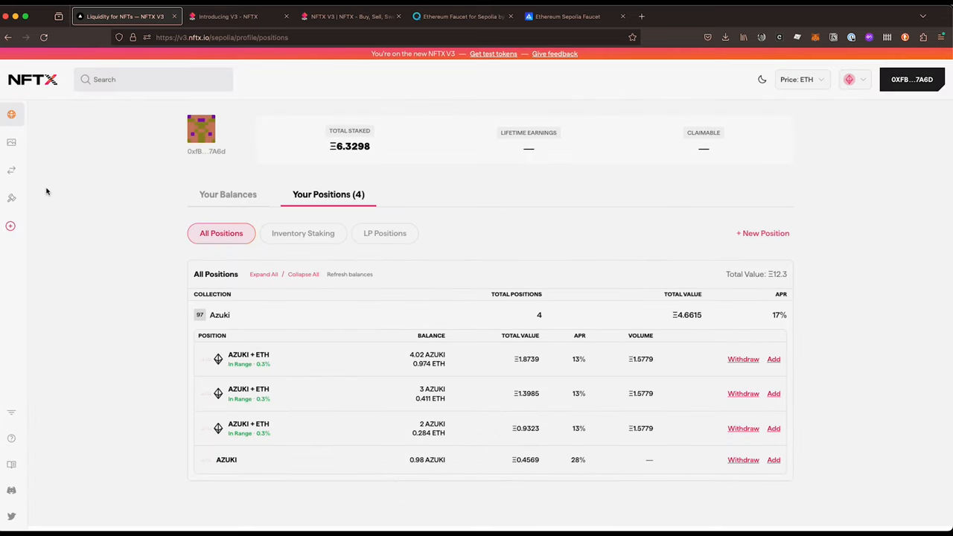
left_click(11, 143)
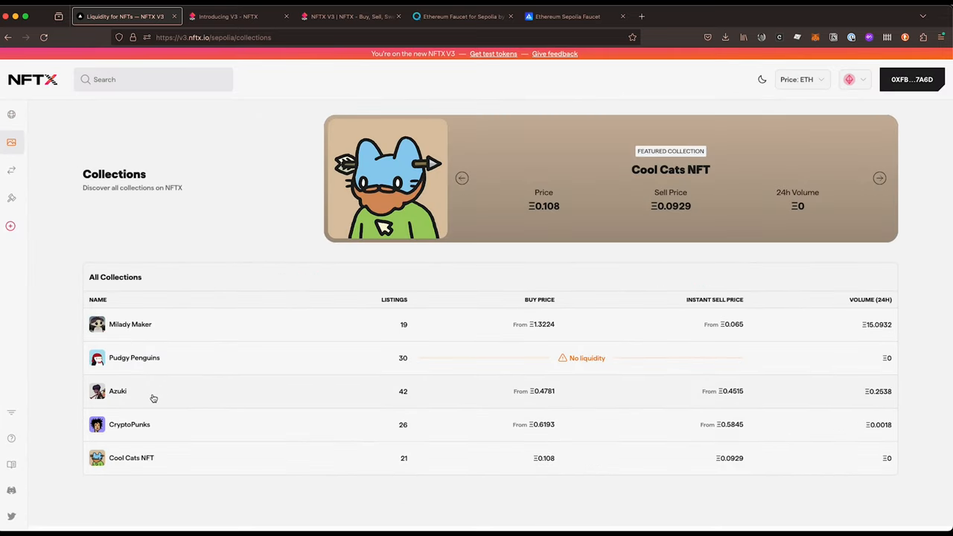
- Add Azuki #94 to the basket at 1.5589 ETH and toggle the rate display
left_click(117, 390)
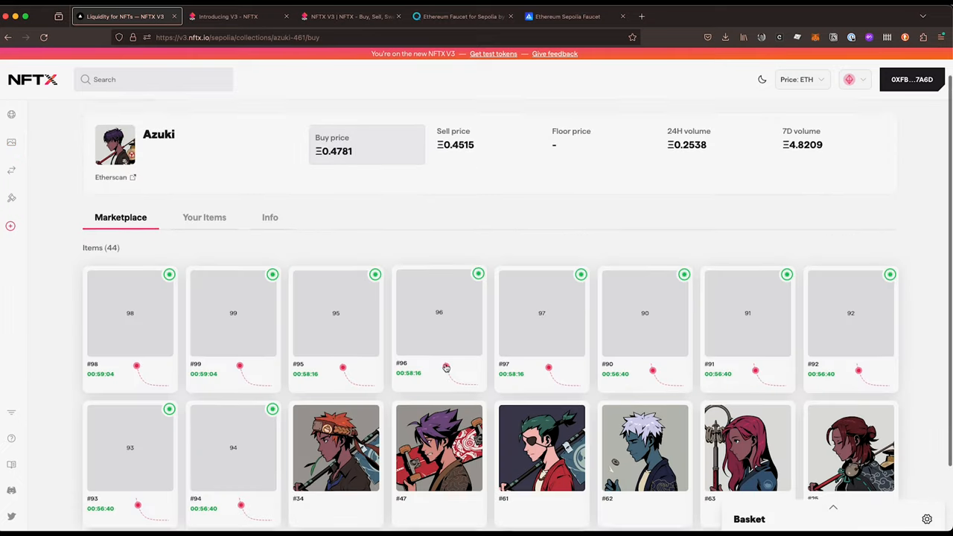
scroll("down", 3)
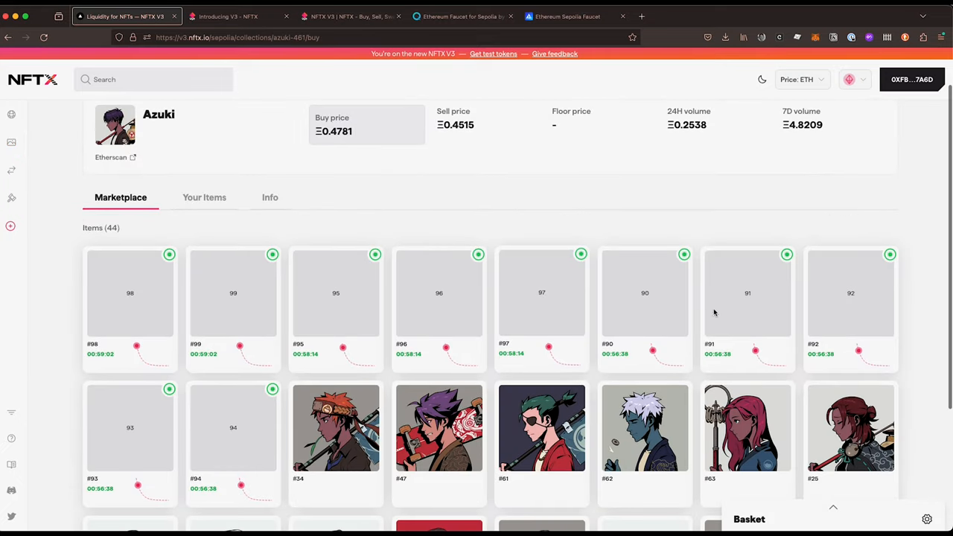
mouse_move(210, 452)
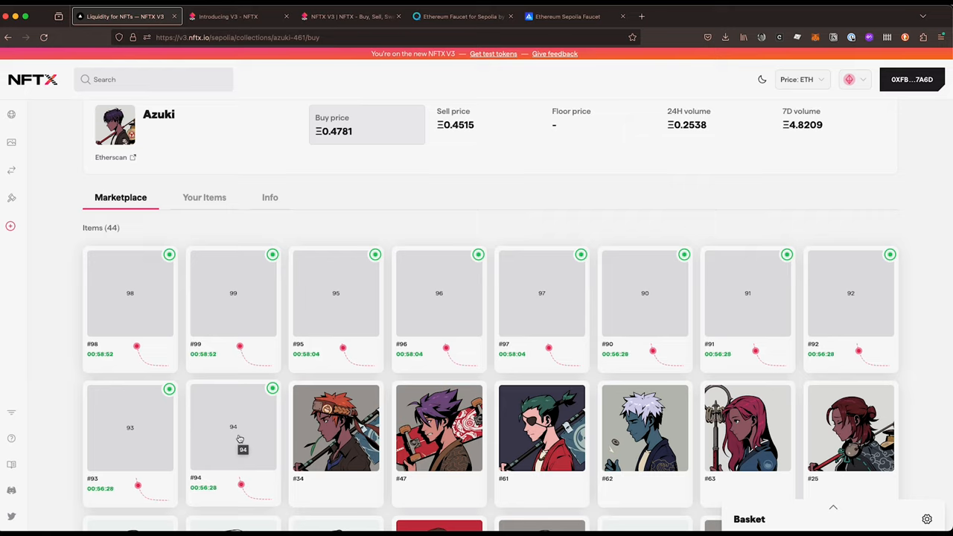
left_click(233, 427)
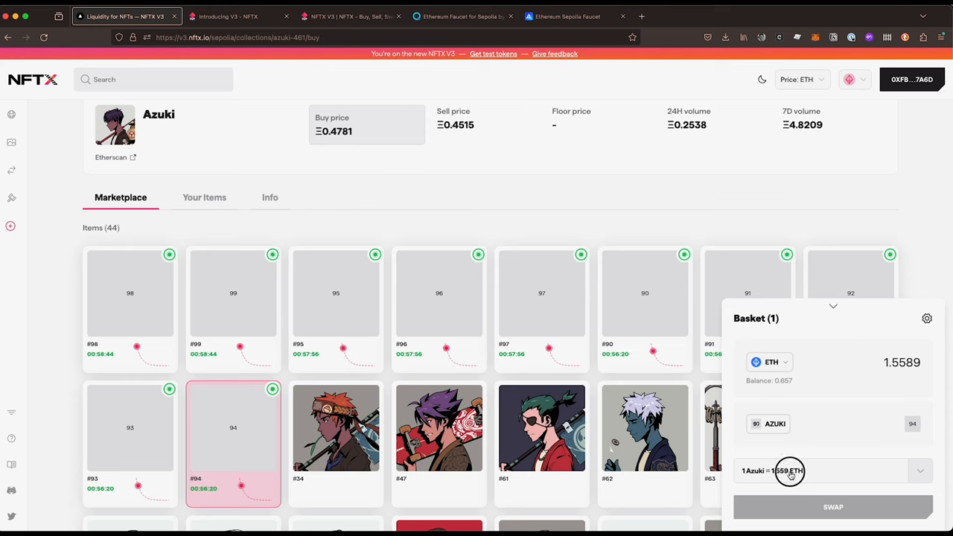
left_click(920, 470)
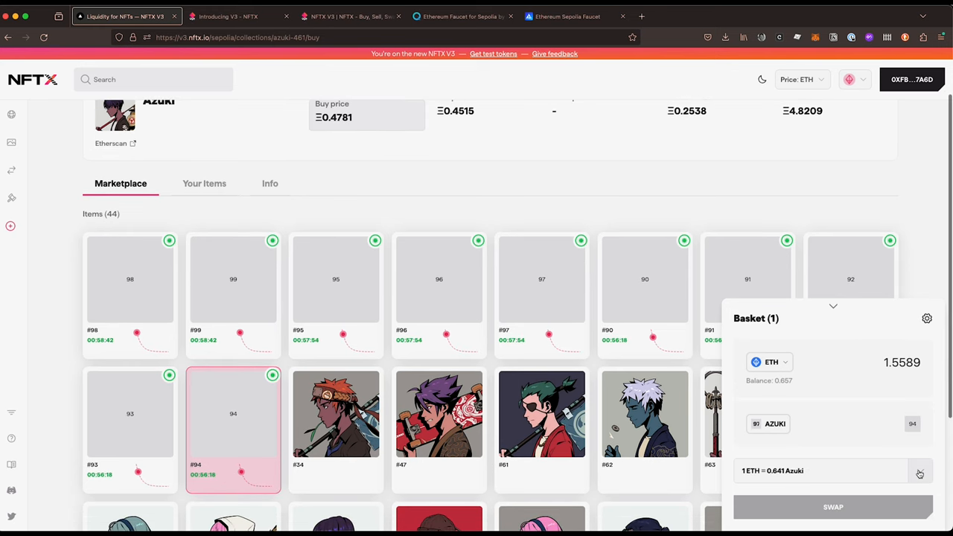
left_click(920, 470)
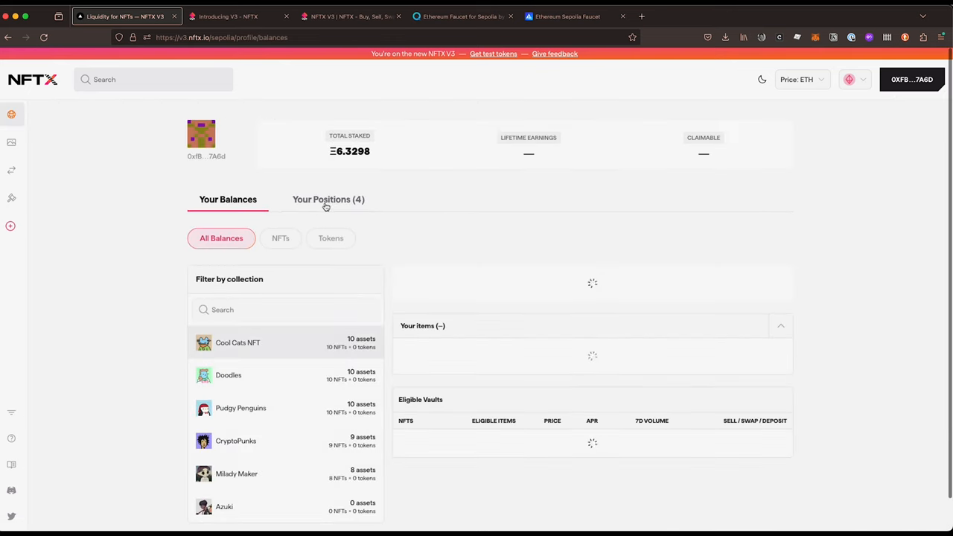
- Review the four Azuki positions, then open the new-position page with the Azuki vault chosen
left_click(328, 200)
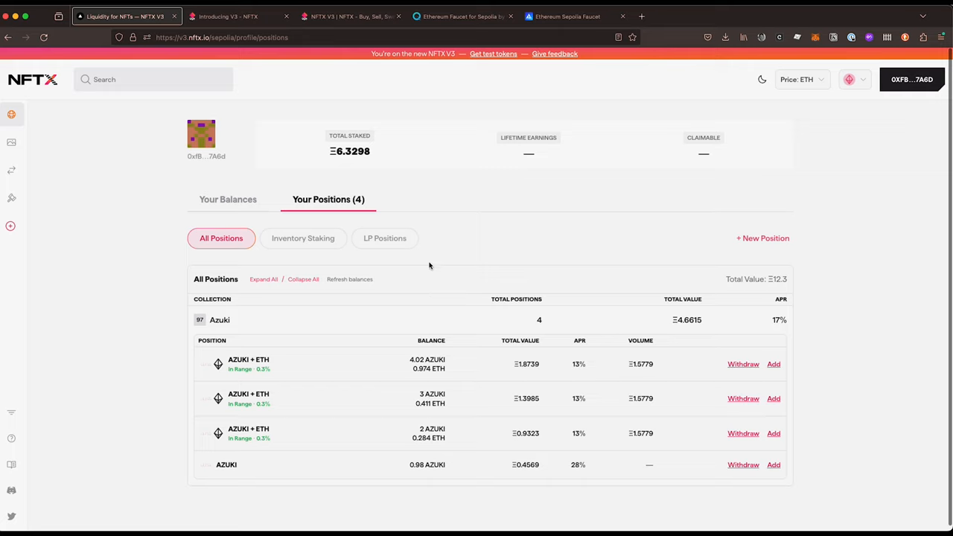
mouse_move(466, 400)
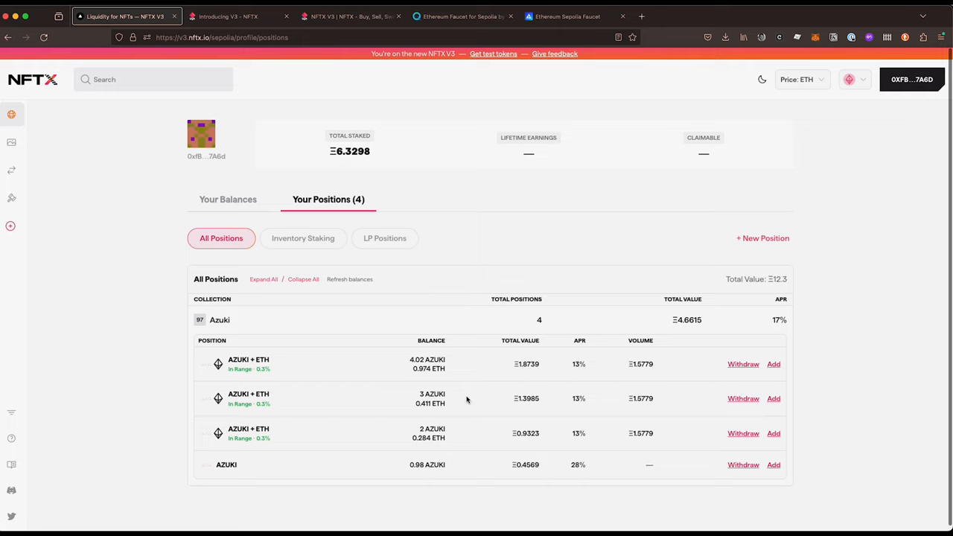
left_click(219, 320)
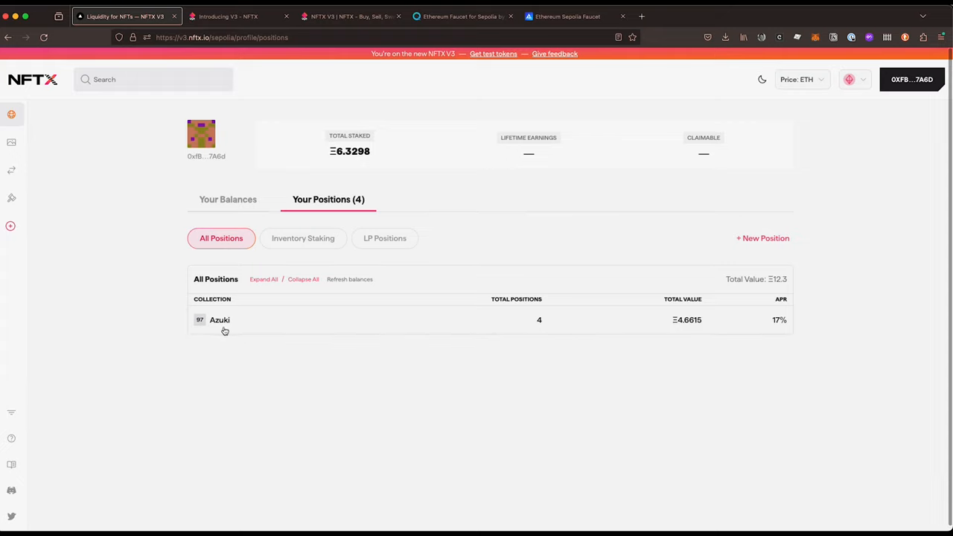
mouse_move(223, 321)
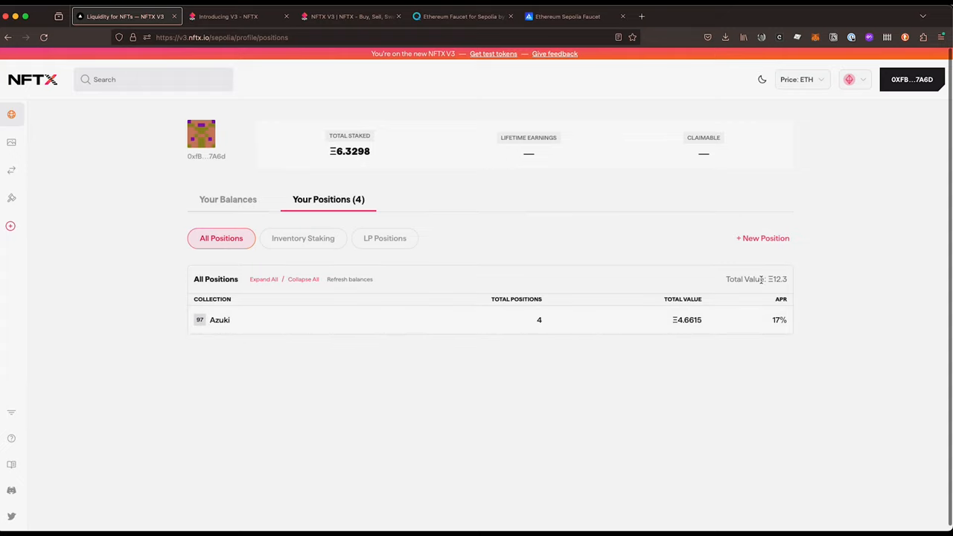
mouse_move(468, 267)
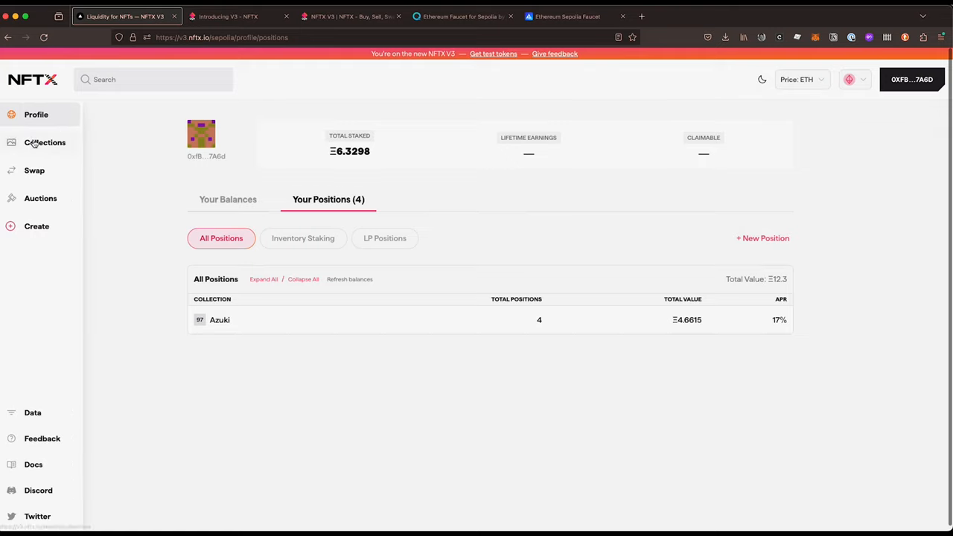
left_click(762, 238)
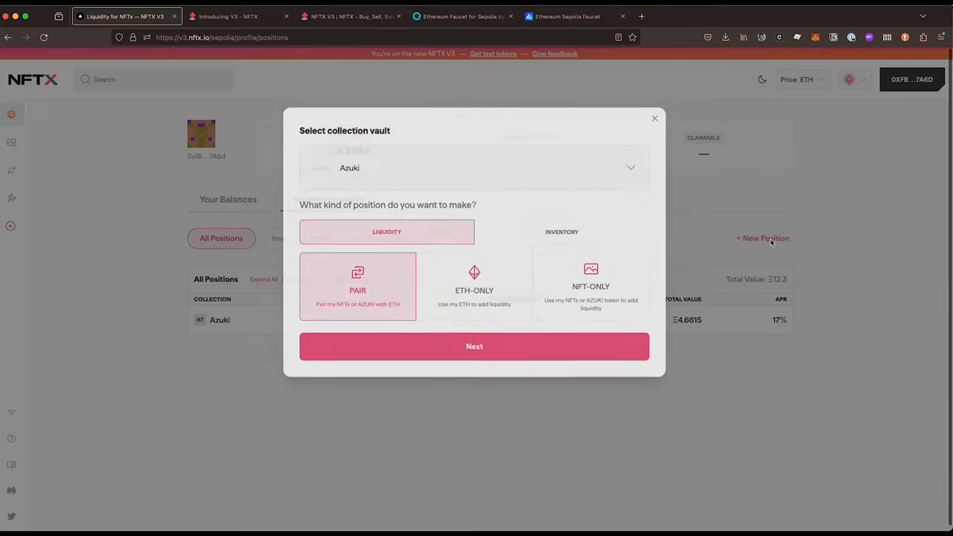
left_click(474, 168)
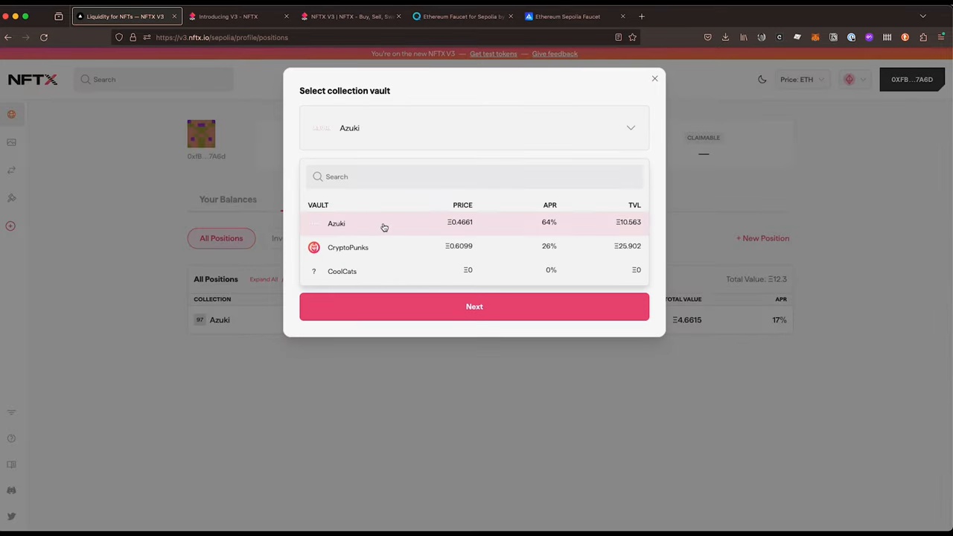
scroll("down", 3)
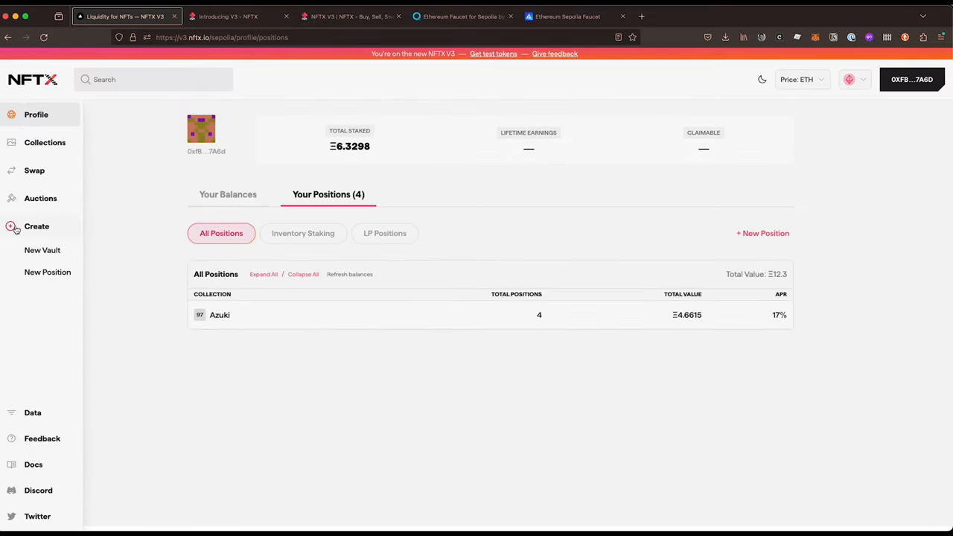
left_click(47, 272)
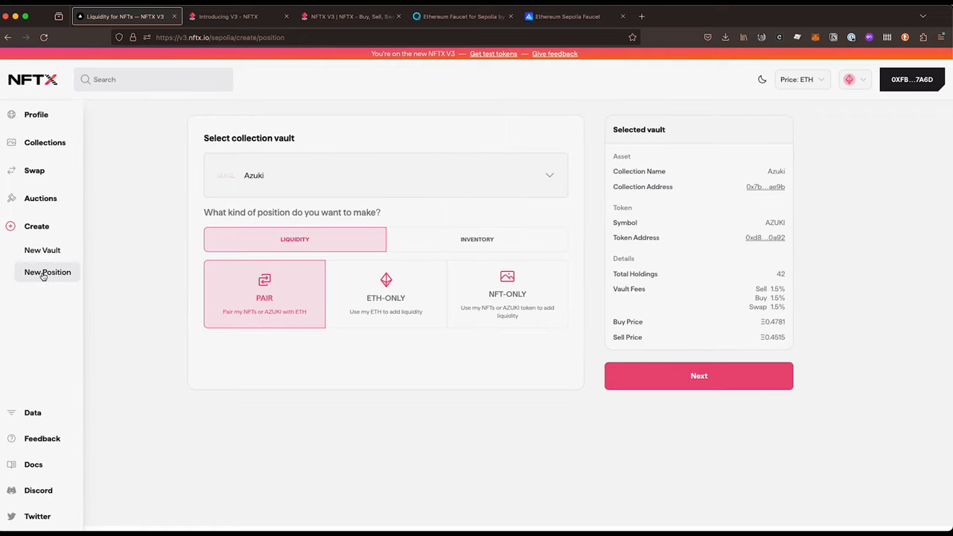
left_click(385, 175)
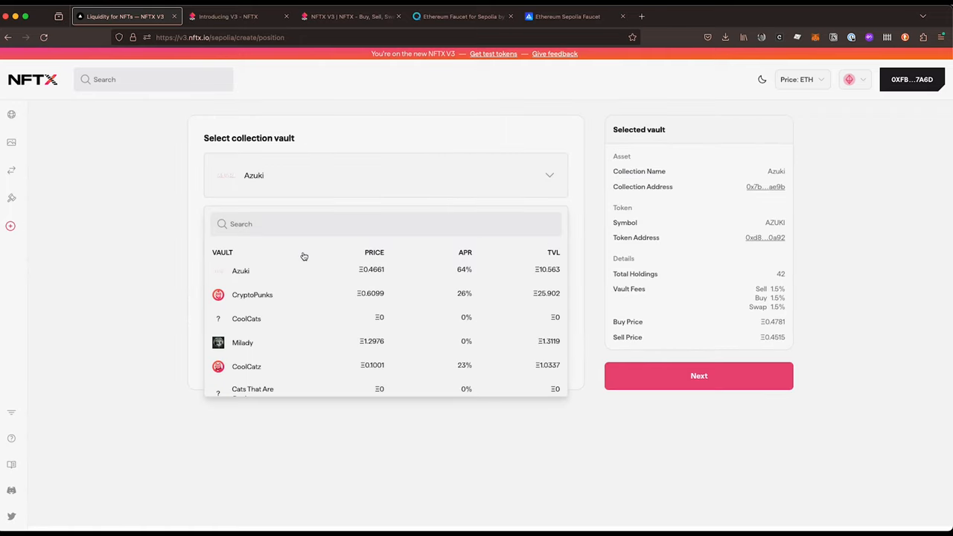
mouse_move(281, 340)
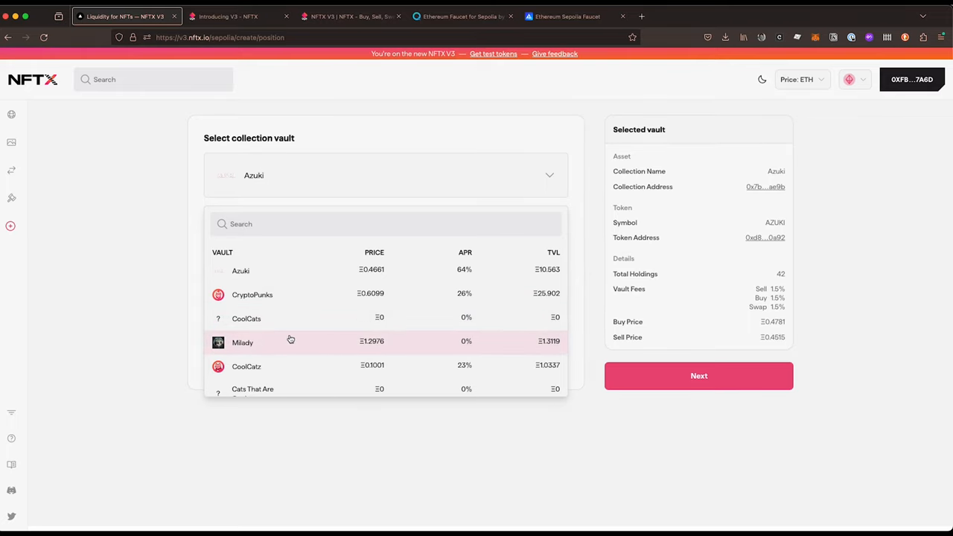
left_click(240, 270)
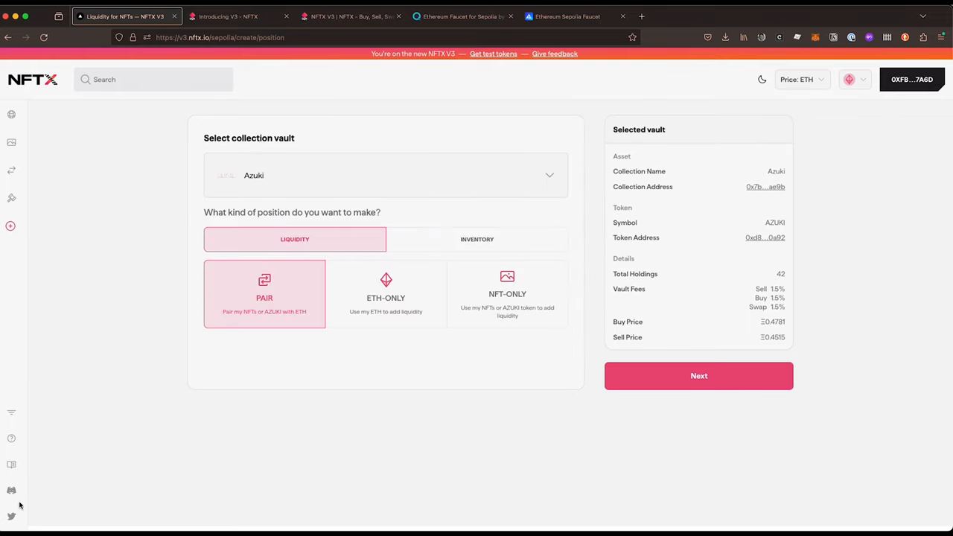
mouse_move(39, 493)
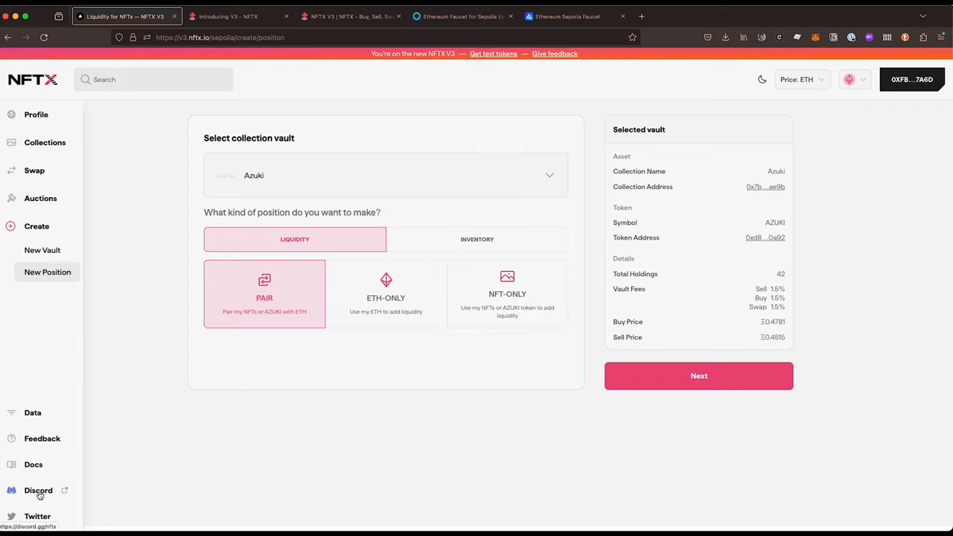
mouse_move(34, 473)
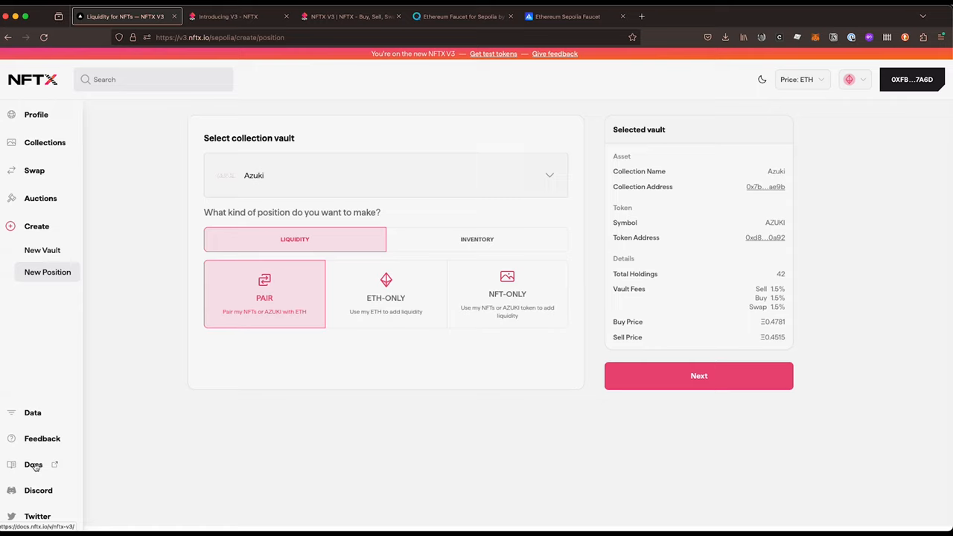
mouse_move(48, 444)
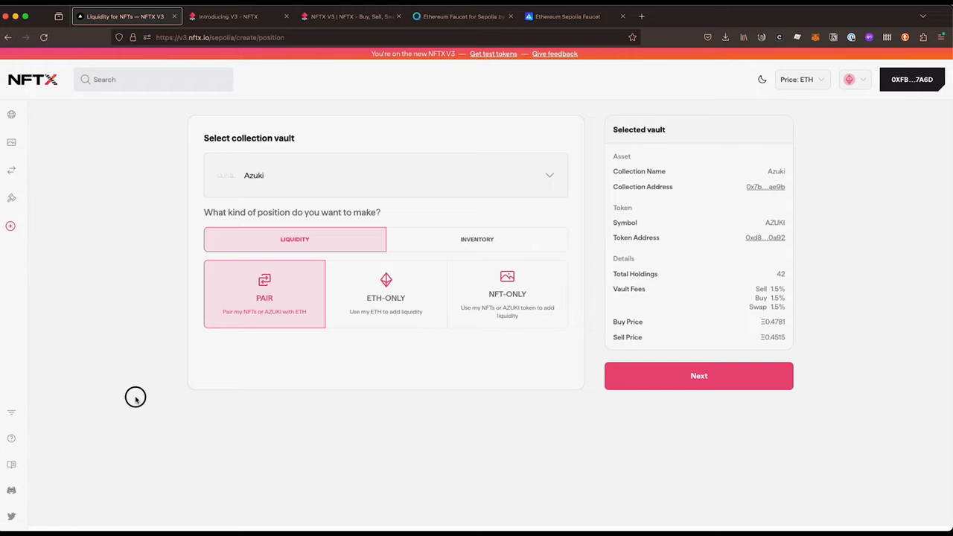
mouse_move(130, 282)
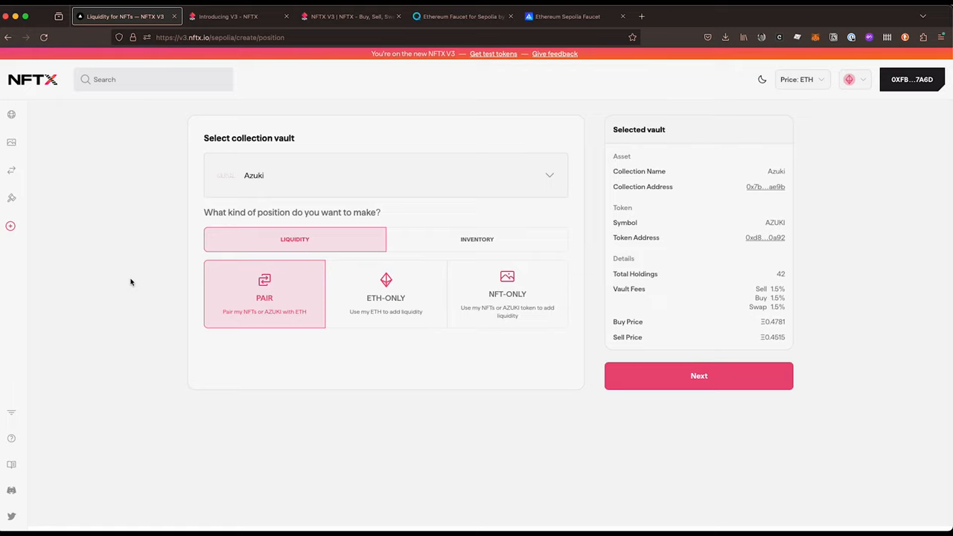
mouse_move(624, 314)
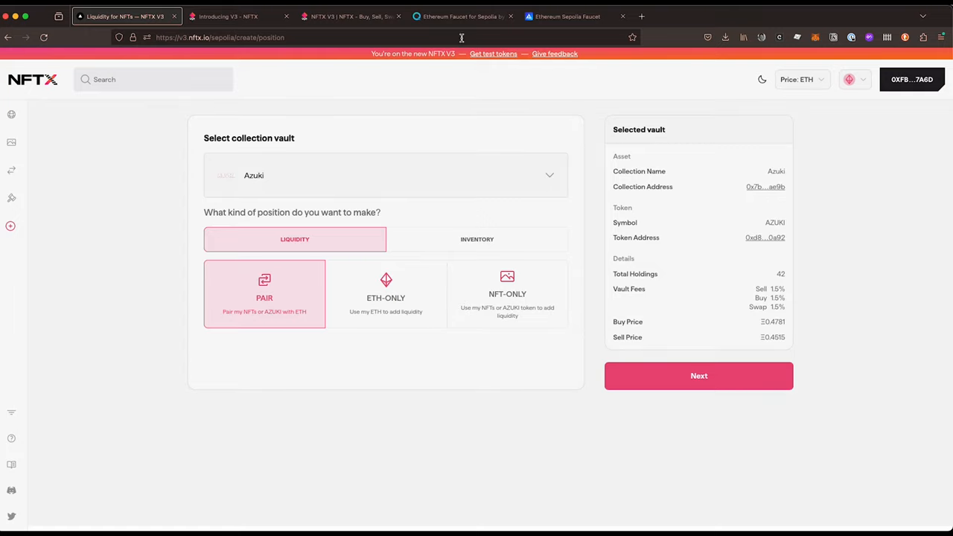
mouse_move(95, 131)
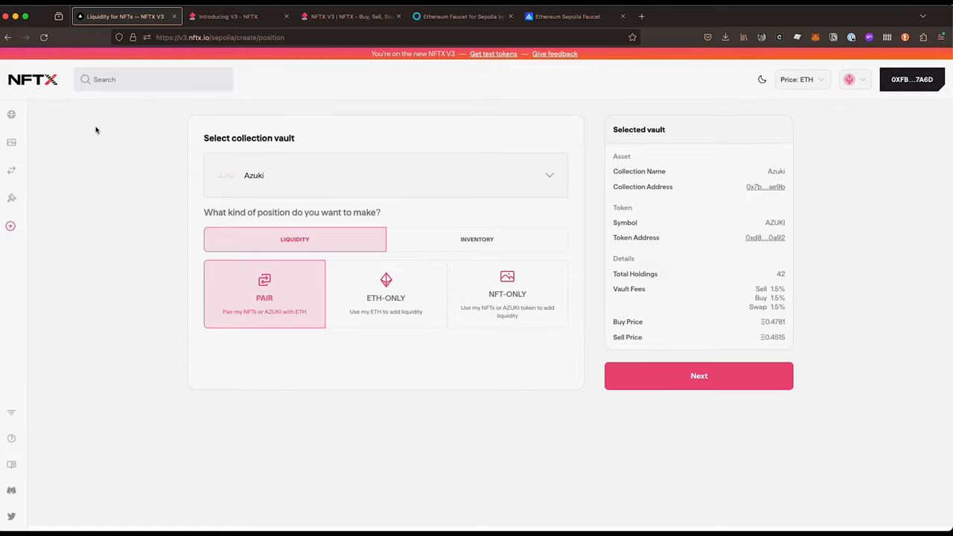